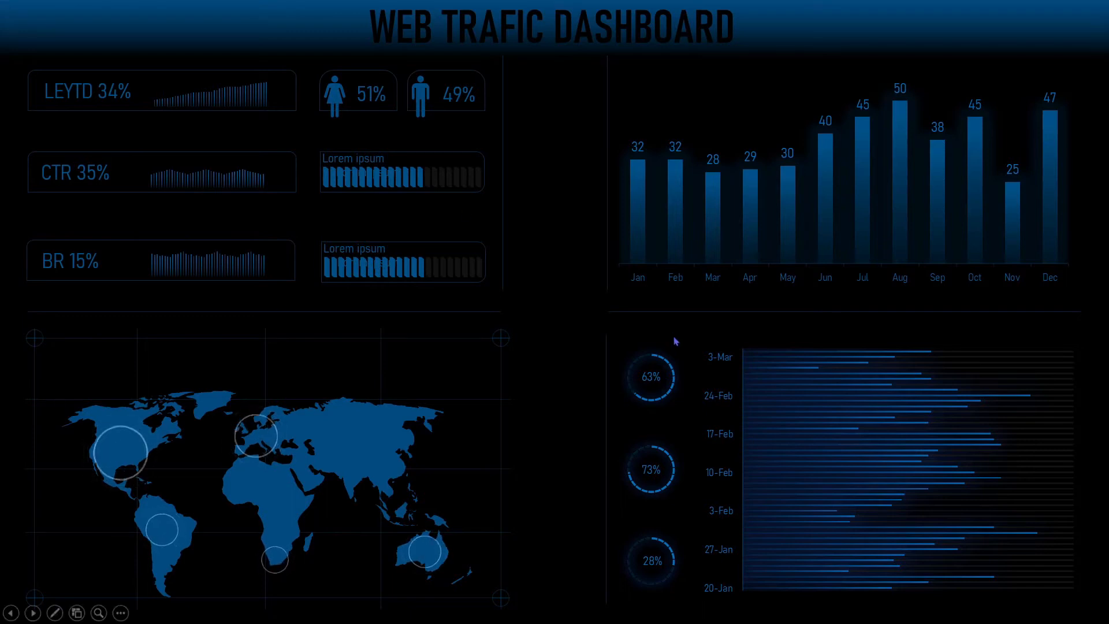
Exit the slideshow and insert a default Pie > Doughnut chart on slide 2.
{"action": "key", "text": "escape"}
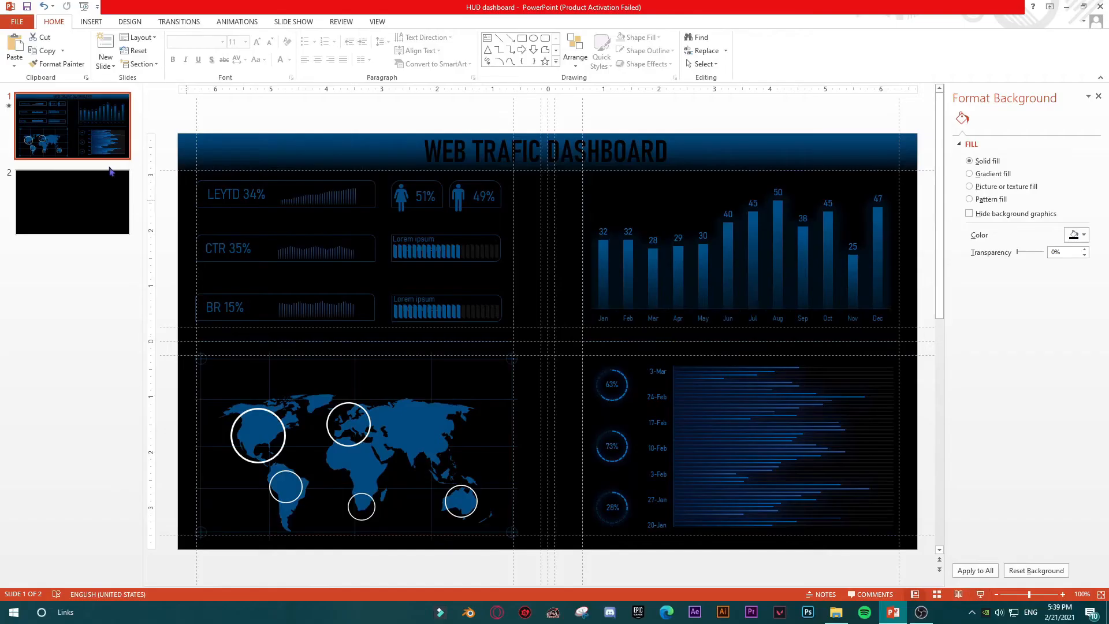
{"action": "left_click", "coordinate": [72, 201]}
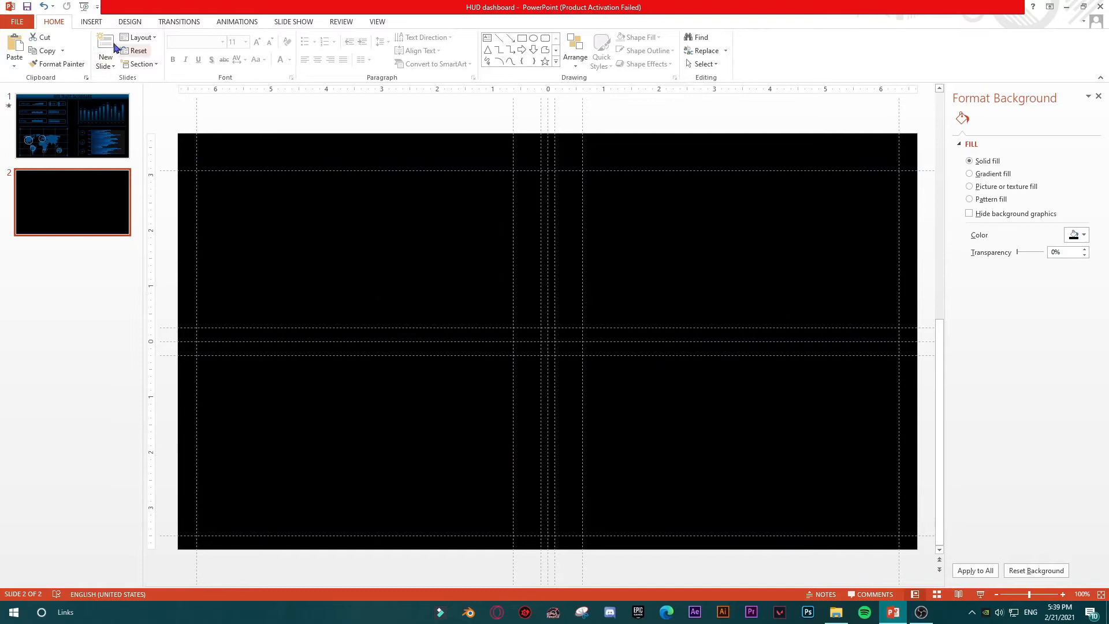
{"action": "left_click", "coordinate": [91, 21]}
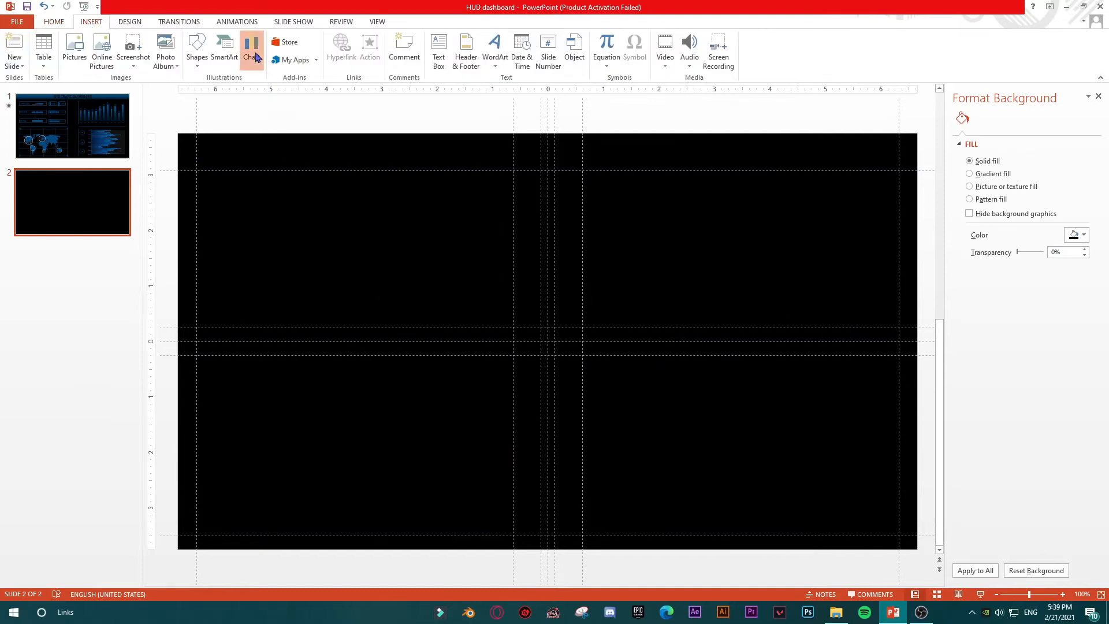
{"action": "left_click", "coordinate": [251, 49]}
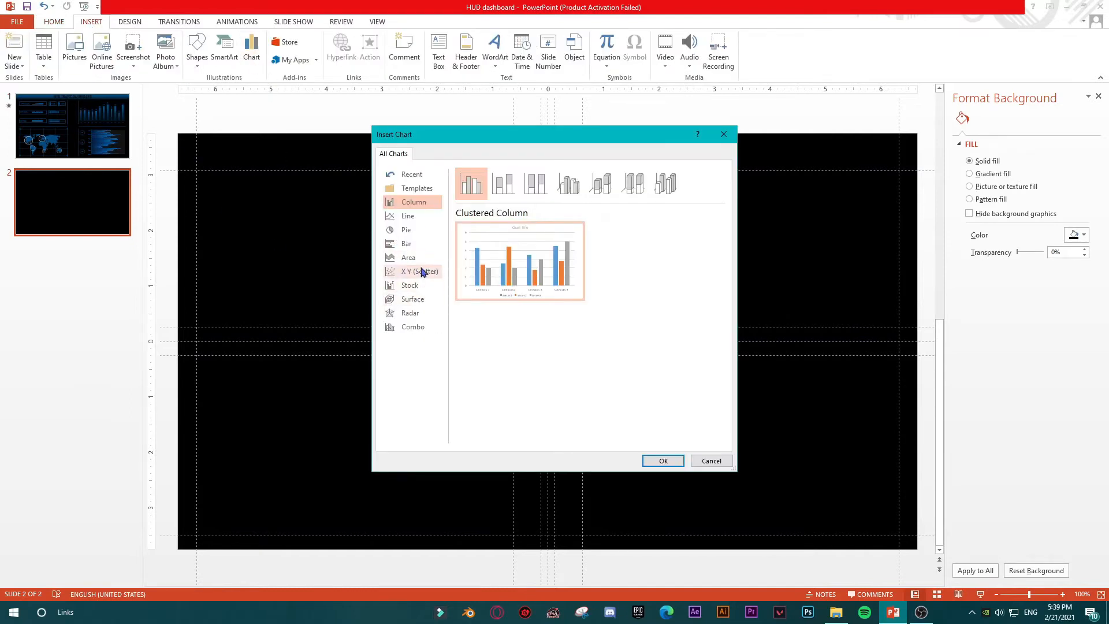
{"action": "left_click", "coordinate": [406, 229]}
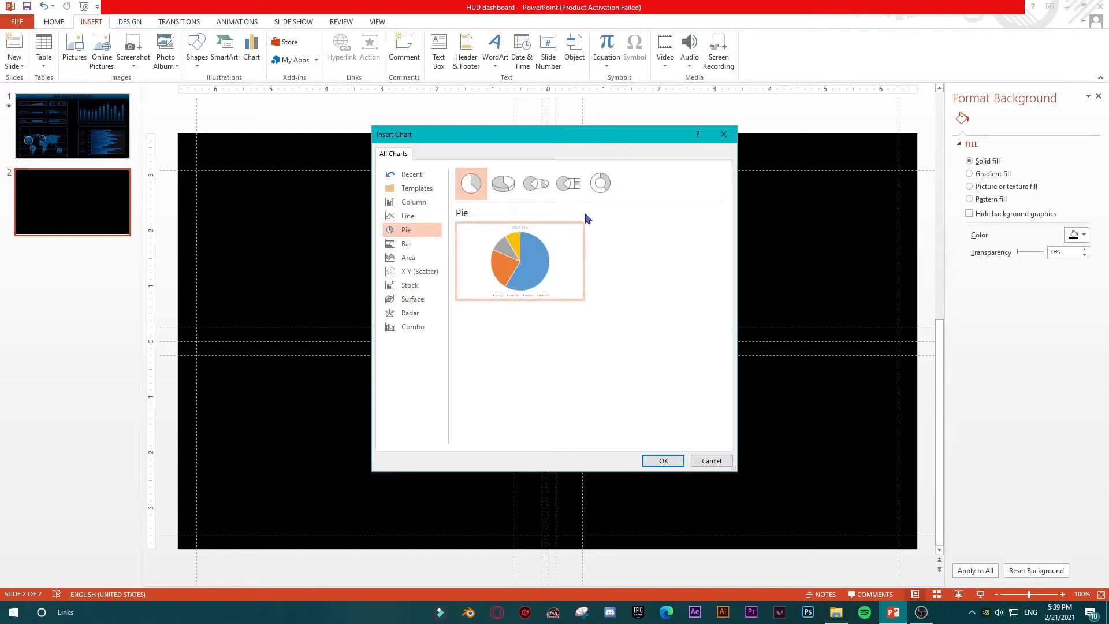
{"action": "left_click", "coordinate": [599, 184]}
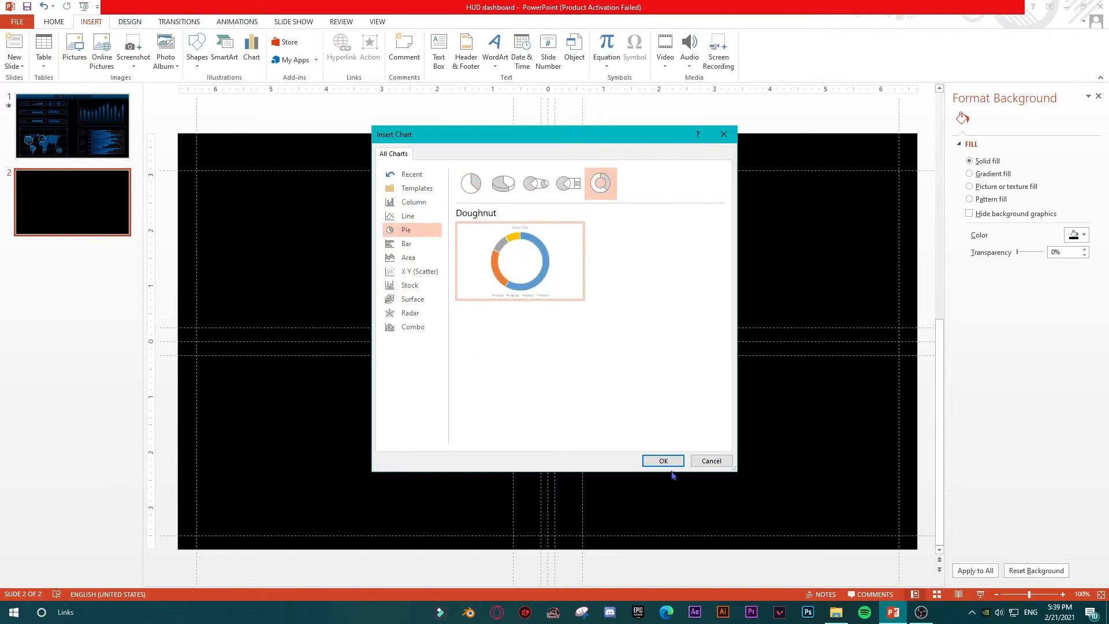
{"action": "left_click", "coordinate": [662, 461]}
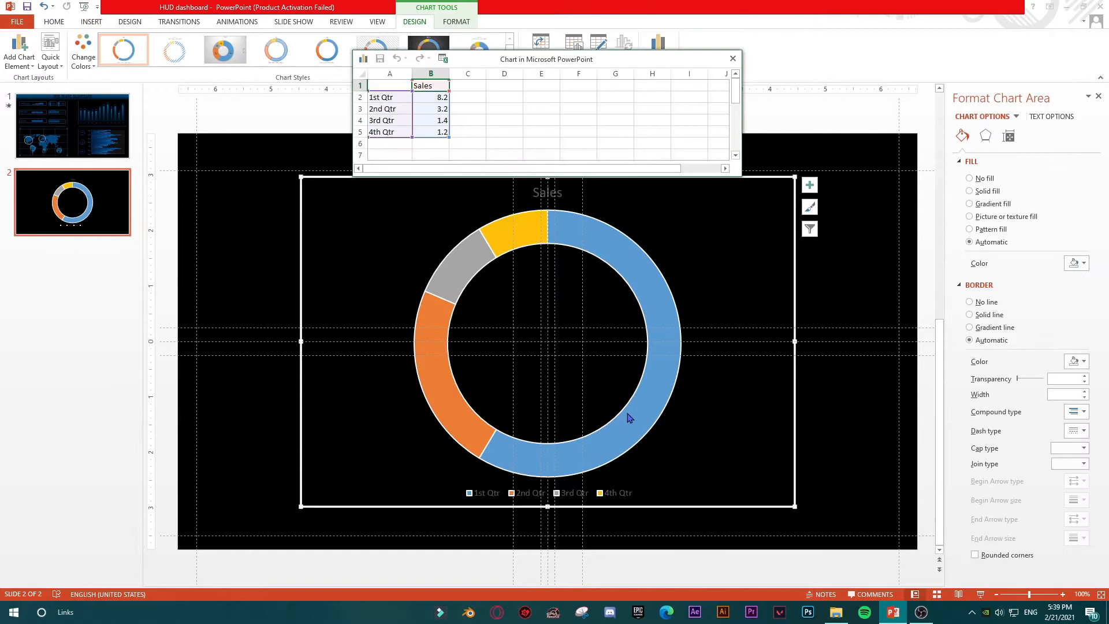
Delete the sample data A1:B5 and move the data window lower over the slide.
{"action": "left_click", "coordinate": [416, 133]}
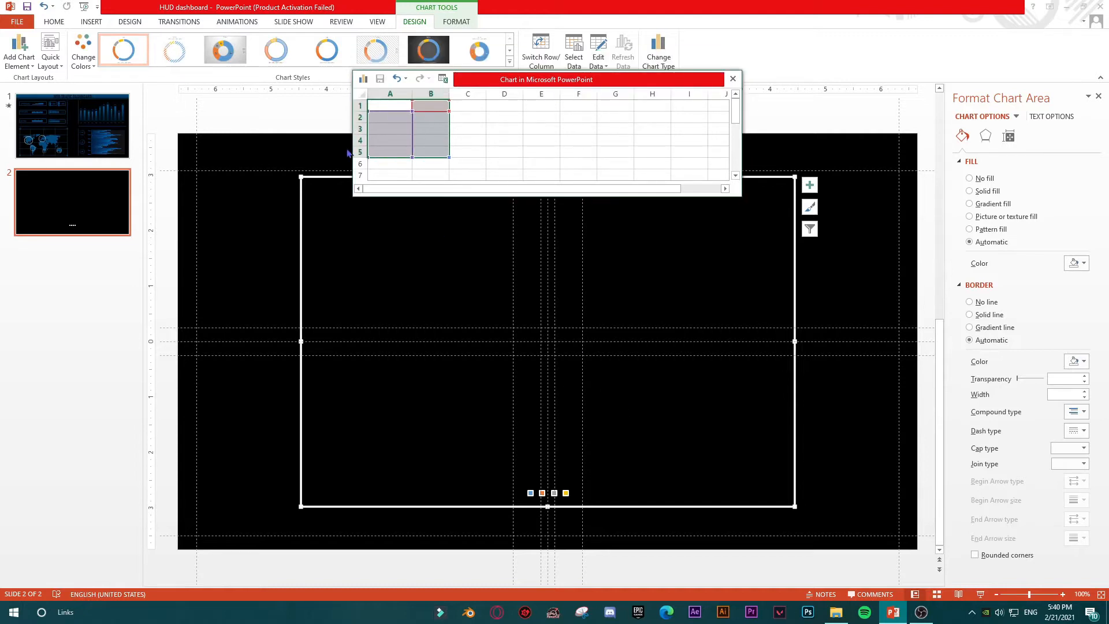
{"action": "mouse_move", "coordinate": [590, 356]}
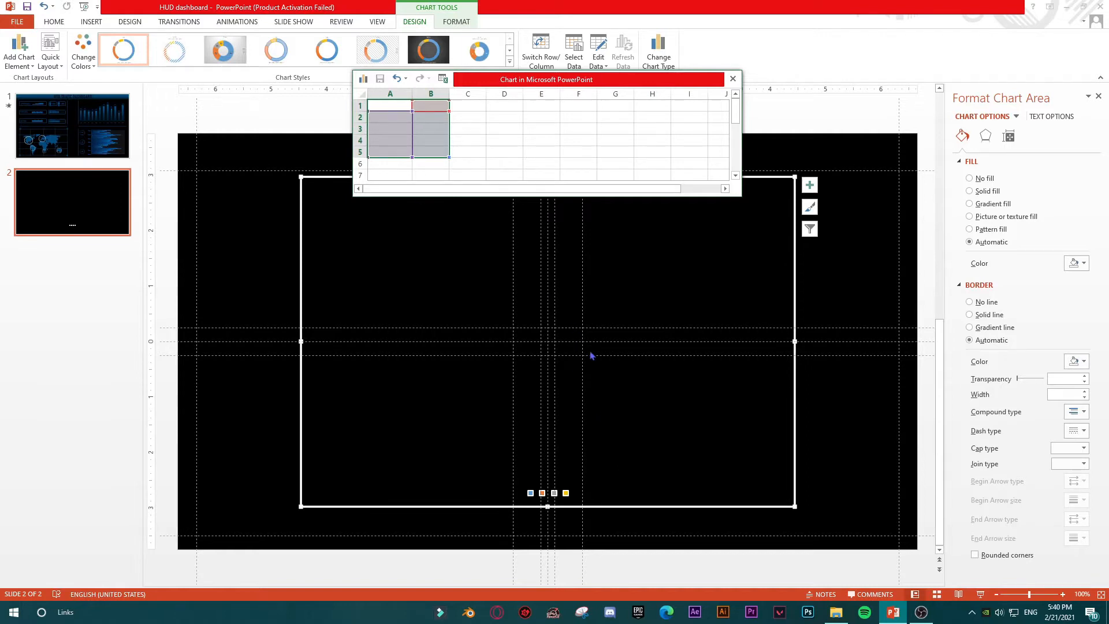
{"action": "mouse_move", "coordinate": [551, 400]}
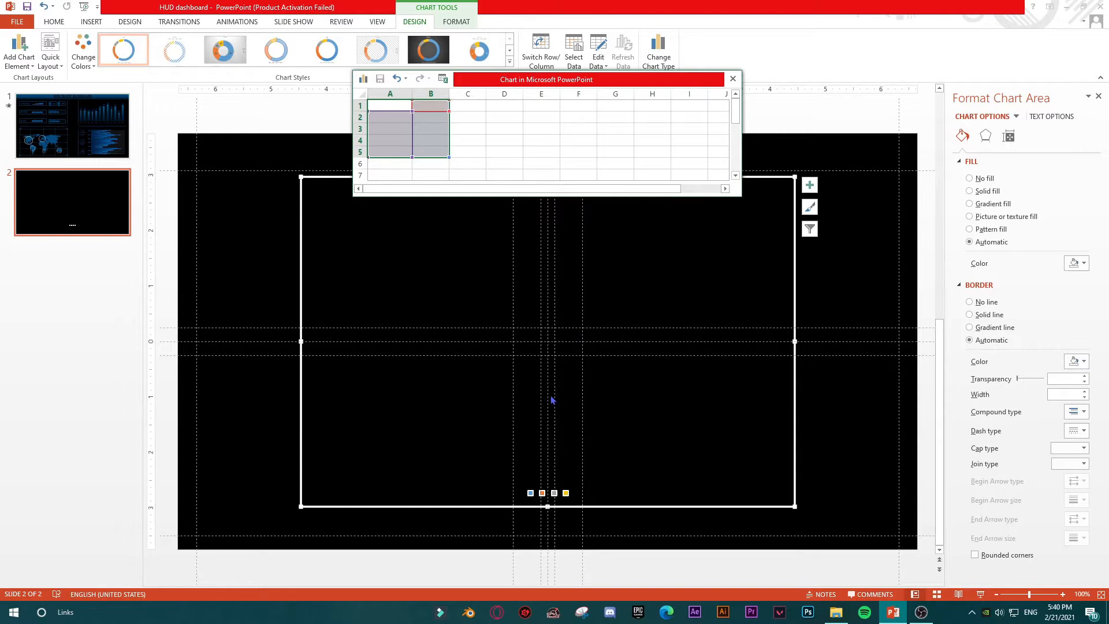
{"action": "mouse_move", "coordinate": [454, 128]}
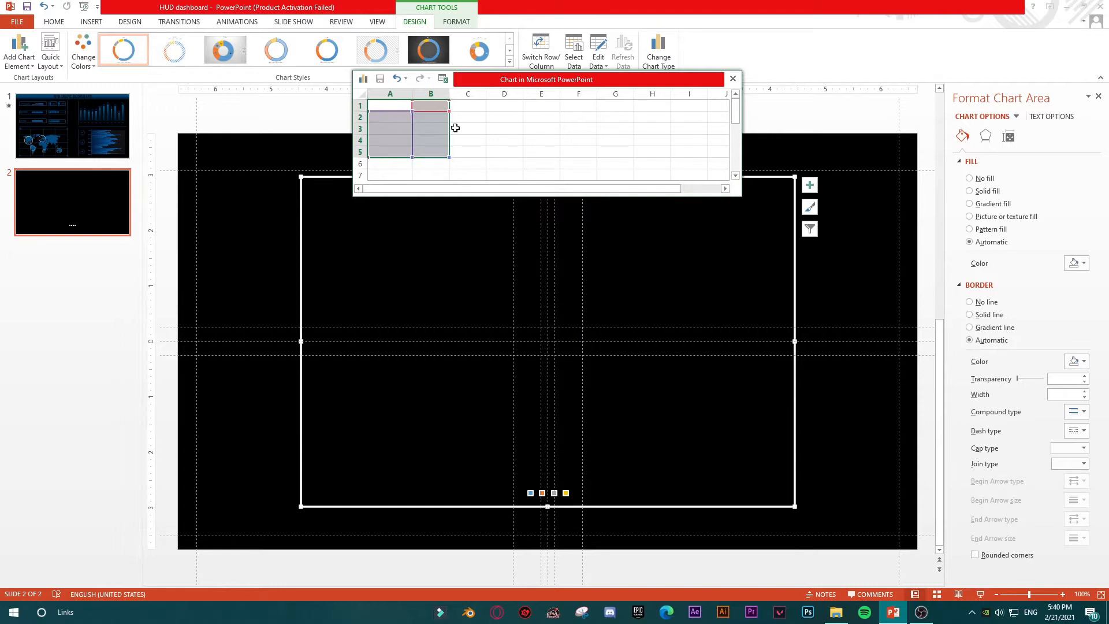
{"action": "mouse_move", "coordinate": [546, 131]}
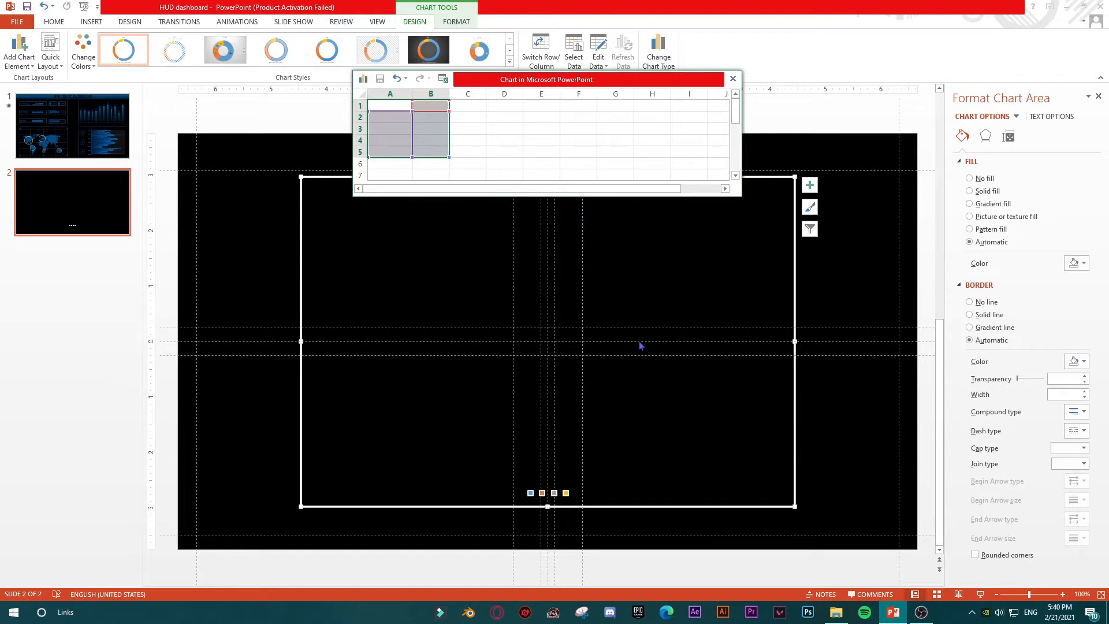
{"action": "left_click_drag", "start_coordinate": [546, 79], "coordinate": [554, 153]}
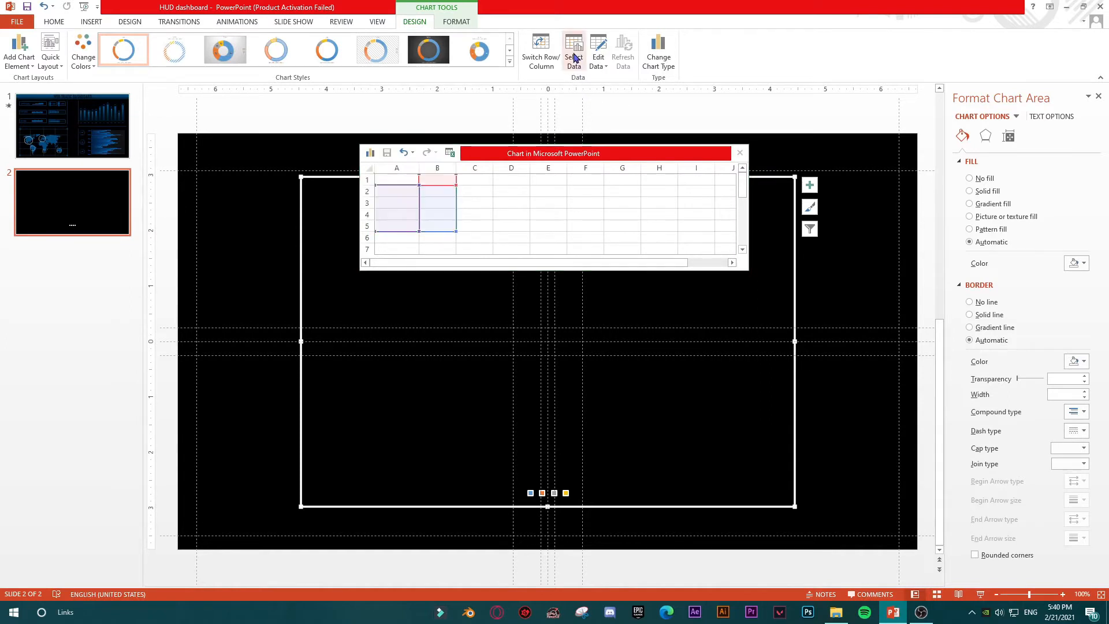
Remove the blank series and add a 'Backround' series with values {1,1,1,...}.
{"action": "left_click", "coordinate": [573, 51]}
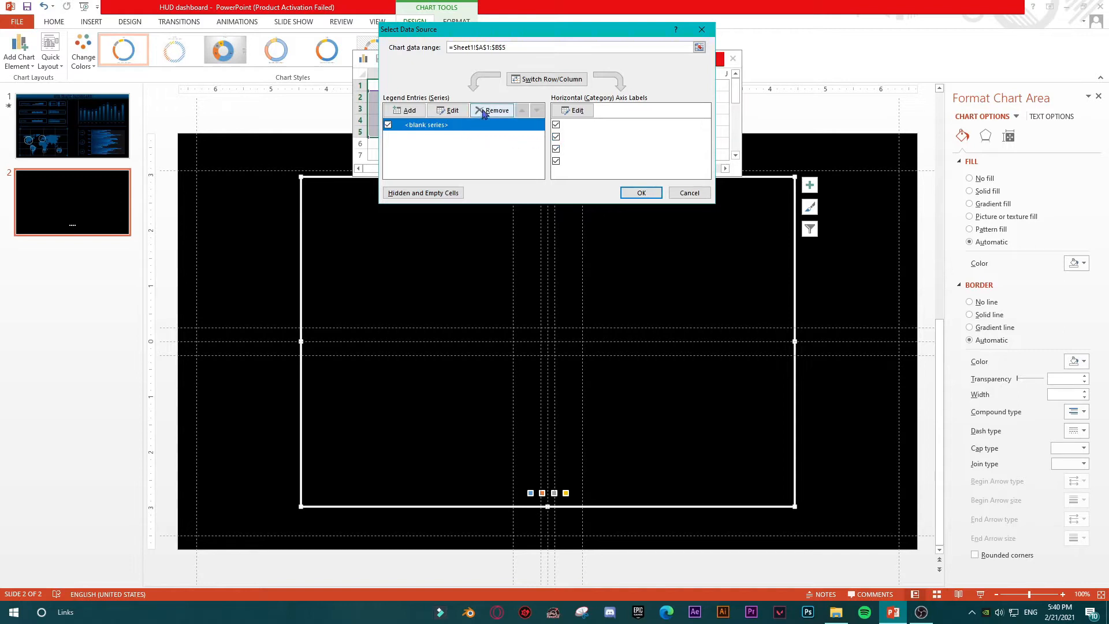
{"action": "left_click", "coordinate": [404, 111]}
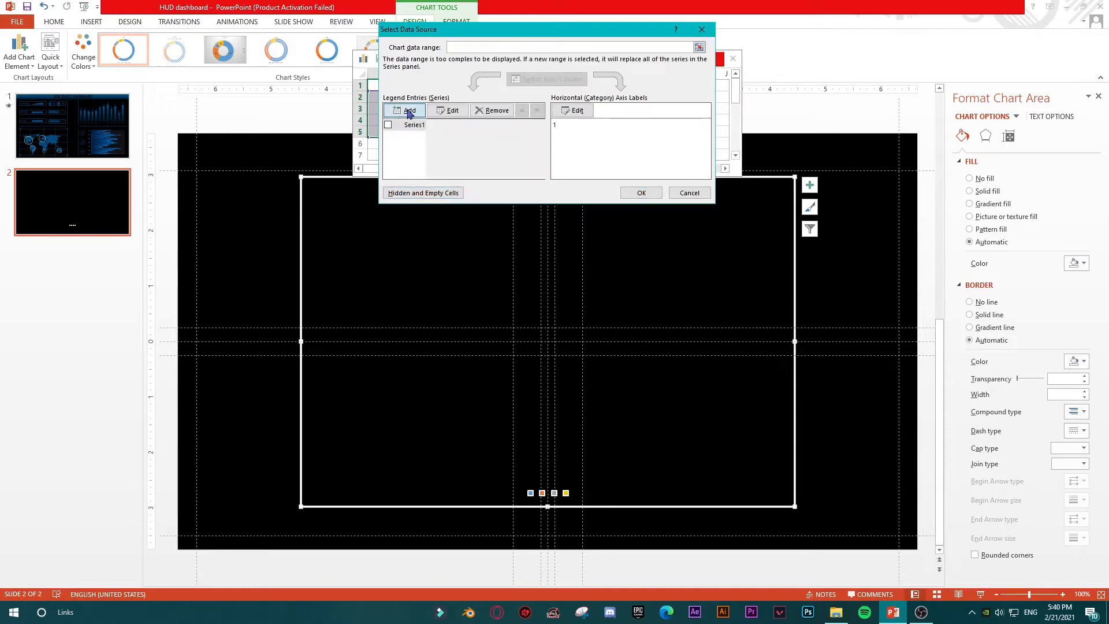
{"action": "left_click", "coordinate": [409, 110]}
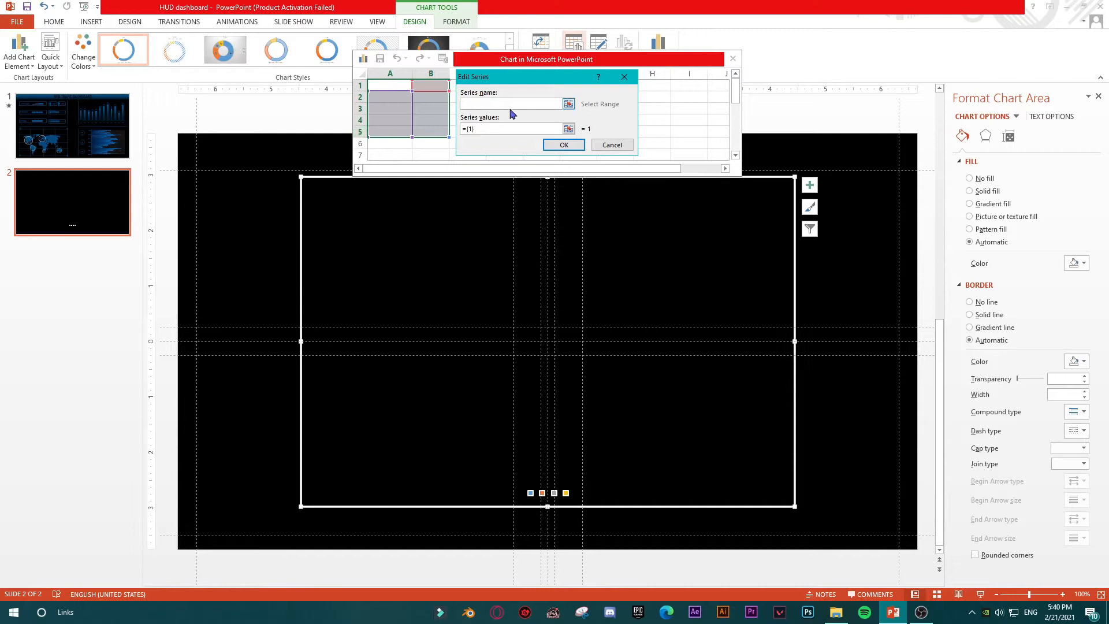
{"action": "type", "text": "Ba"}
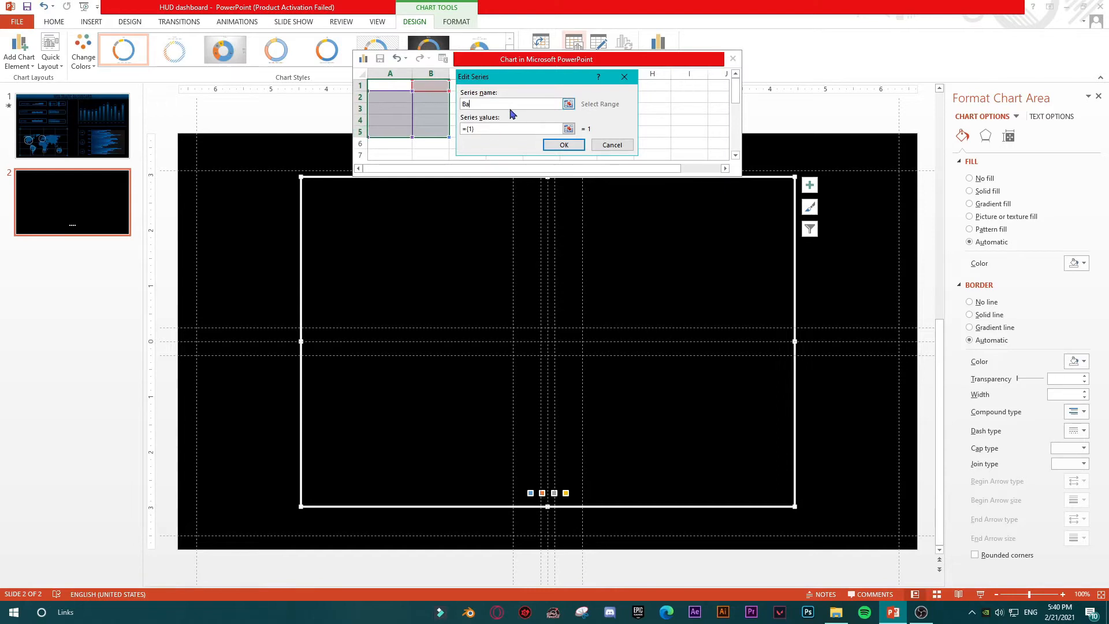
{"action": "type", "text": "ckrougn"}
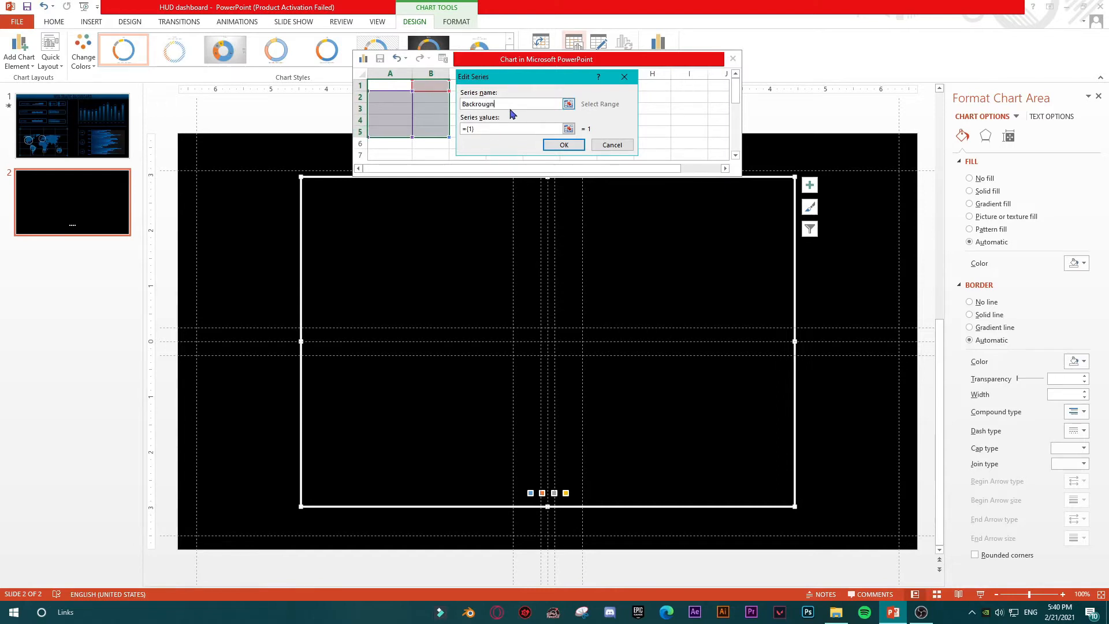
{"action": "mouse_move", "coordinate": [504, 128]}
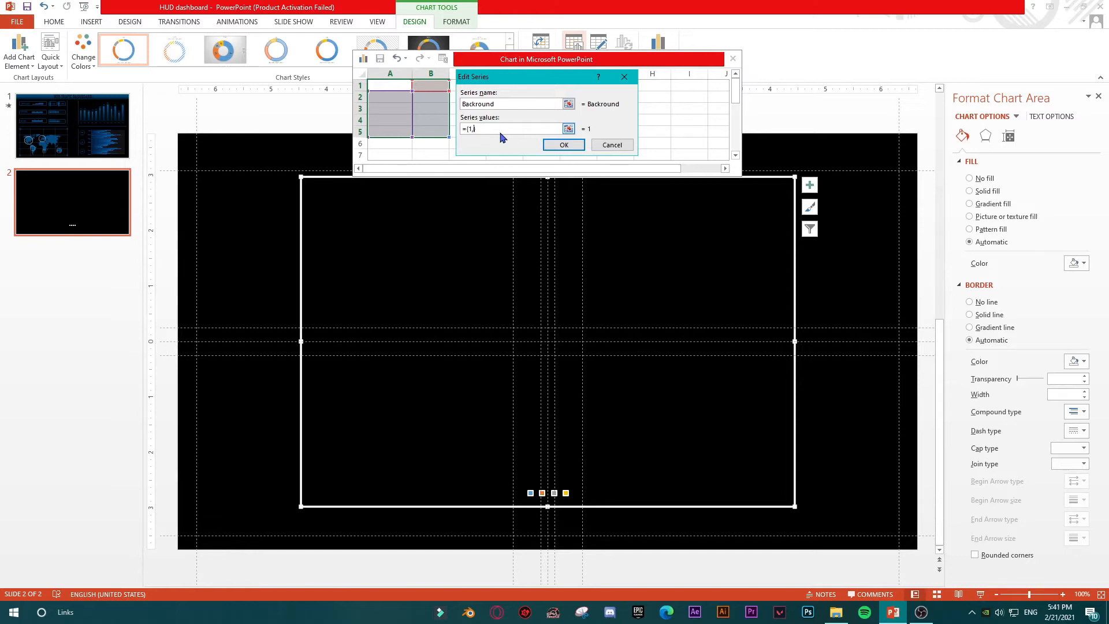
{"action": "type", "text": "1,1,1,1,1,1,1,1,1,1,1,1,1,1,1"}
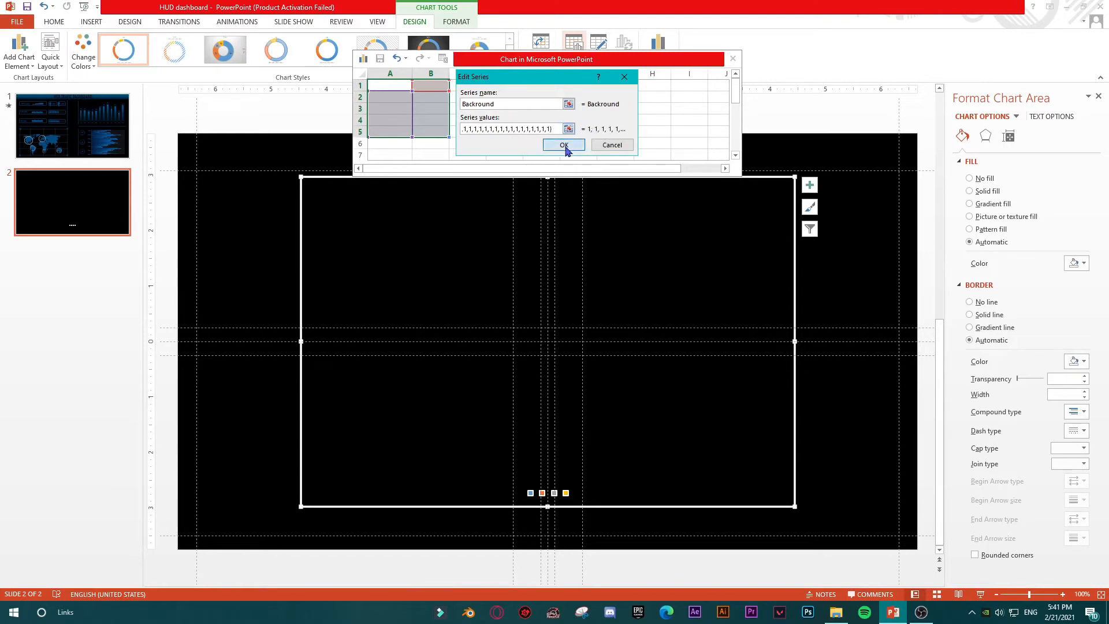
{"action": "left_click", "coordinate": [563, 145]}
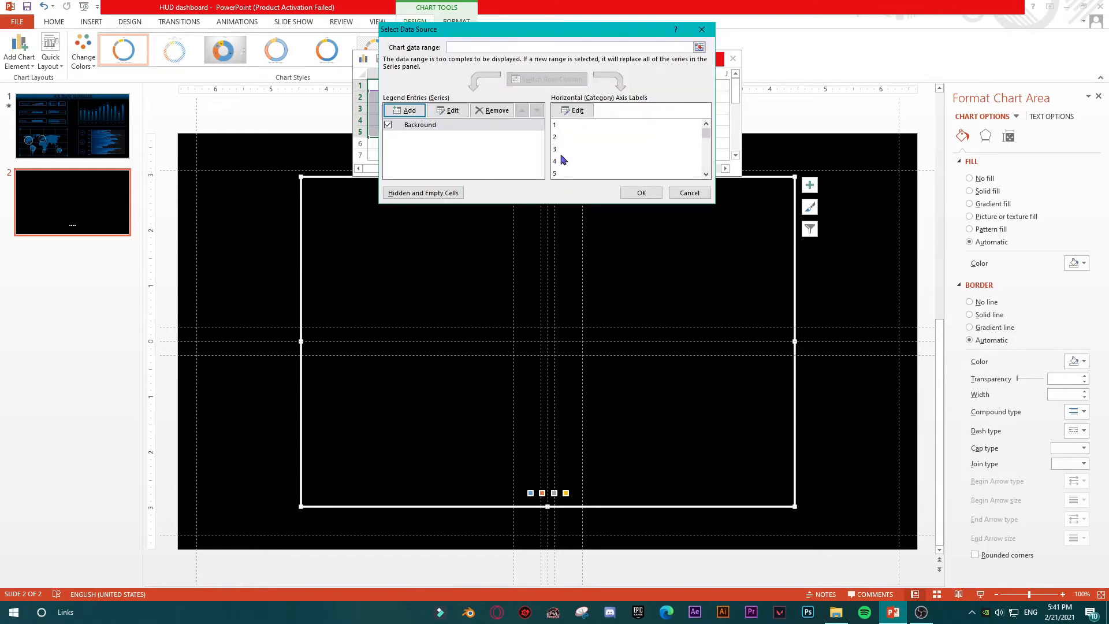
Show the segmented ring and enter Data, Fill 65% and Automatic =1-B2 in the data sheet.
{"action": "left_click", "coordinate": [640, 193]}
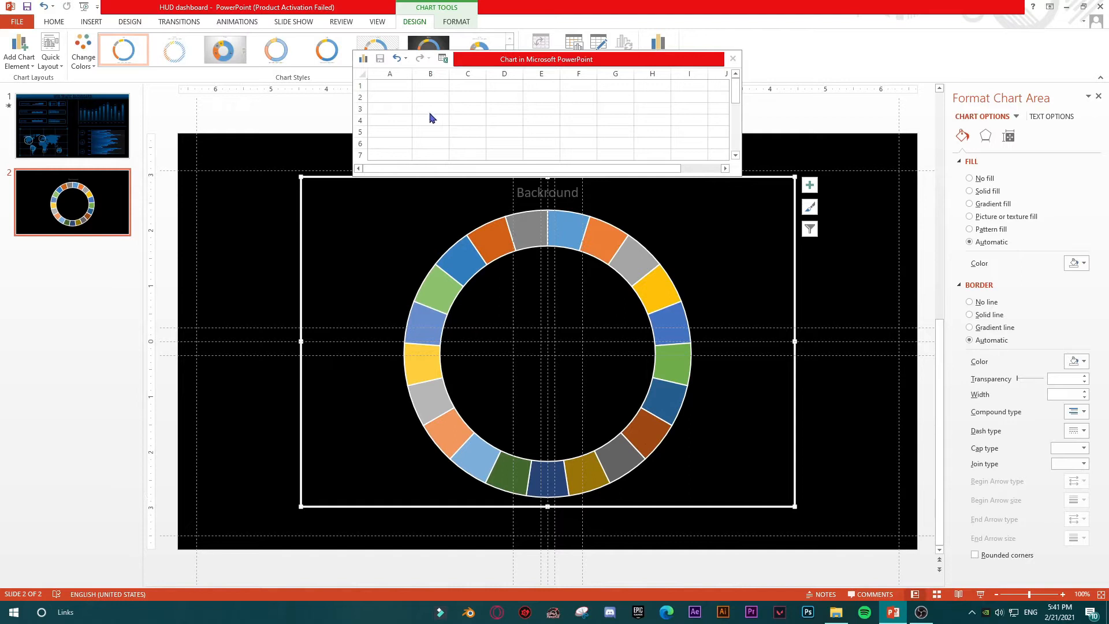
{"action": "left_click", "coordinate": [389, 97]}
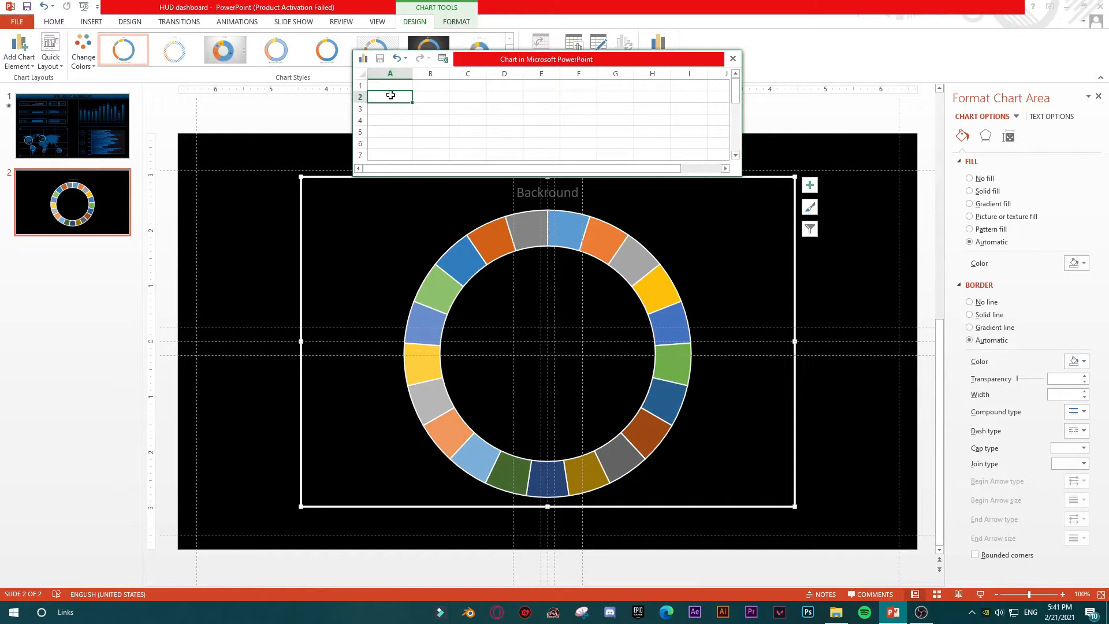
{"action": "type", "text": "Data"}
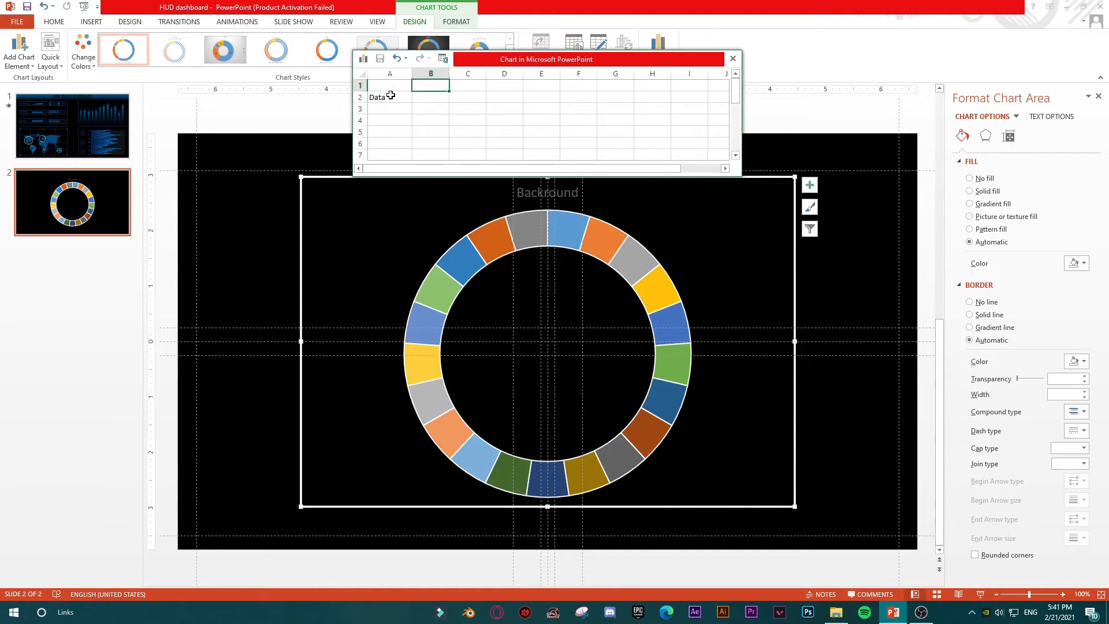
{"action": "type", "text": "Fill"}
{"action": "left_click", "coordinate": [467, 85]}
{"action": "type", "text": "Auto"}
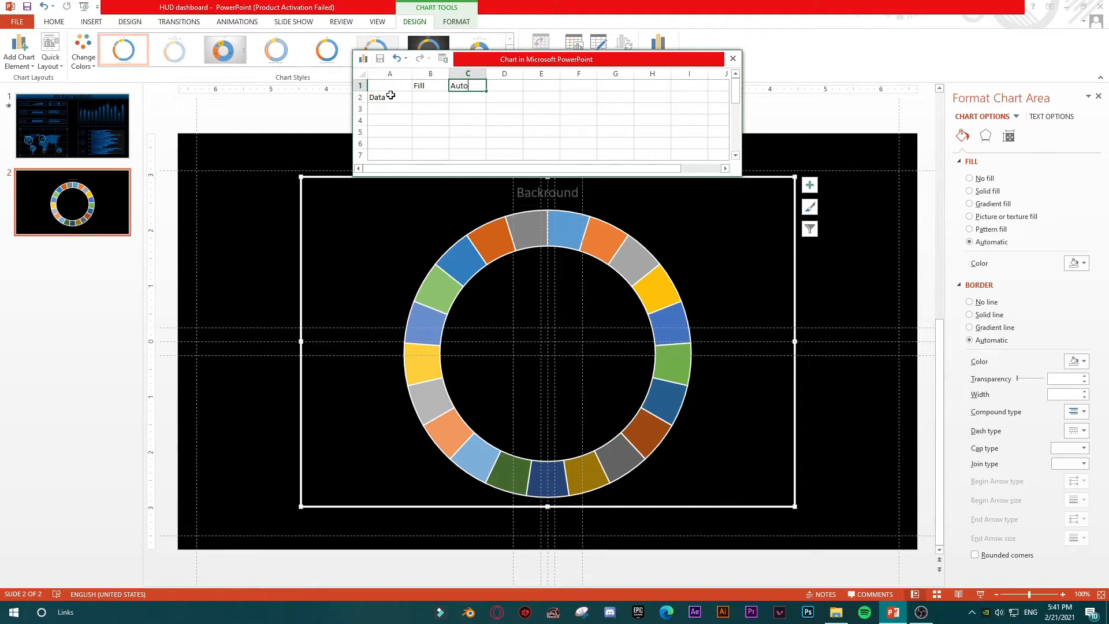
{"action": "left_click", "coordinate": [429, 97]}
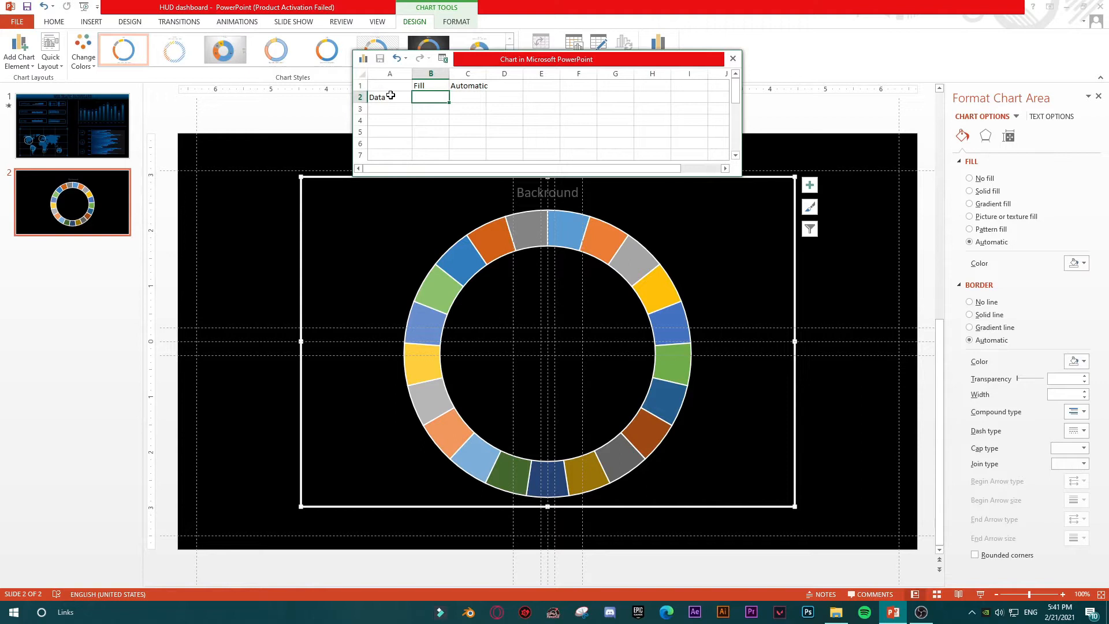
{"action": "type", "text": "65^"}
{"action": "left_click", "coordinate": [467, 97]}
{"action": "type", "text": "="}
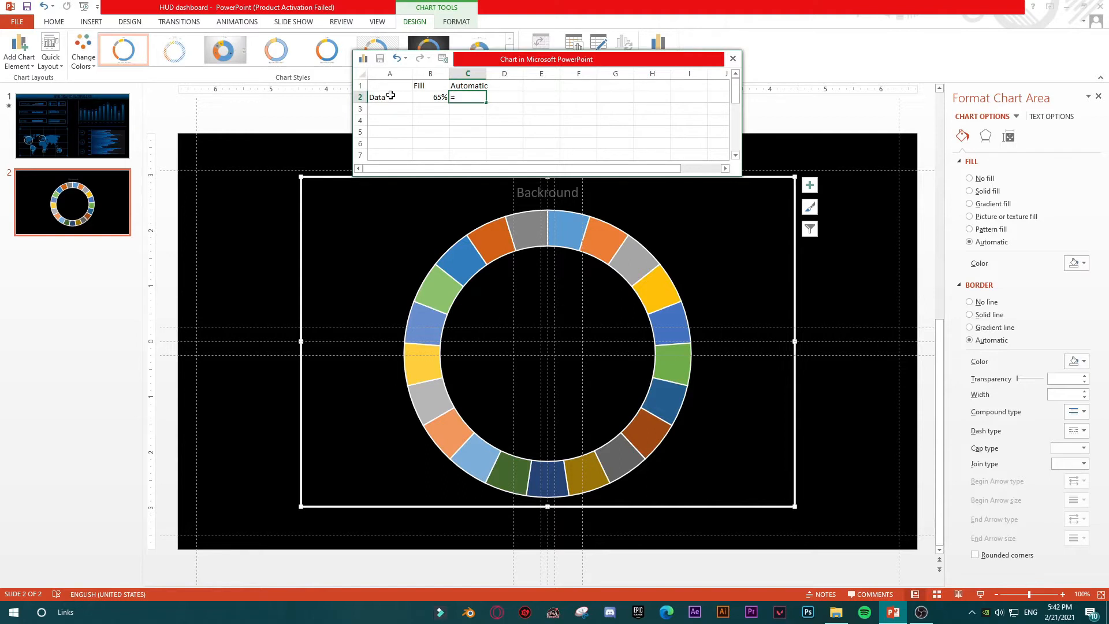
{"action": "type", "text": "1"}
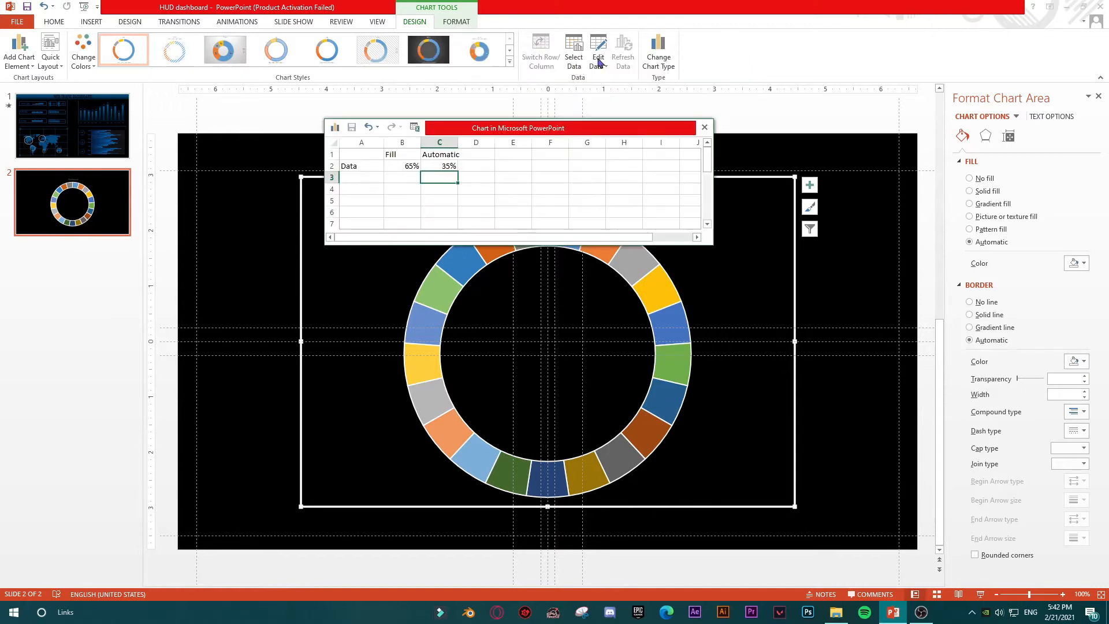
Add a 'Data' series named from A2 with values B2:C2, dismissing the empty-series warning.
{"action": "left_click", "coordinate": [574, 51]}
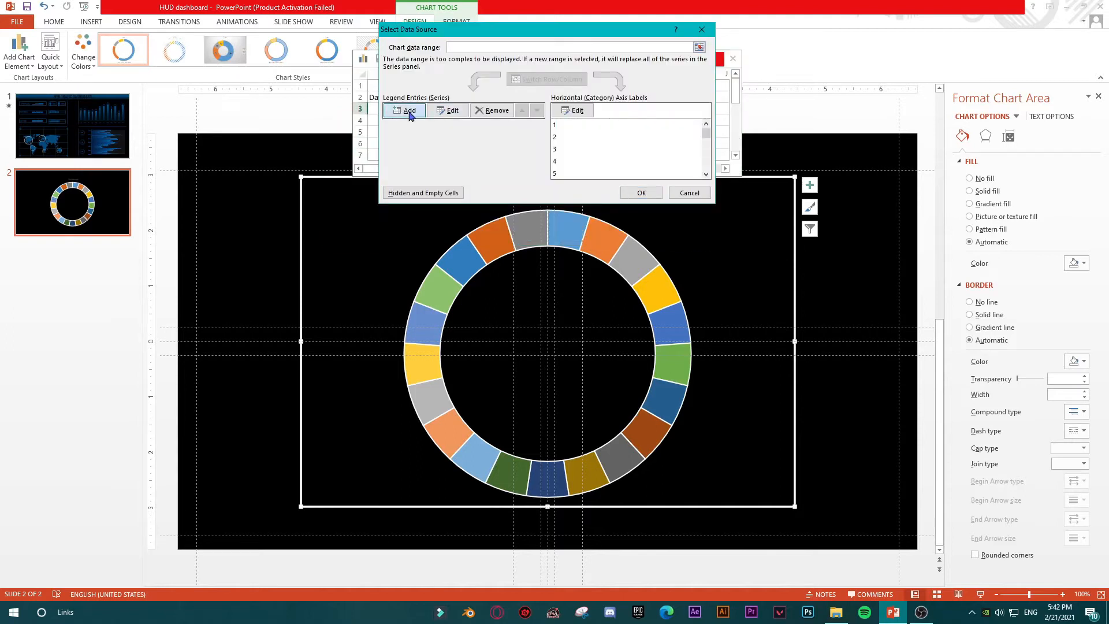
{"action": "left_click", "coordinate": [404, 111]}
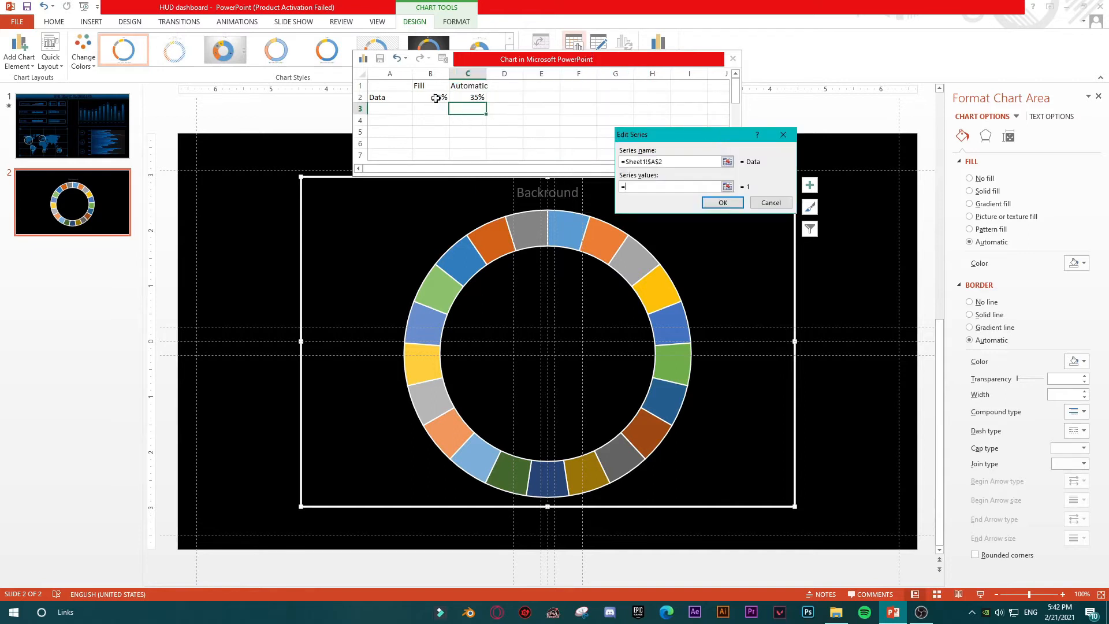
{"action": "left_click", "coordinate": [429, 97]}
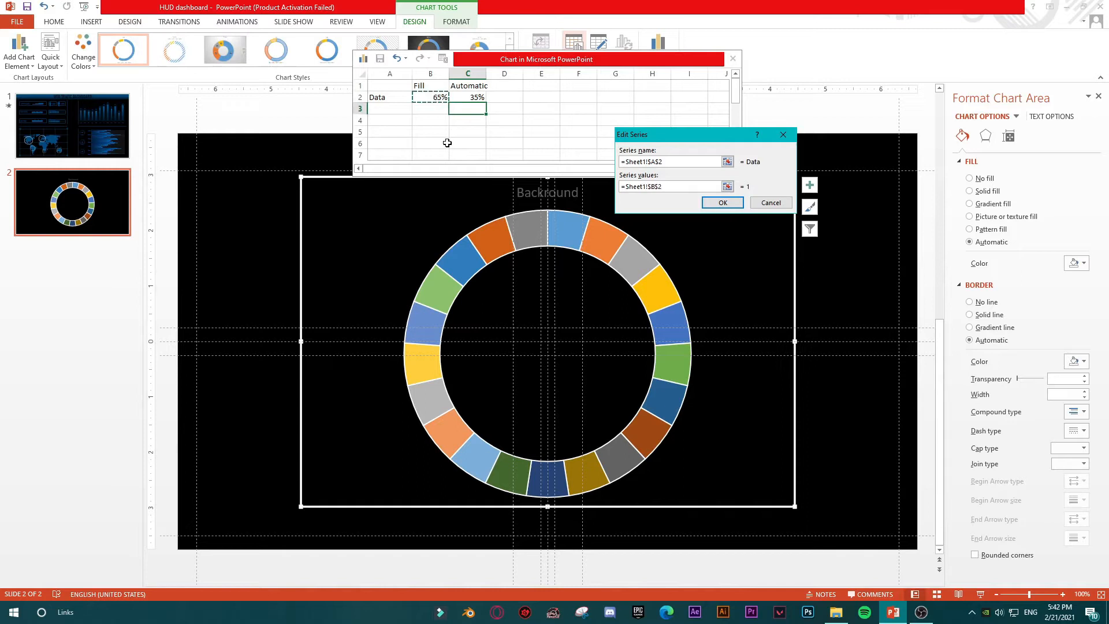
{"action": "left_click_drag", "start_coordinate": [429, 98], "coordinate": [468, 98]}
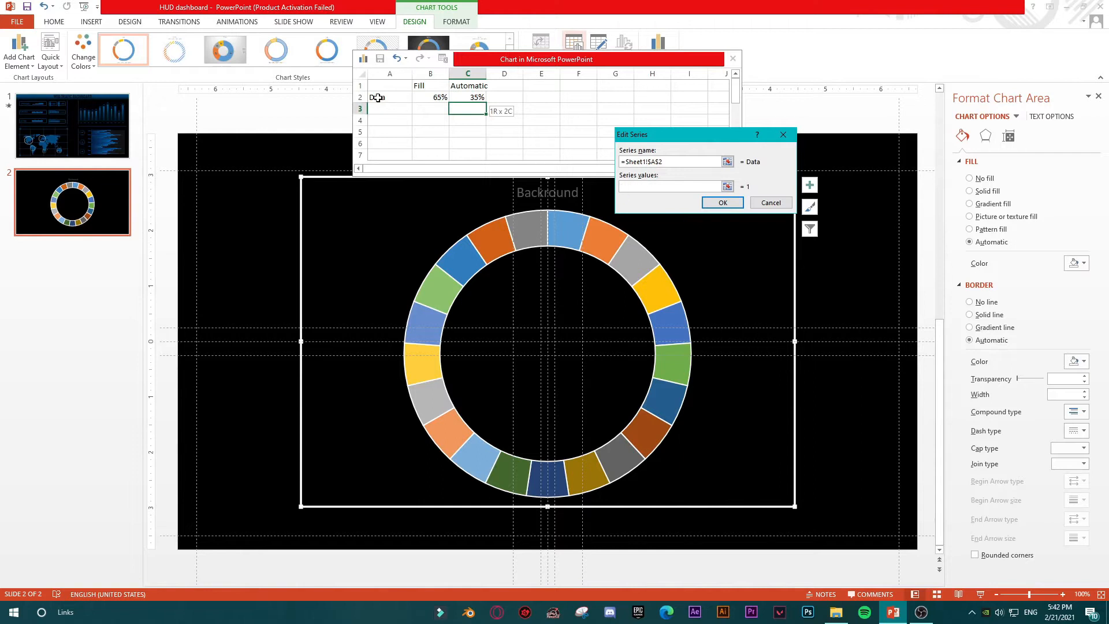
{"action": "left_click", "coordinate": [721, 202]}
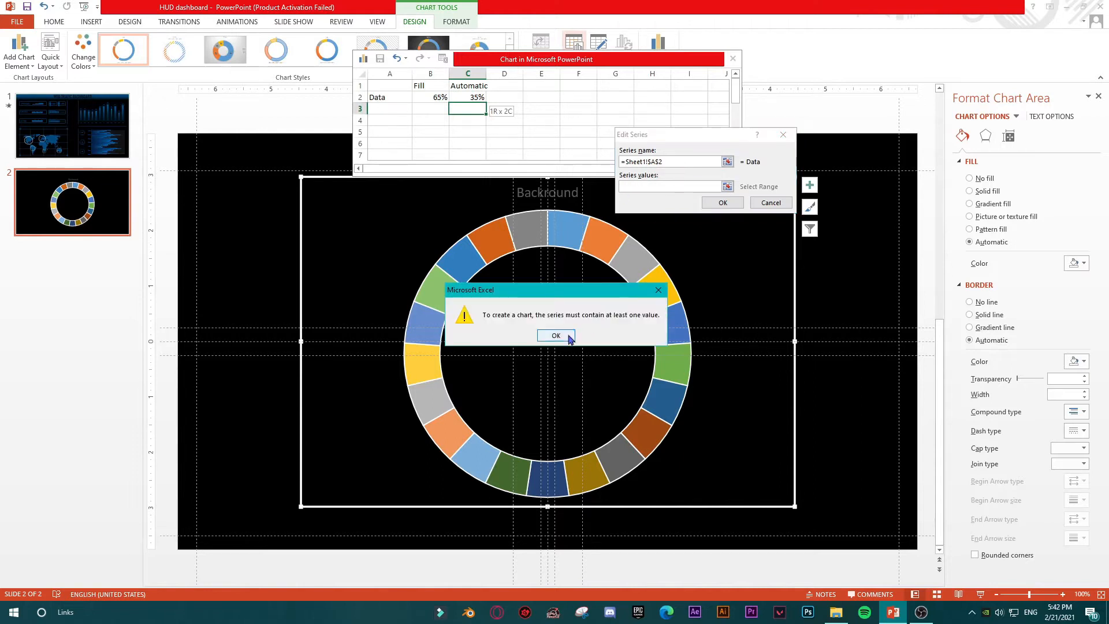
{"action": "left_click", "coordinate": [555, 334]}
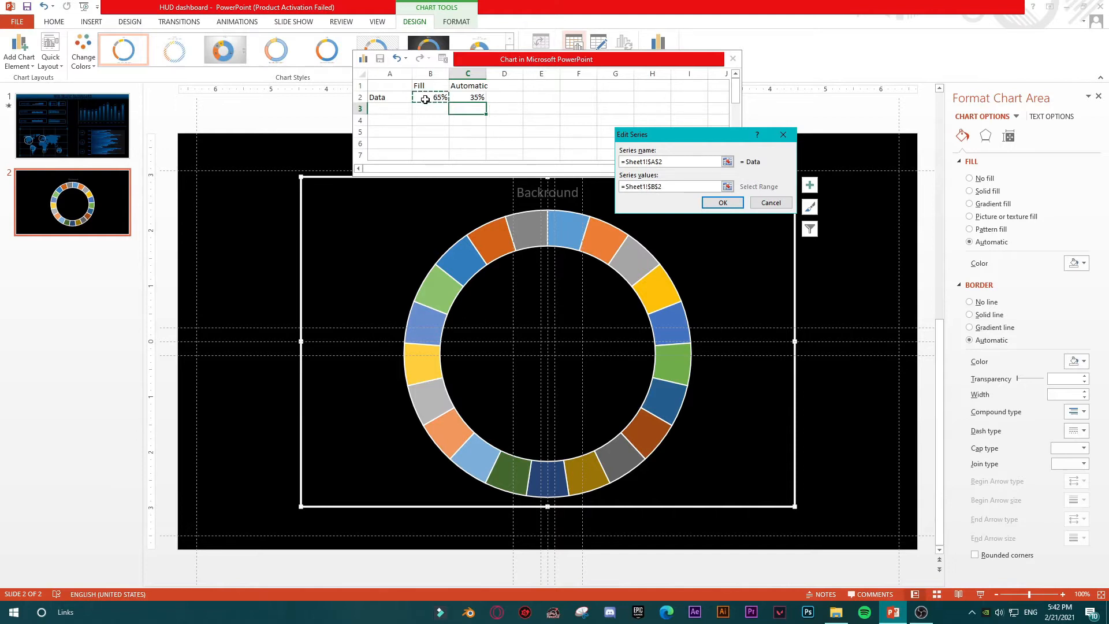
{"action": "left_click_drag", "start_coordinate": [429, 97], "coordinate": [467, 97]}
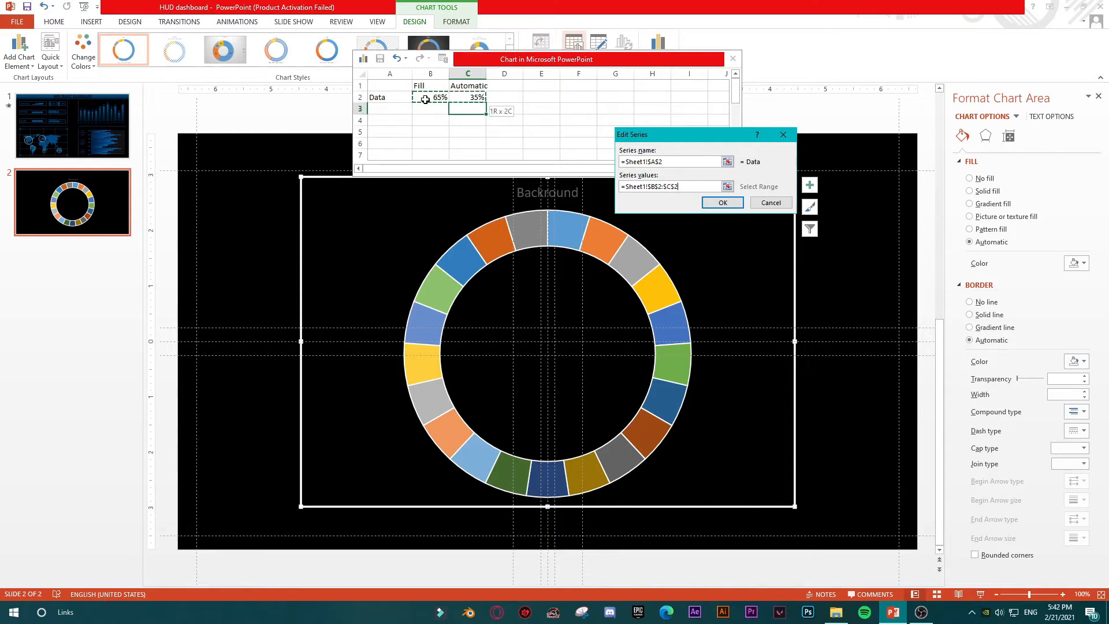
{"action": "left_click", "coordinate": [720, 202]}
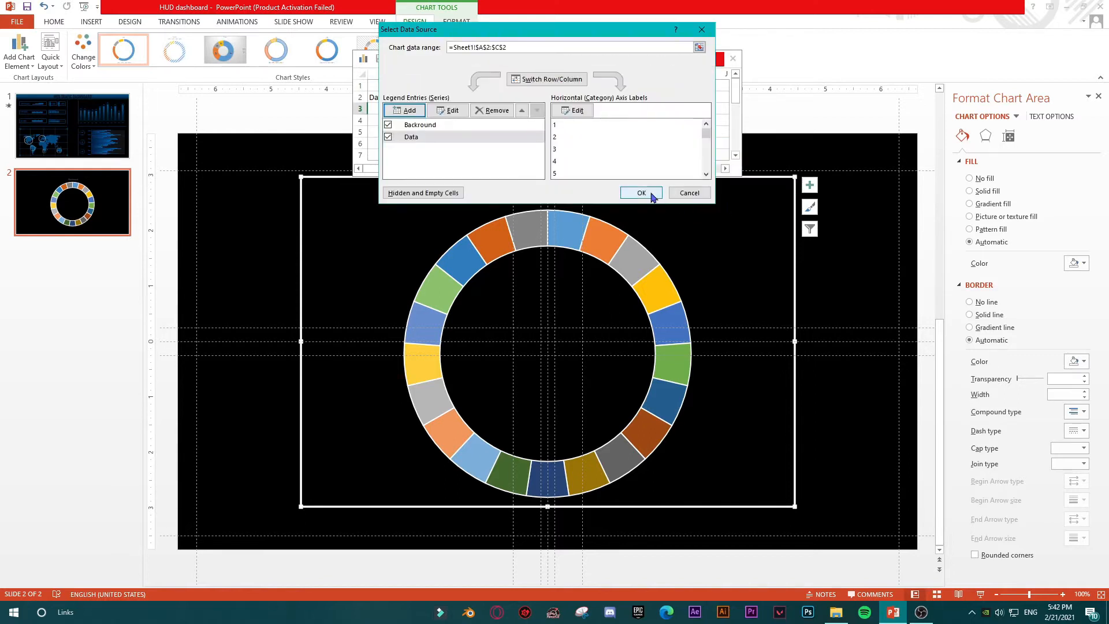
{"action": "left_click", "coordinate": [640, 192]}
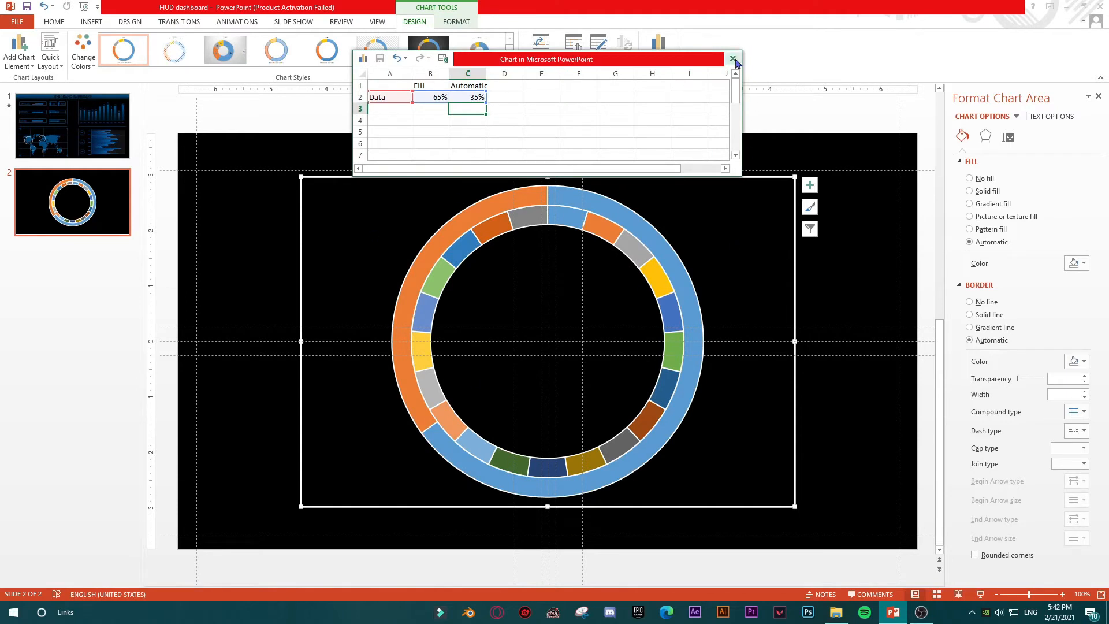
{"action": "mouse_move", "coordinate": [734, 60]}
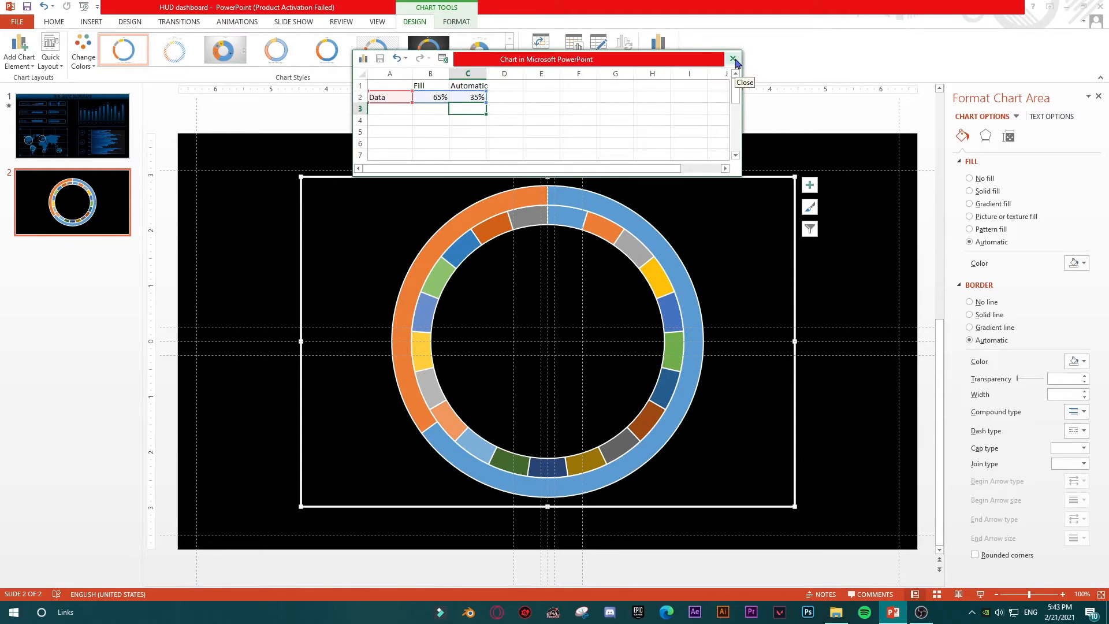
Close the chart data sheet, check slide 1, and return to slide 2.
{"action": "left_click", "coordinate": [735, 58]}
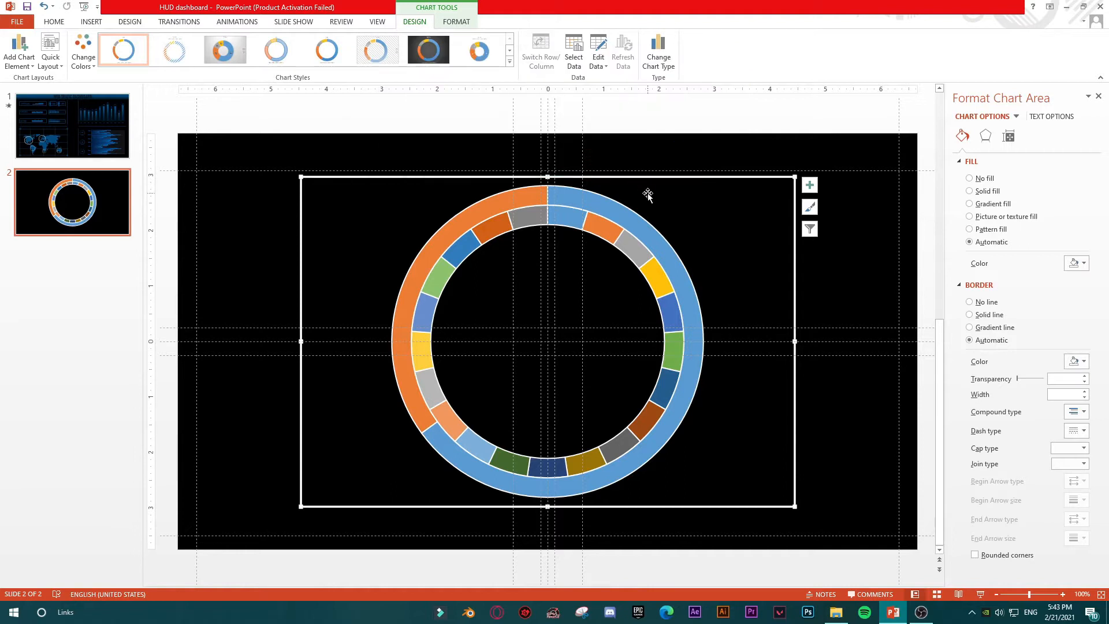
{"action": "mouse_move", "coordinate": [454, 371]}
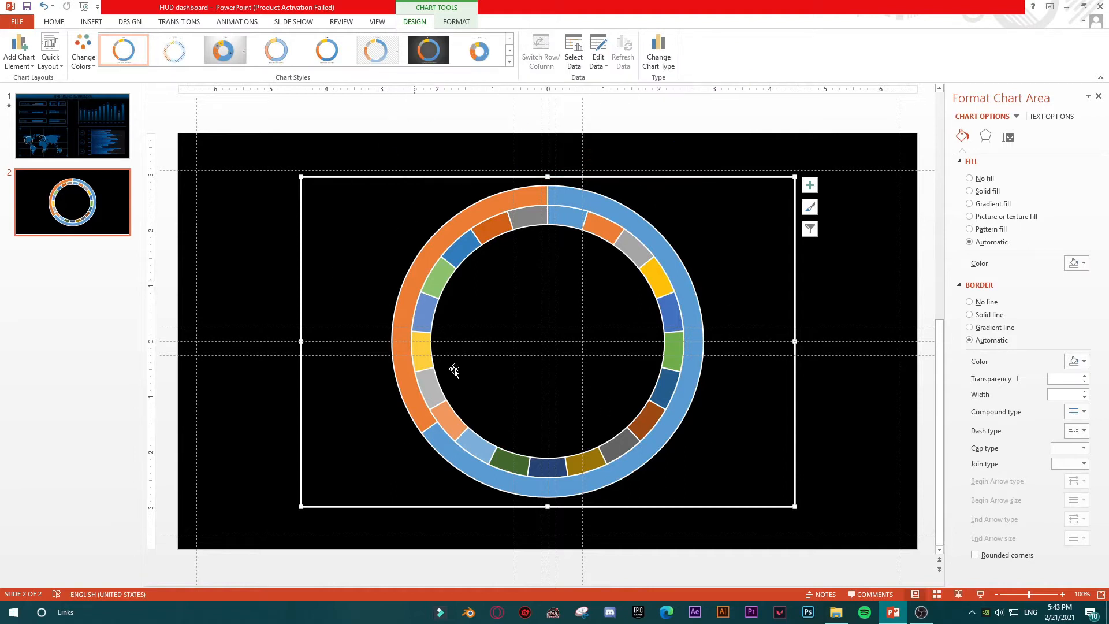
{"action": "mouse_move", "coordinate": [594, 215]}
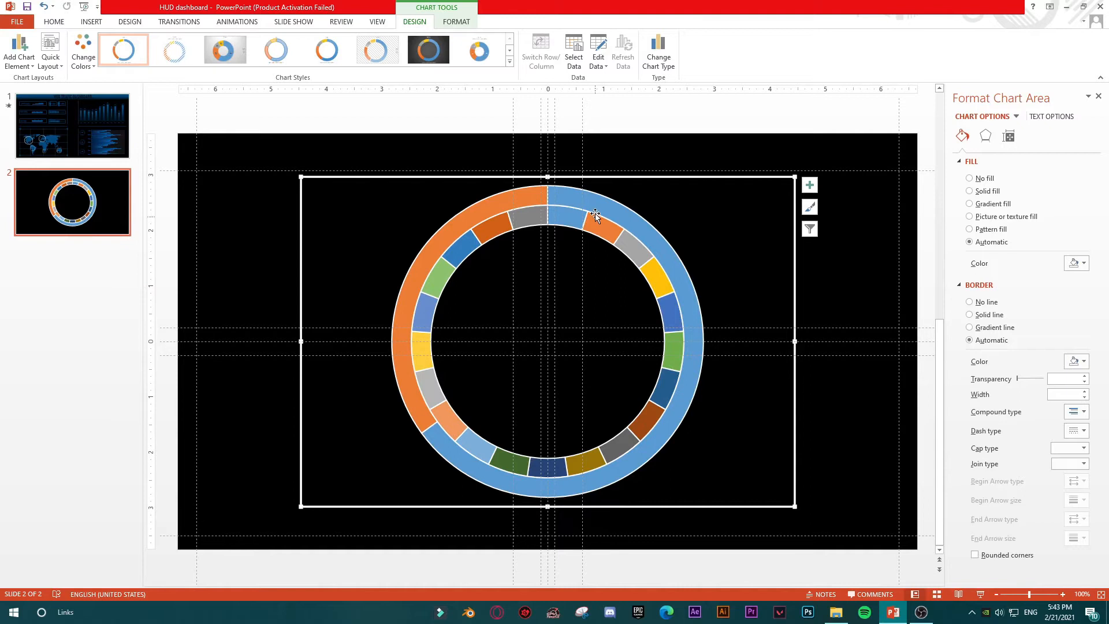
{"action": "left_click", "coordinate": [72, 125]}
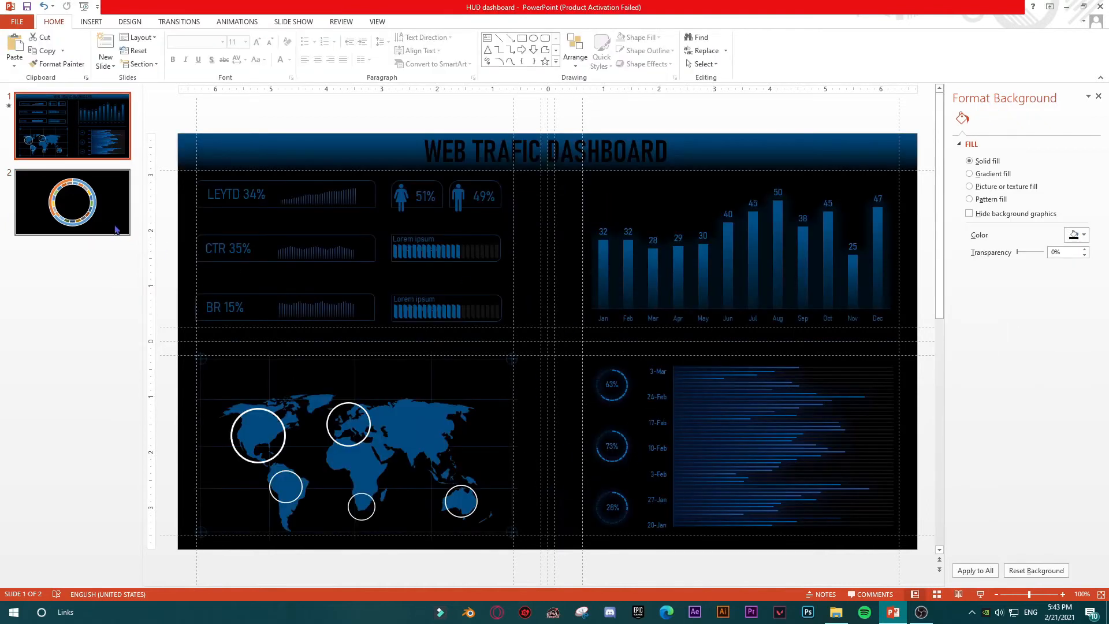
{"action": "left_click", "coordinate": [71, 201]}
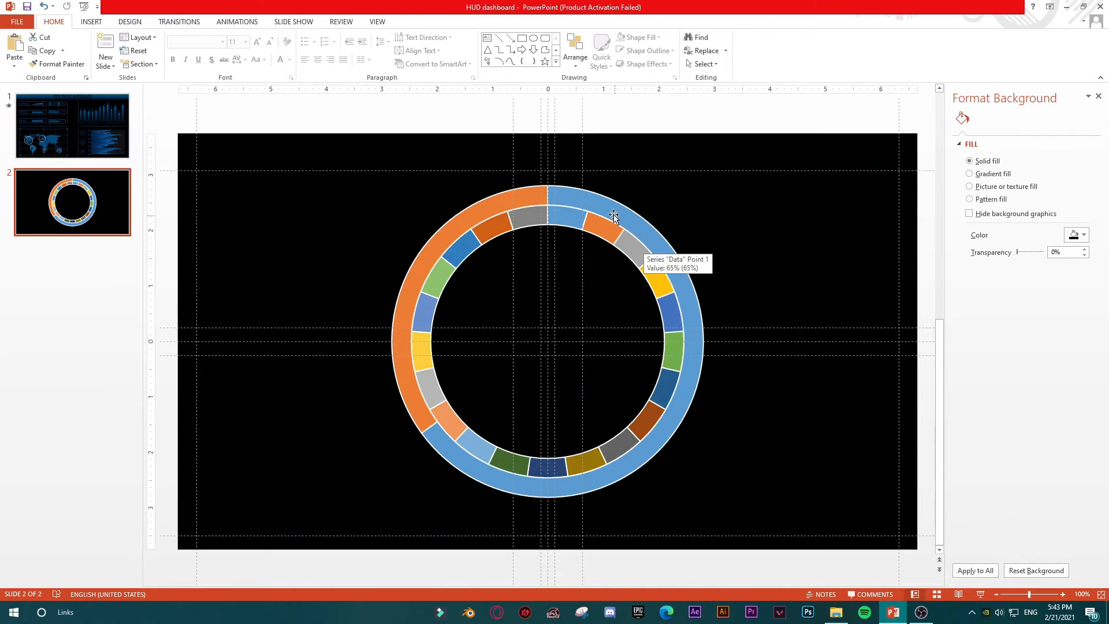
{"action": "mouse_move", "coordinate": [606, 232]}
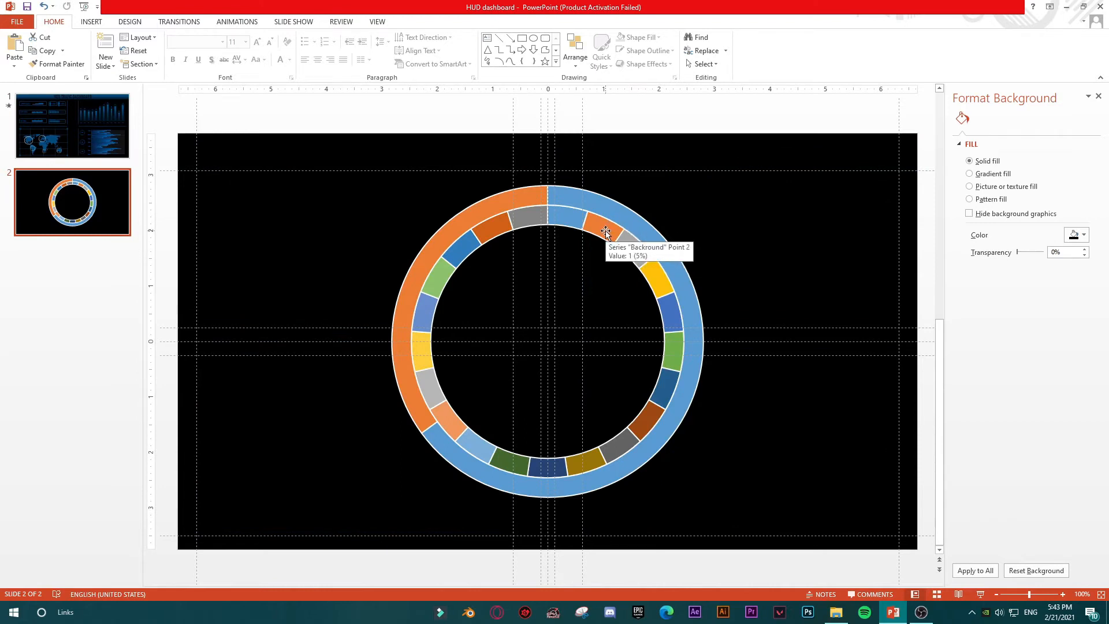
Give the inner Backround ring a solid dark blue fill, then deselect the chart.
{"action": "left_click", "coordinate": [605, 232]}
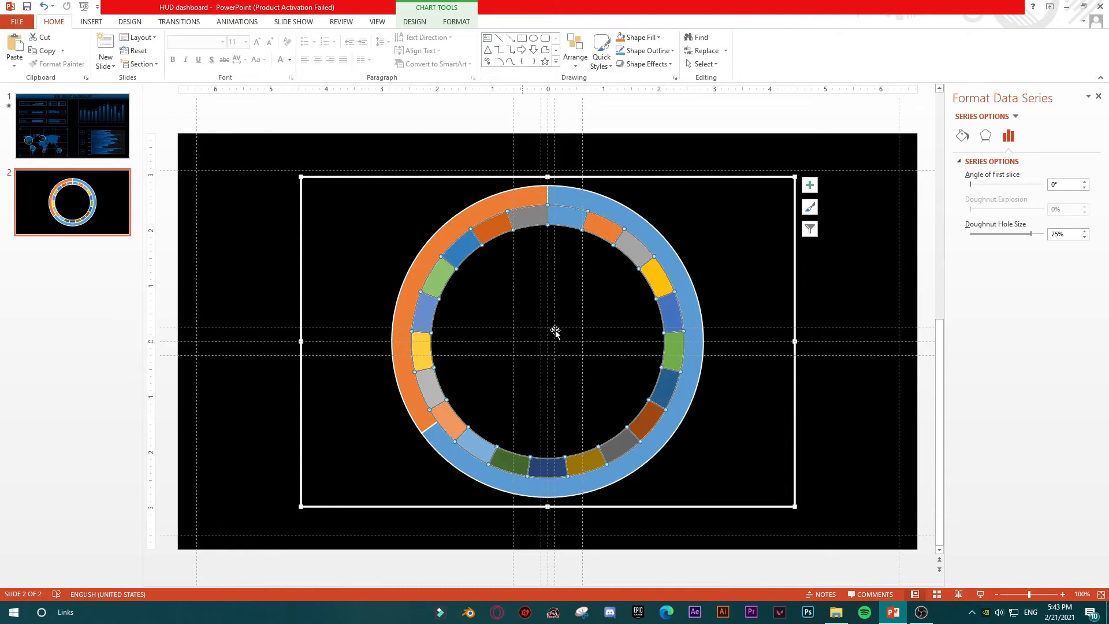
{"action": "mouse_move", "coordinate": [523, 203]}
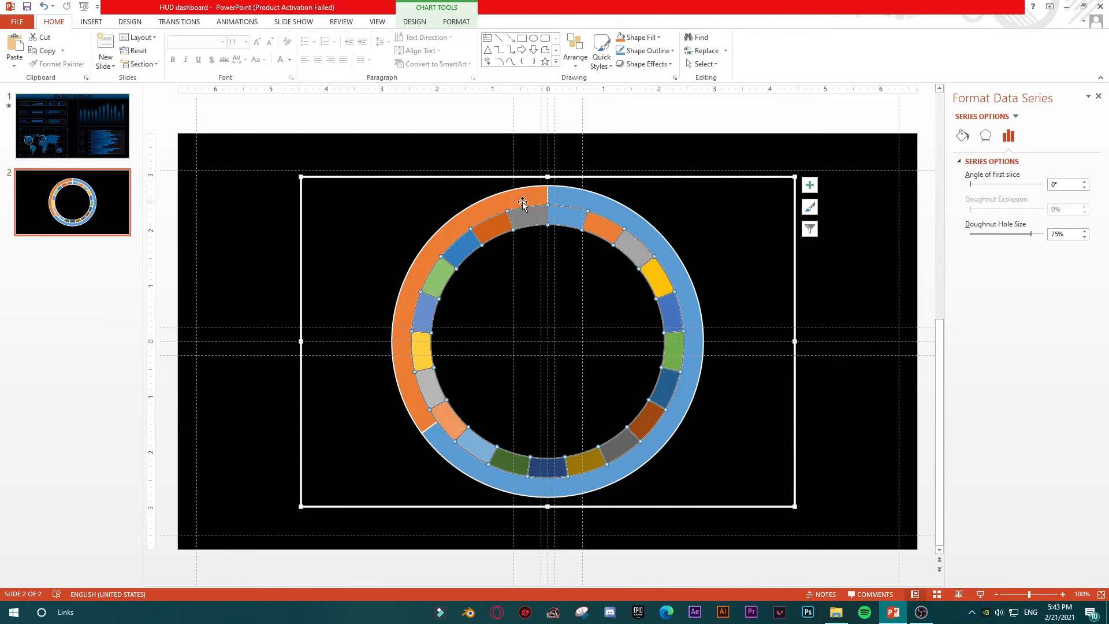
{"action": "mouse_move", "coordinate": [671, 313]}
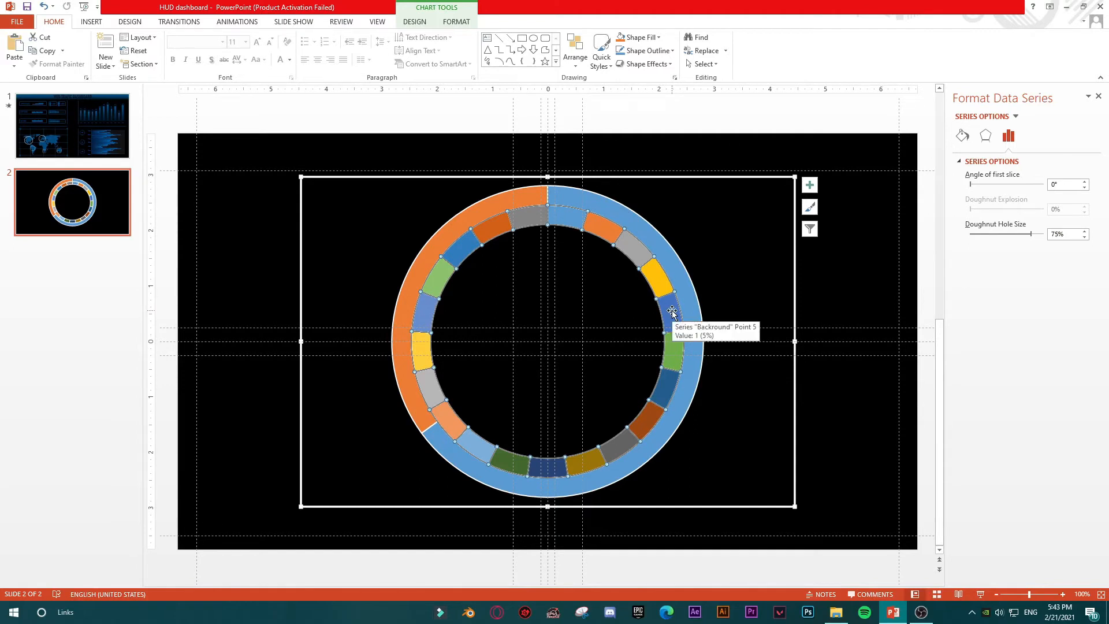
{"action": "mouse_move", "coordinate": [624, 134]}
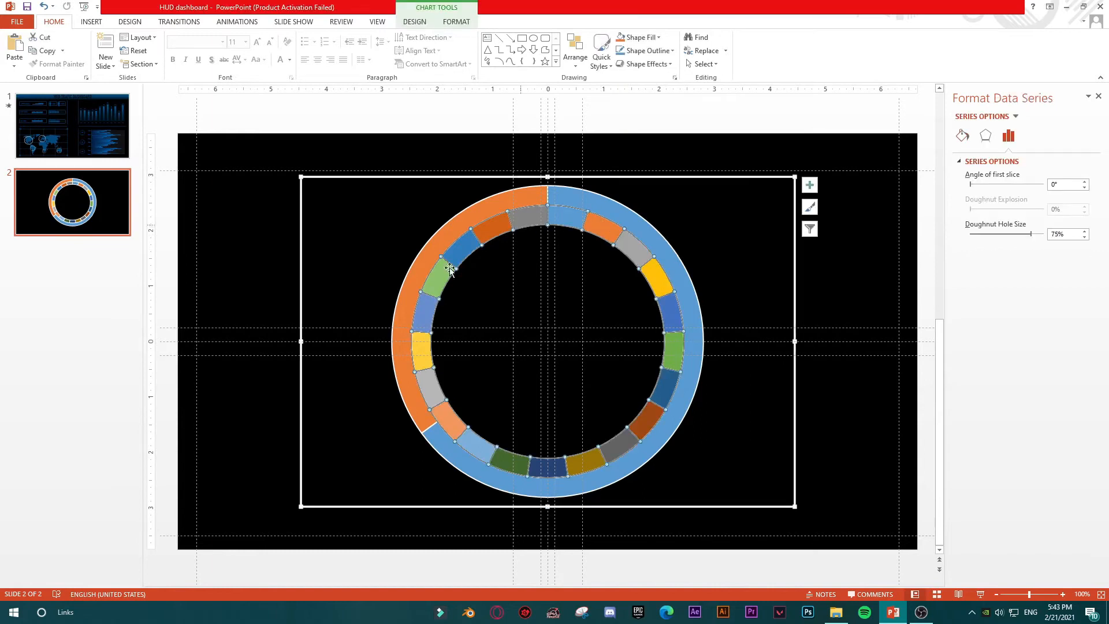
{"action": "left_click", "coordinate": [961, 135]}
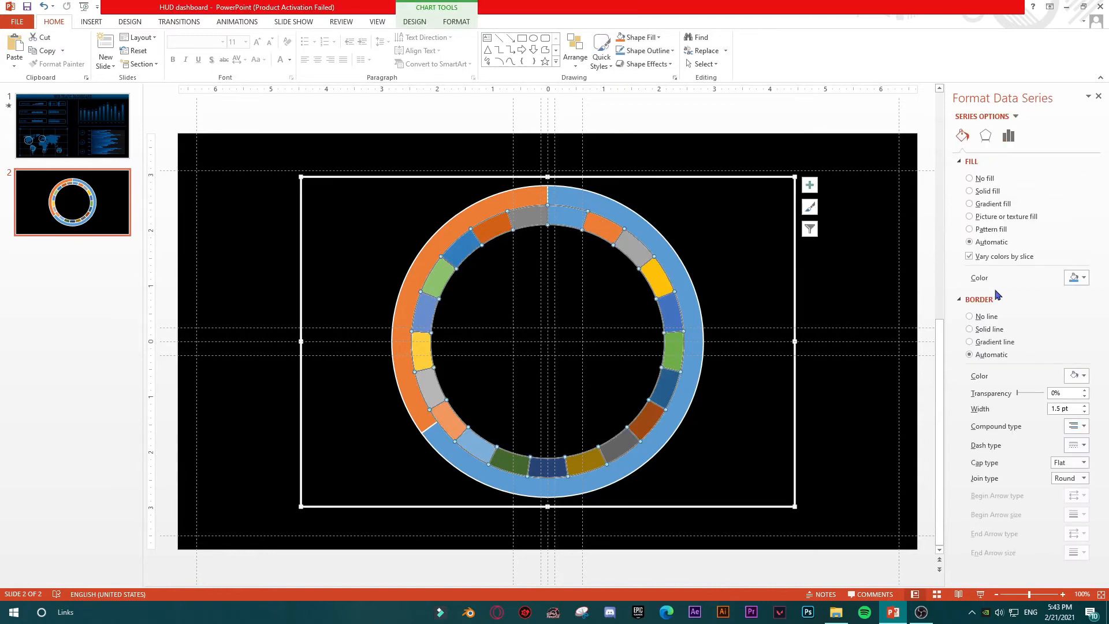
{"action": "left_click", "coordinate": [1084, 277]}
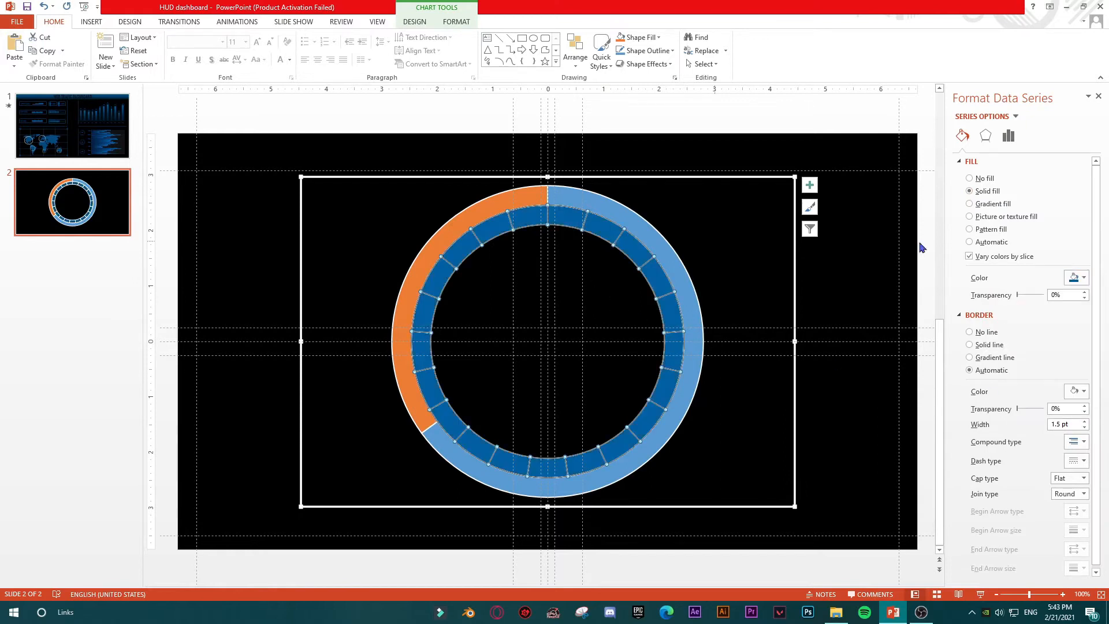
{"action": "left_click", "coordinate": [970, 332]}
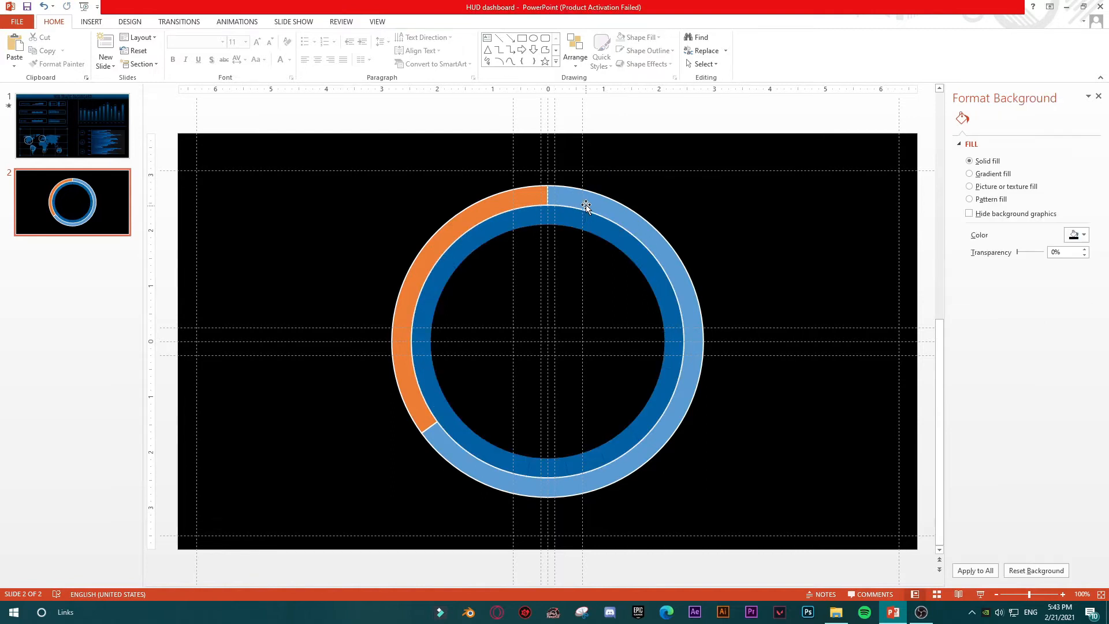
Select the outer 65% ring and bring up Change Chart Type from the Design tab.
{"action": "left_click", "coordinate": [586, 205]}
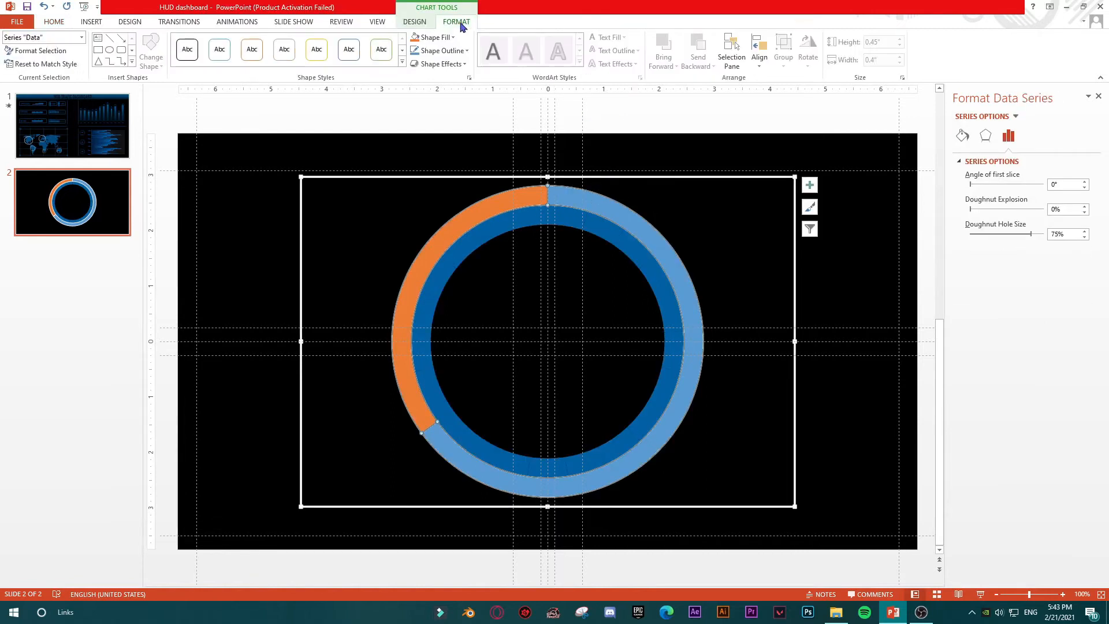
{"action": "left_click", "coordinate": [415, 21]}
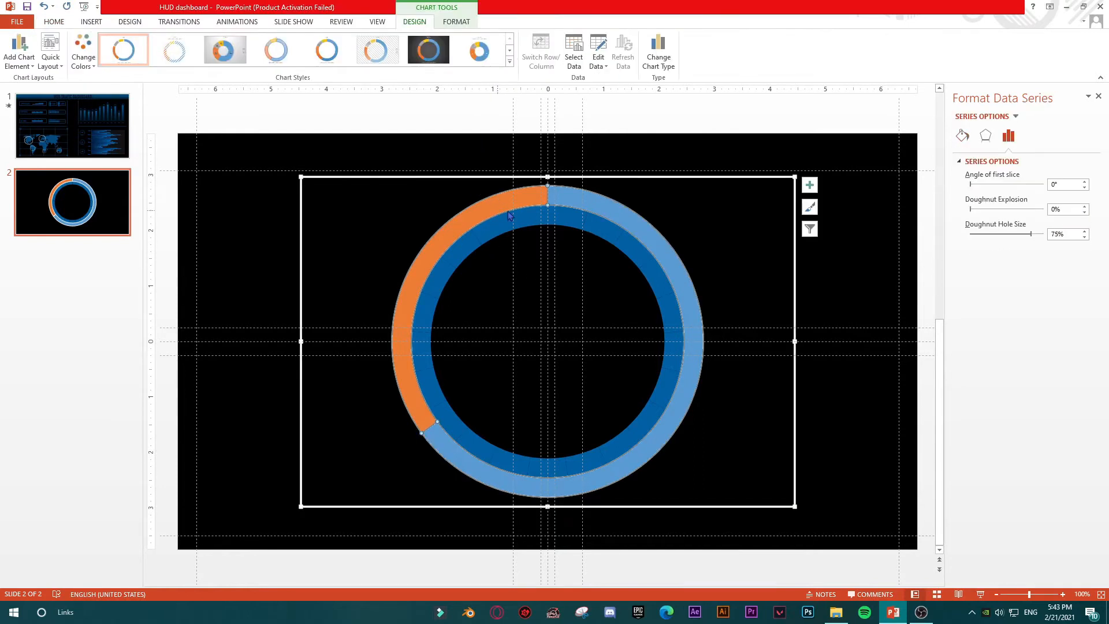
{"action": "left_click", "coordinate": [53, 21]}
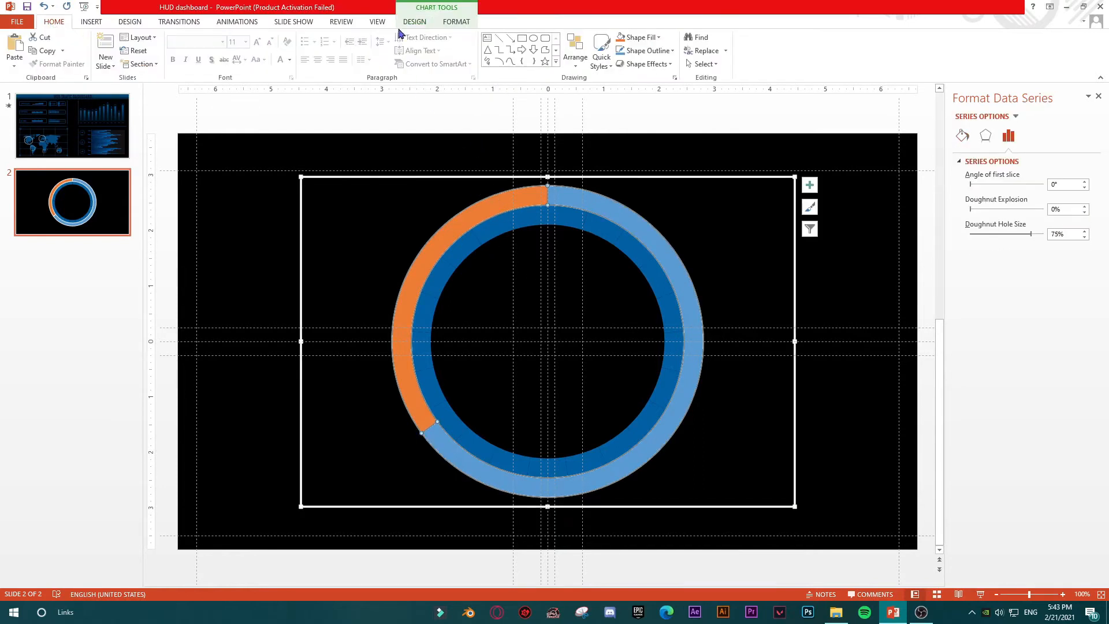
{"action": "left_click", "coordinate": [414, 21]}
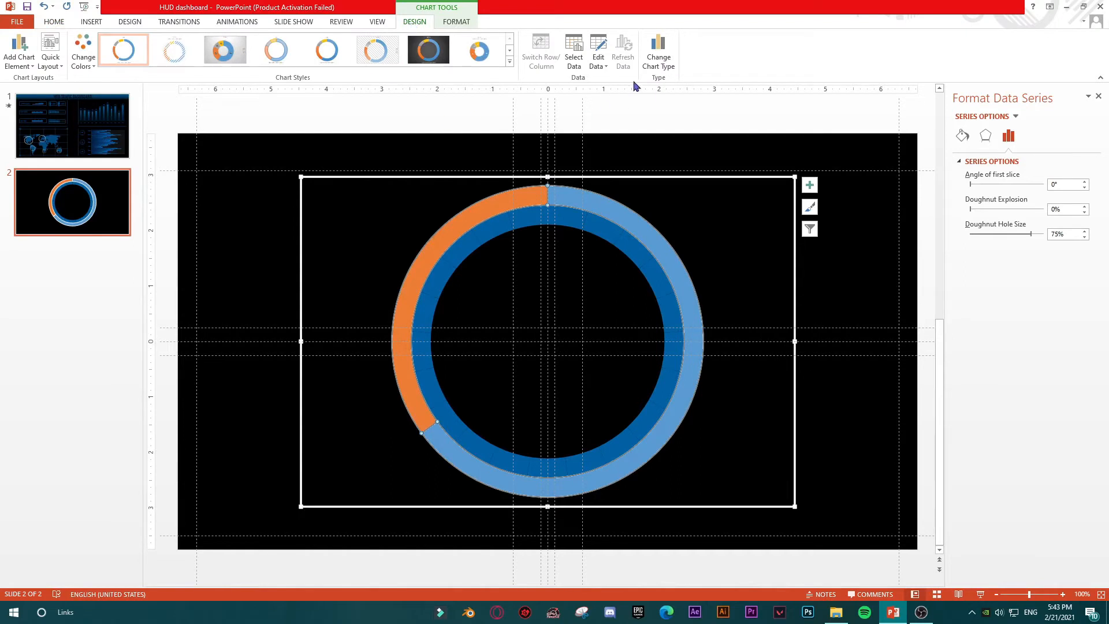
{"action": "mouse_move", "coordinate": [657, 51]}
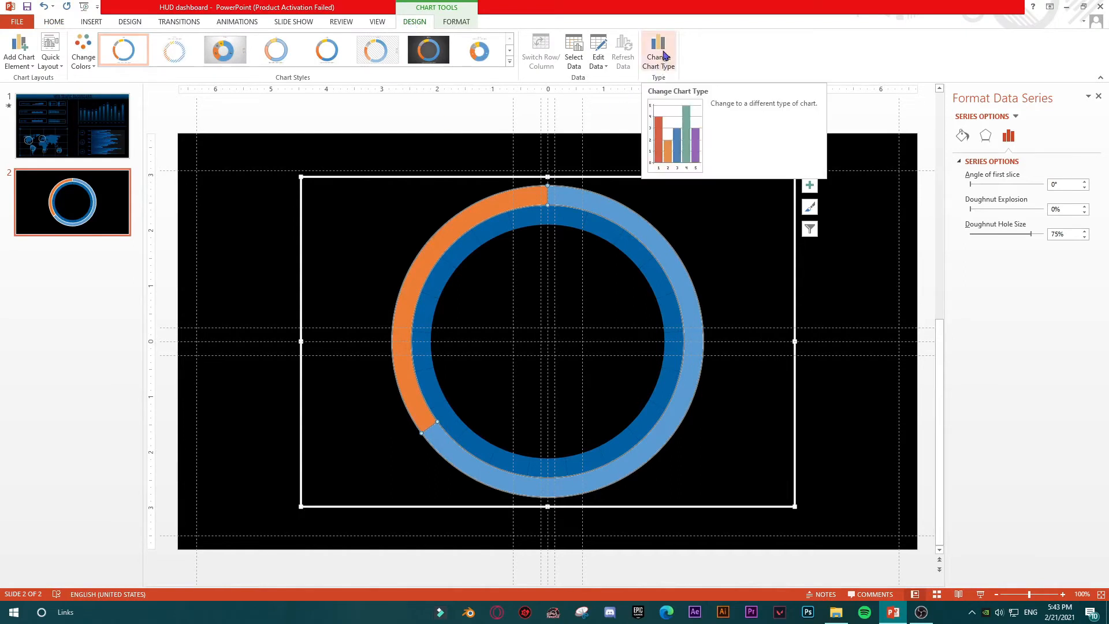
{"action": "left_click", "coordinate": [657, 50]}
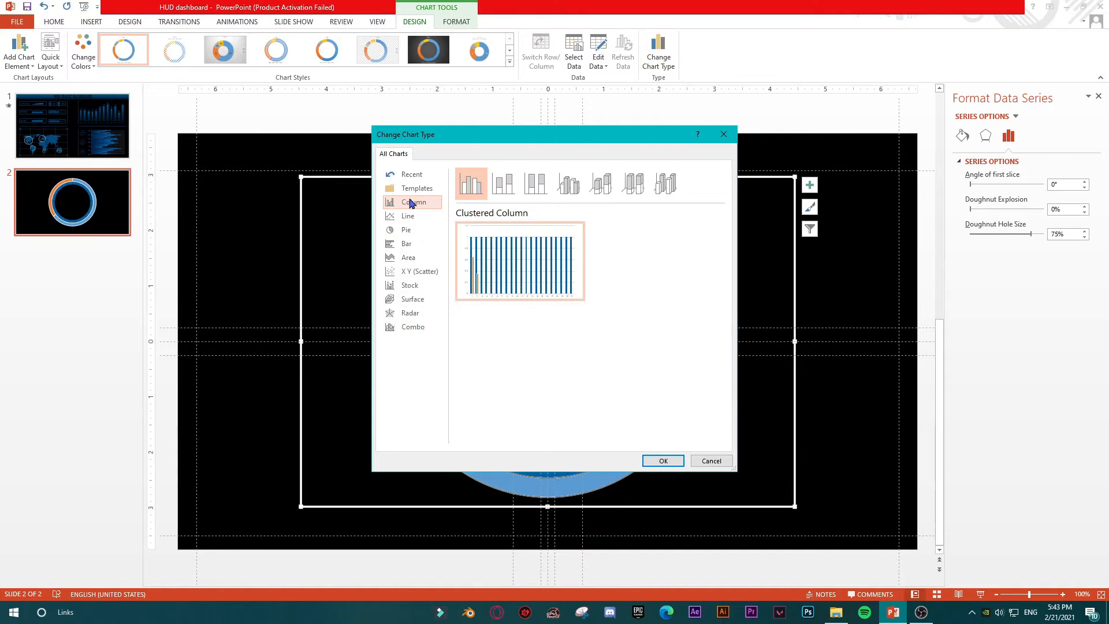
Switch the chart type to Combo with both series as doughnuts.
{"action": "left_click", "coordinate": [407, 244]}
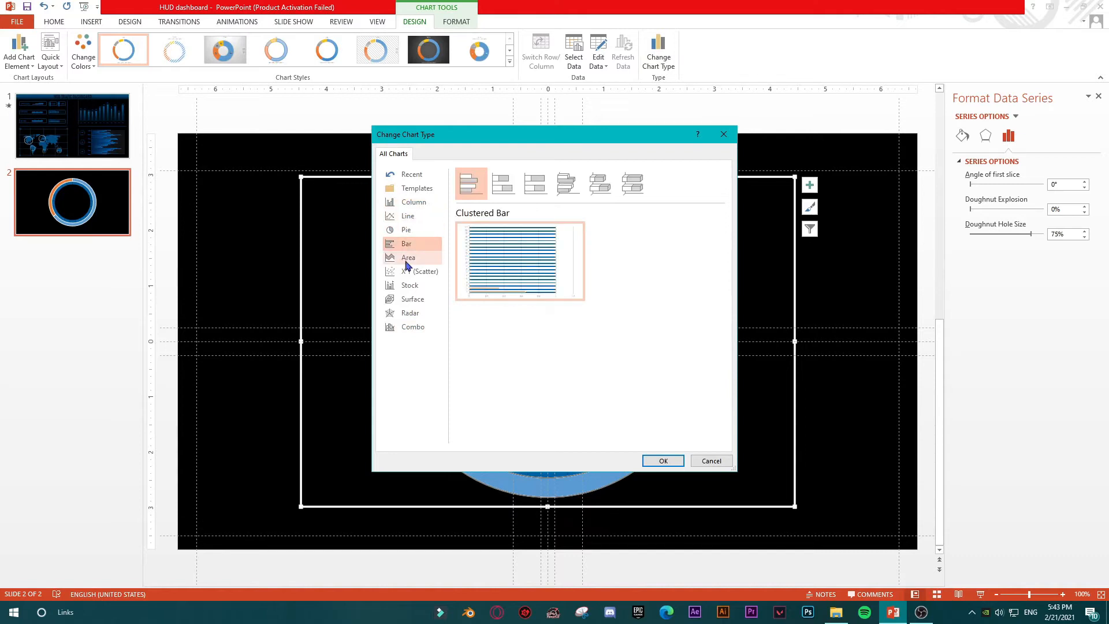
{"action": "left_click", "coordinate": [409, 257]}
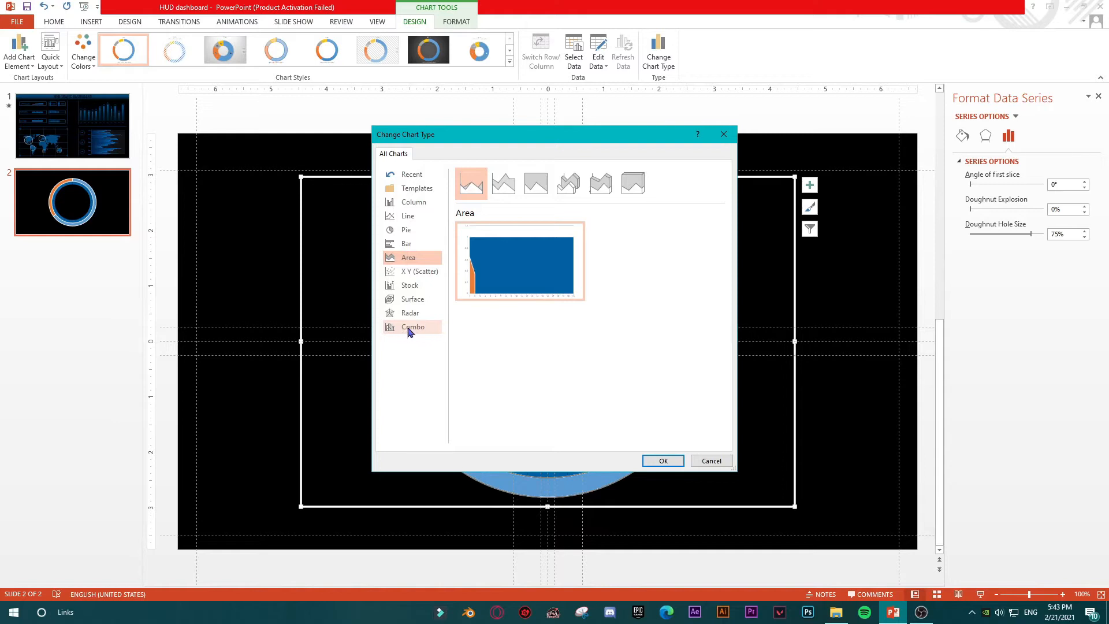
{"action": "left_click", "coordinate": [413, 327]}
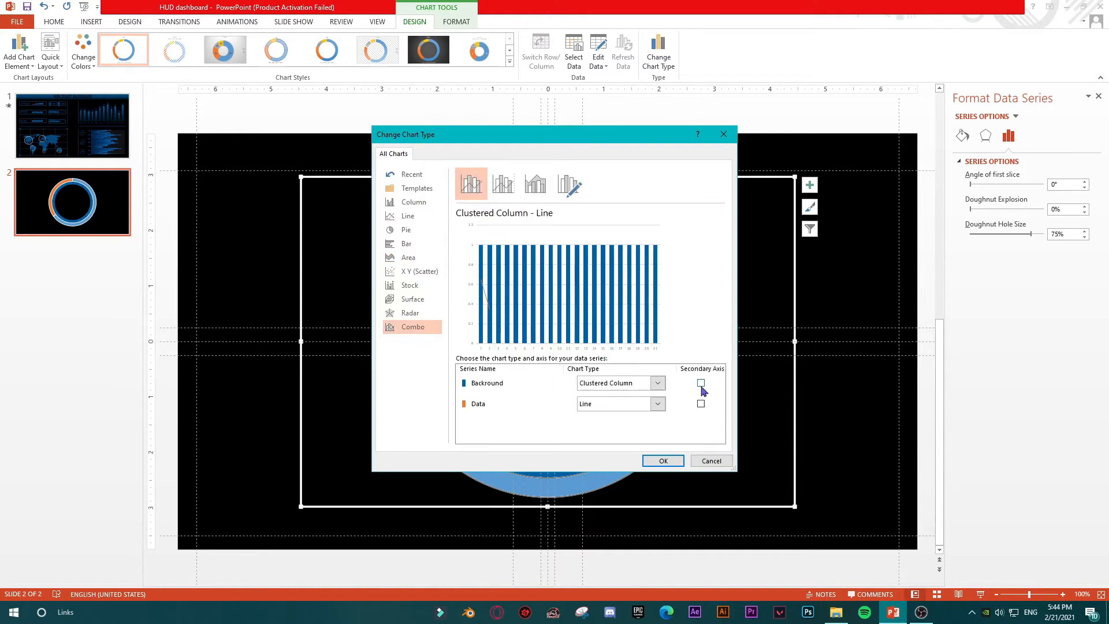
{"action": "mouse_move", "coordinate": [427, 339]}
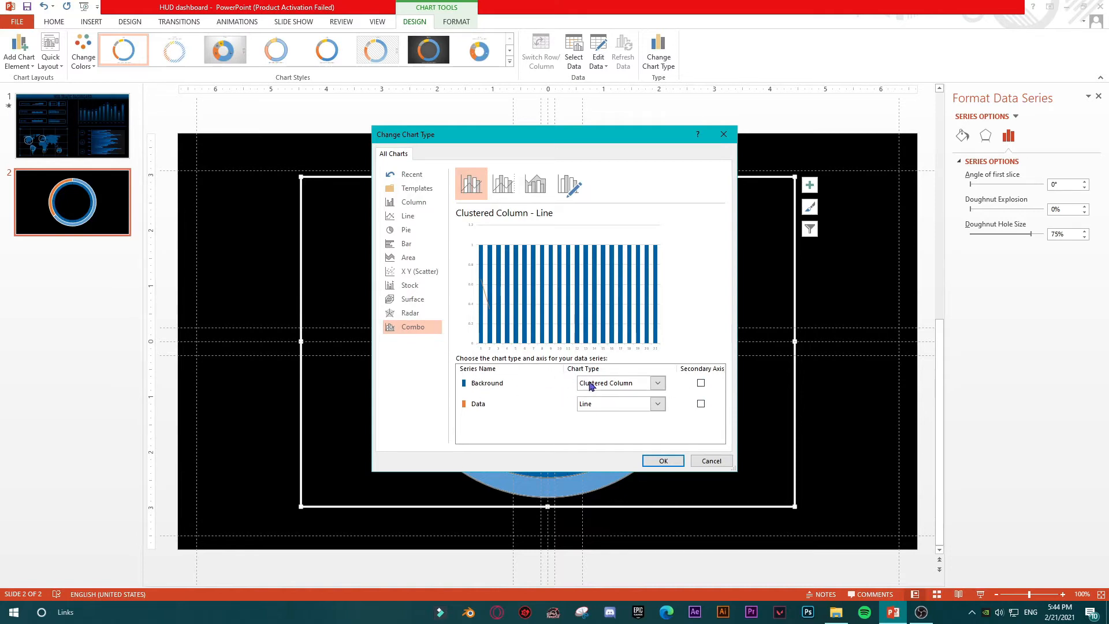
{"action": "mouse_move", "coordinate": [665, 388]}
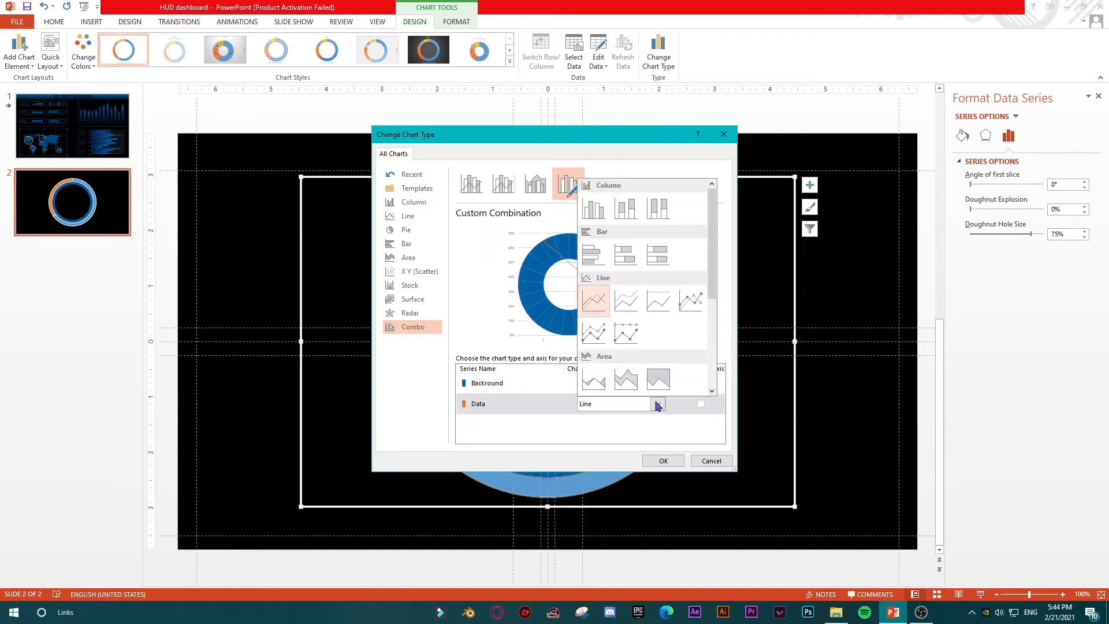
{"action": "scroll", "scroll_direction": "down", "scroll_amount": 3}
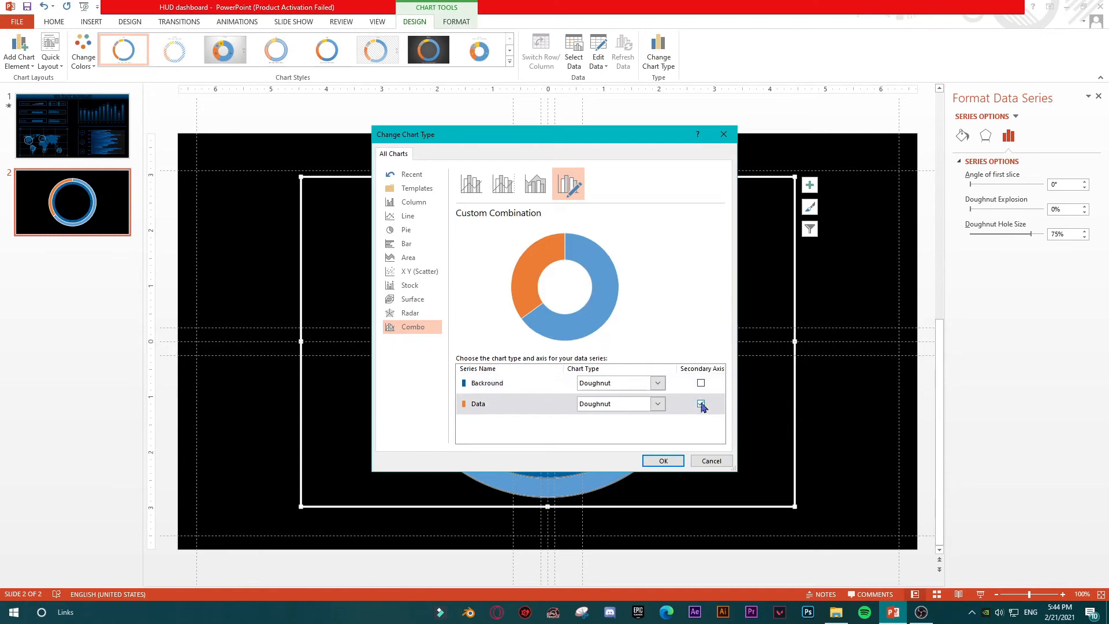
Put the Backround series on the secondary axis and apply the combo chart.
{"action": "left_click", "coordinate": [700, 404]}
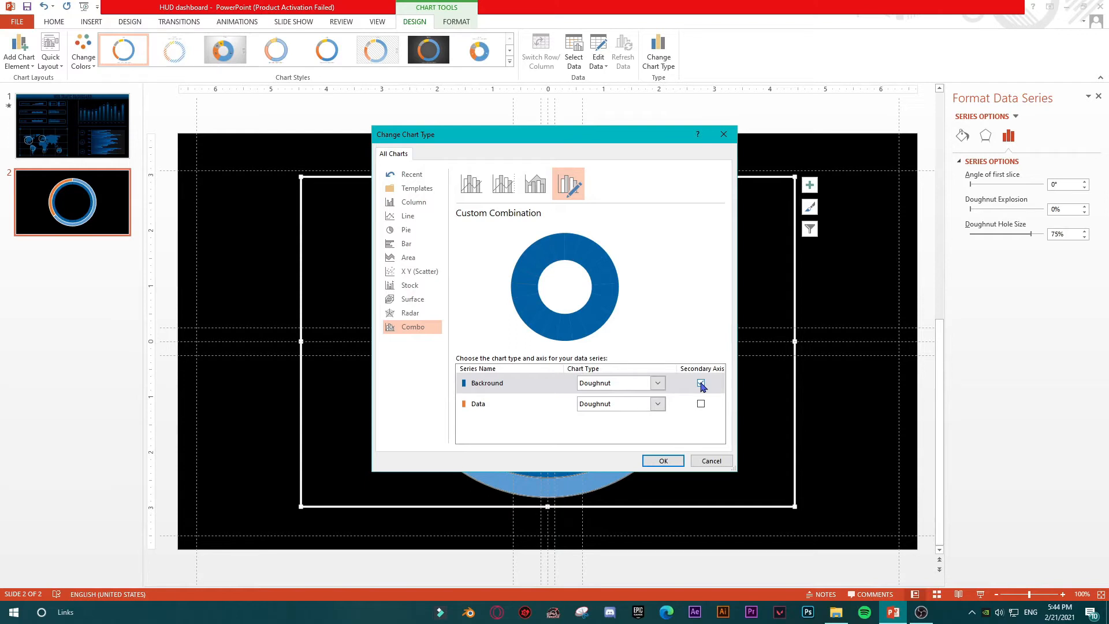
{"action": "left_click", "coordinate": [700, 383]}
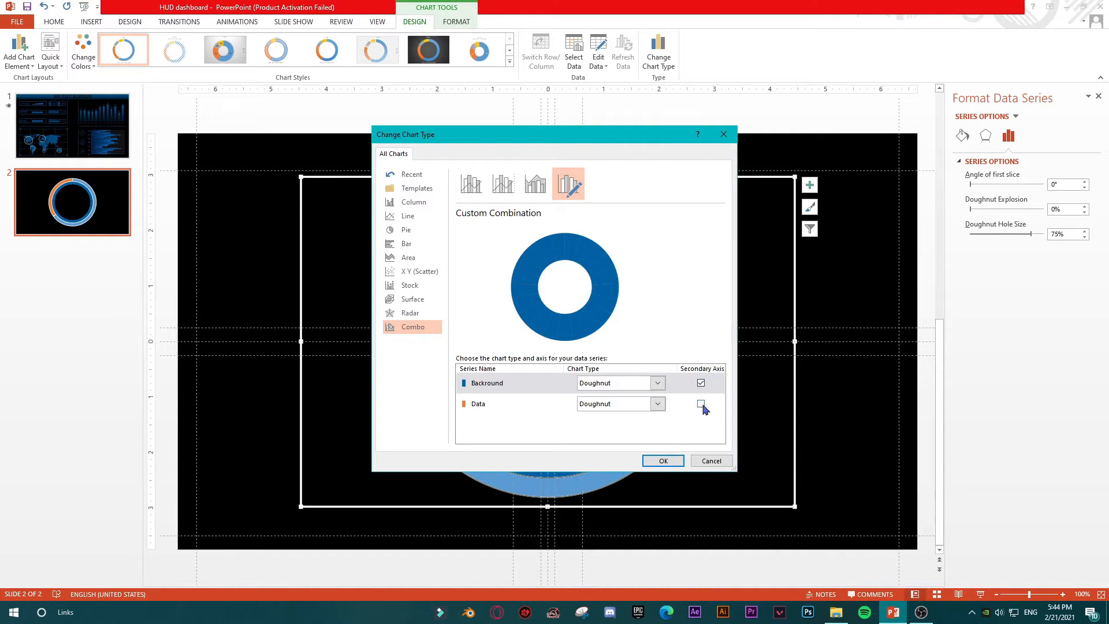
{"action": "left_click", "coordinate": [700, 382]}
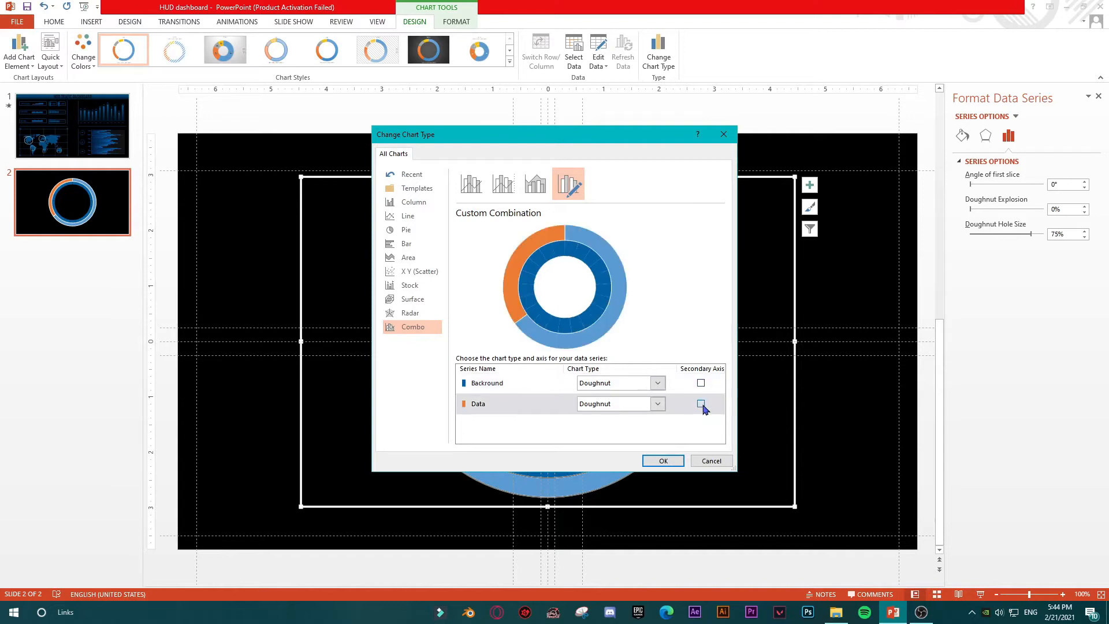
{"action": "left_click", "coordinate": [700, 403]}
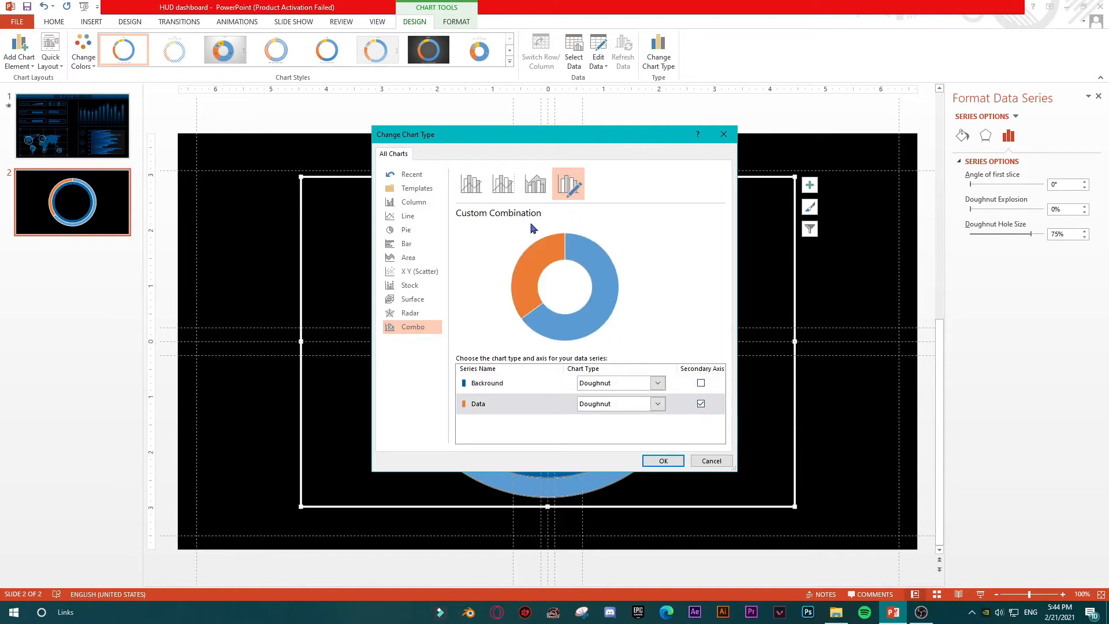
{"action": "mouse_move", "coordinate": [591, 267]}
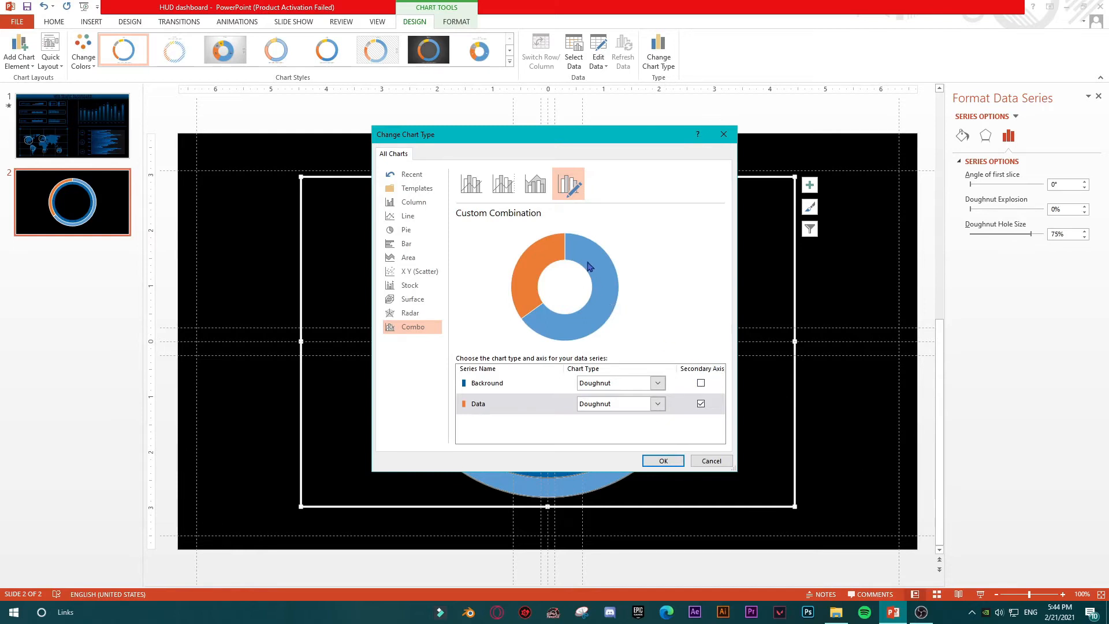
{"action": "mouse_move", "coordinate": [594, 309]}
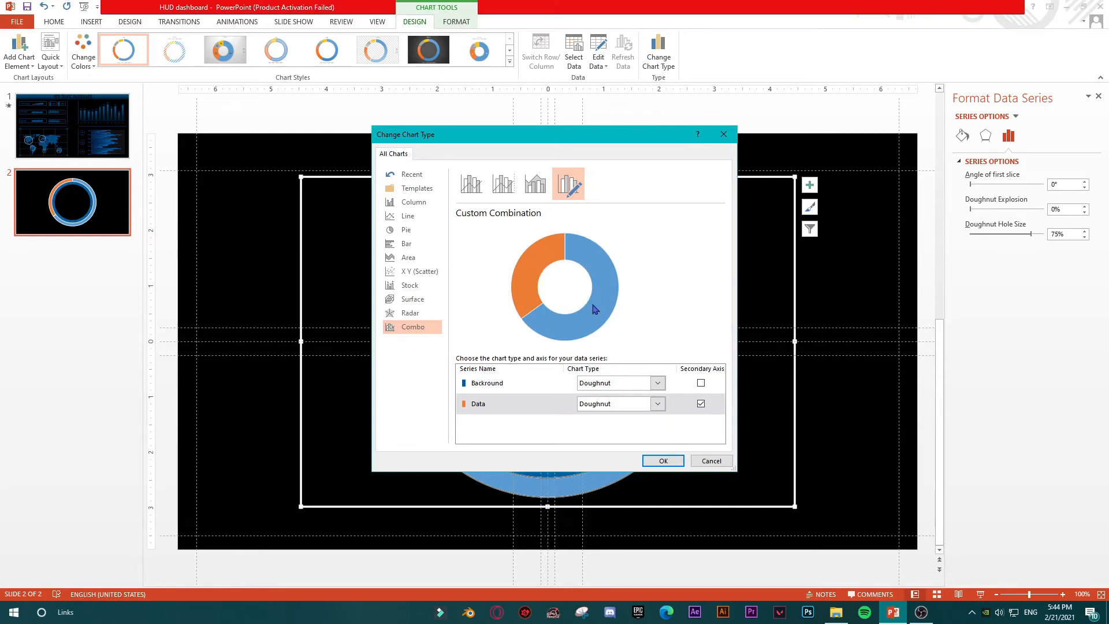
{"action": "left_click", "coordinate": [700, 382]}
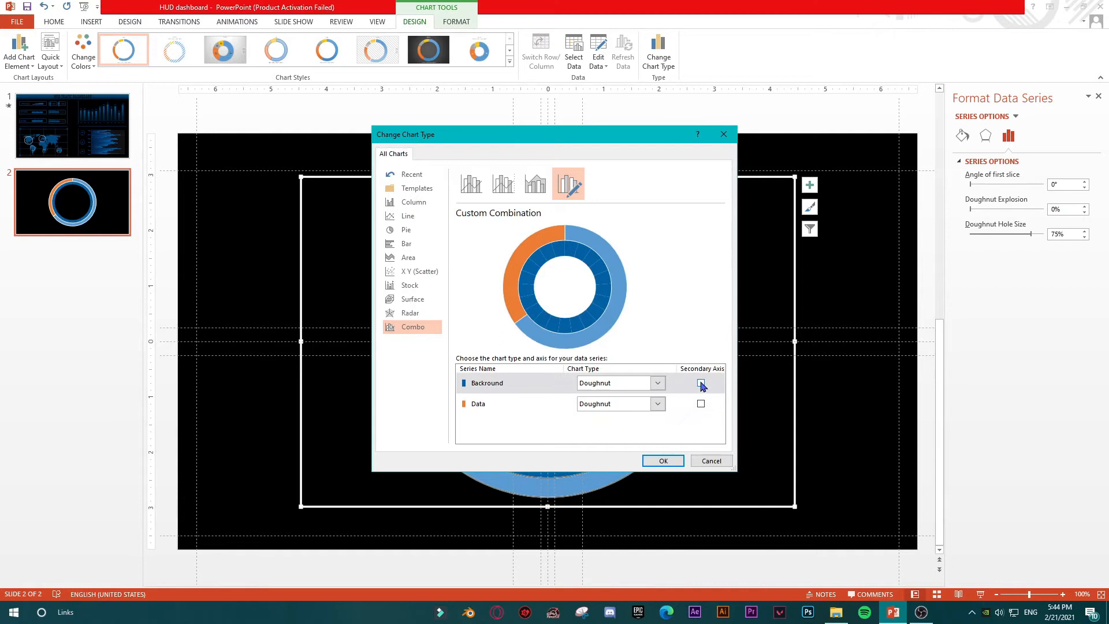
{"action": "left_click", "coordinate": [700, 382]}
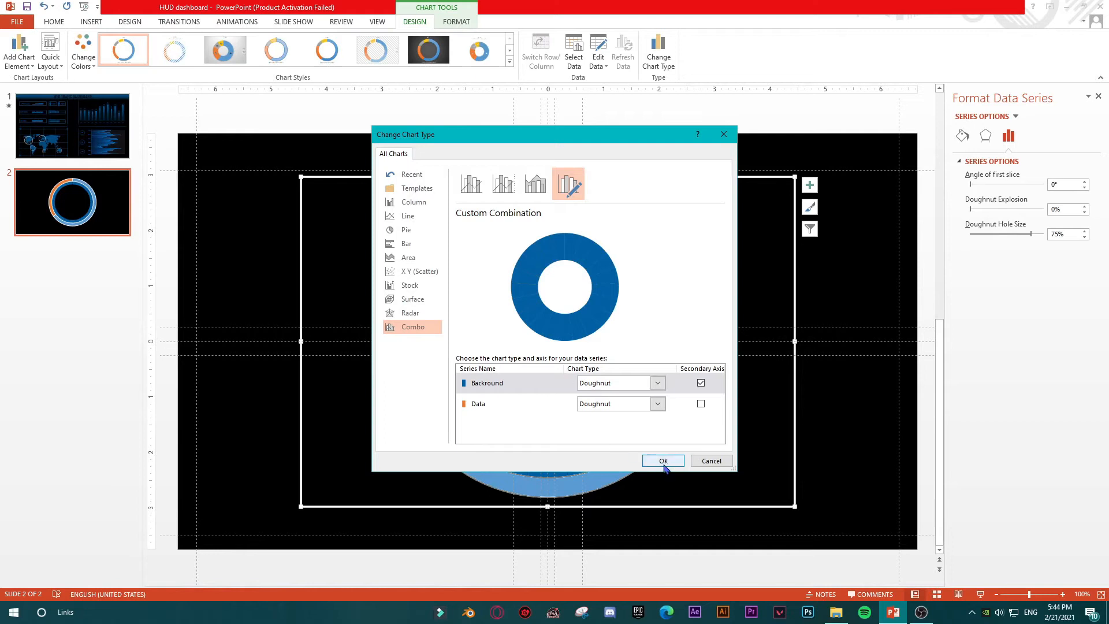
{"action": "mouse_move", "coordinate": [700, 382]}
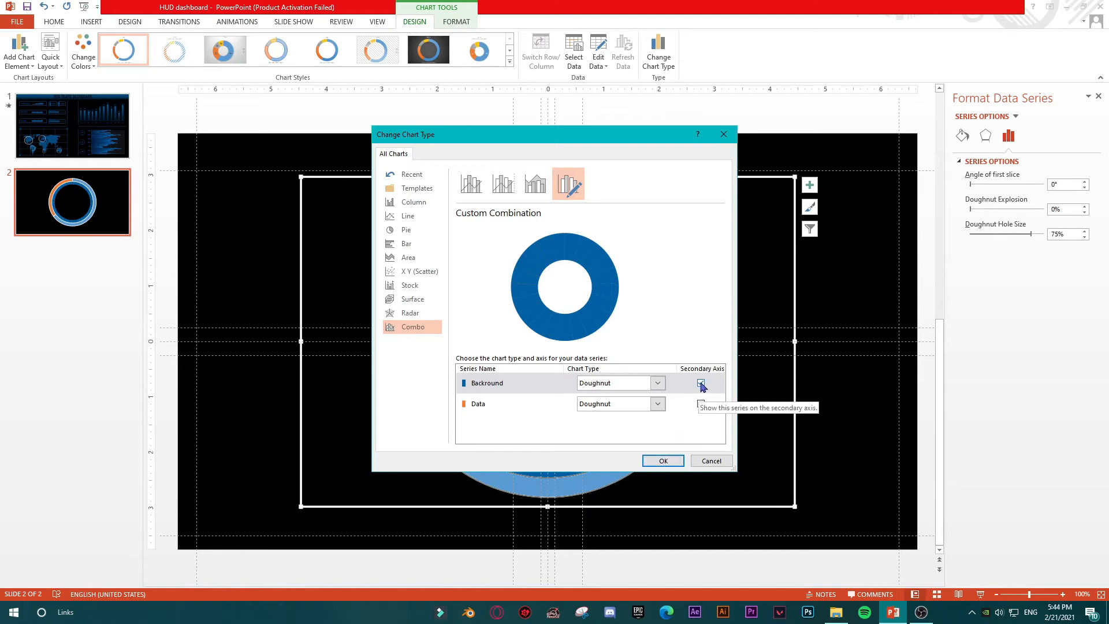
{"action": "left_click", "coordinate": [701, 382]}
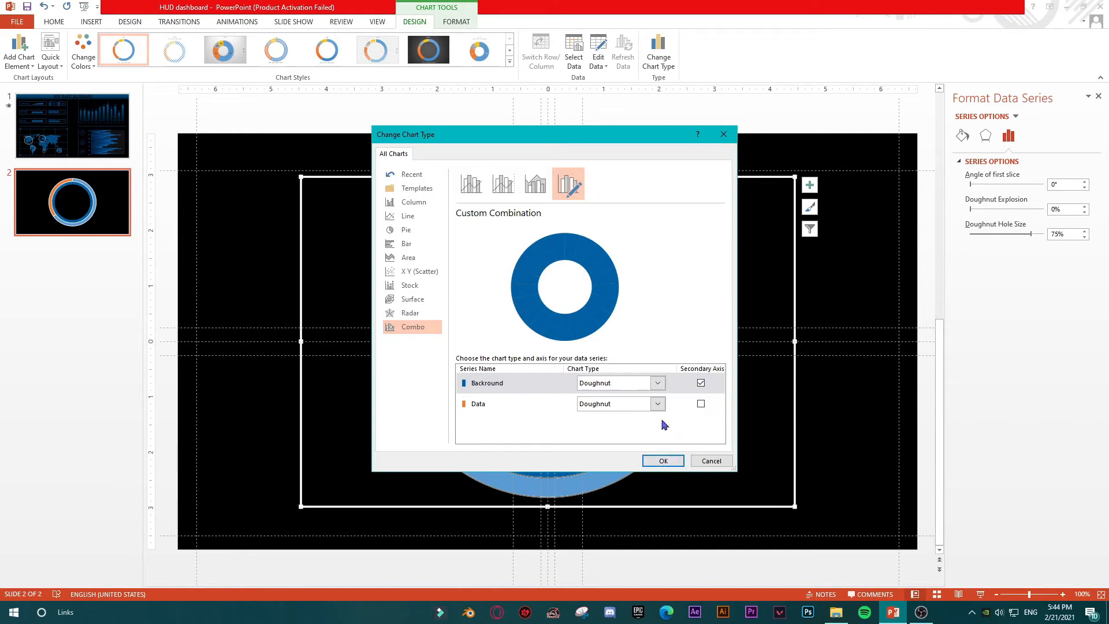
{"action": "left_click", "coordinate": [661, 461]}
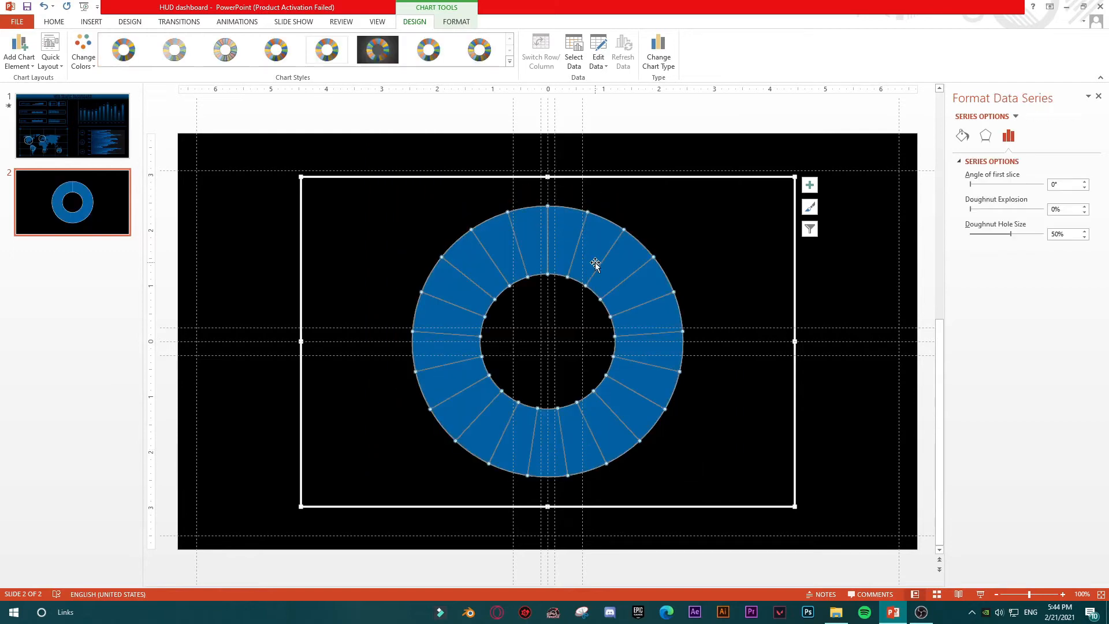
{"action": "mouse_move", "coordinate": [633, 286]}
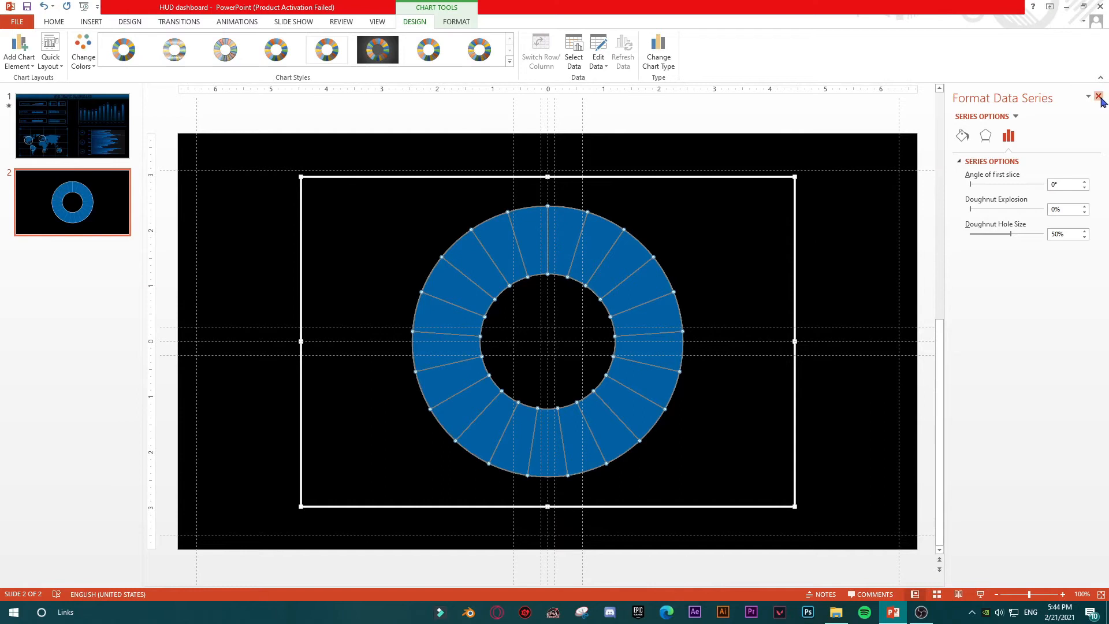
Close the Format Data Series pane and right-click the doughnut ring series.
{"action": "left_click", "coordinate": [1100, 97]}
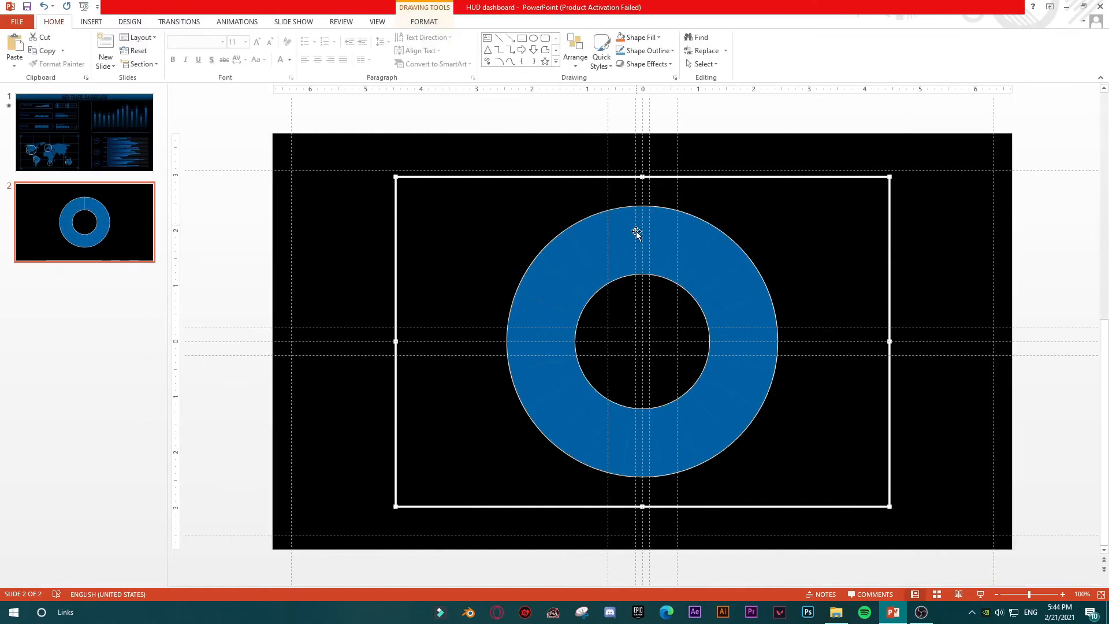
{"action": "double_click", "coordinate": [635, 233]}
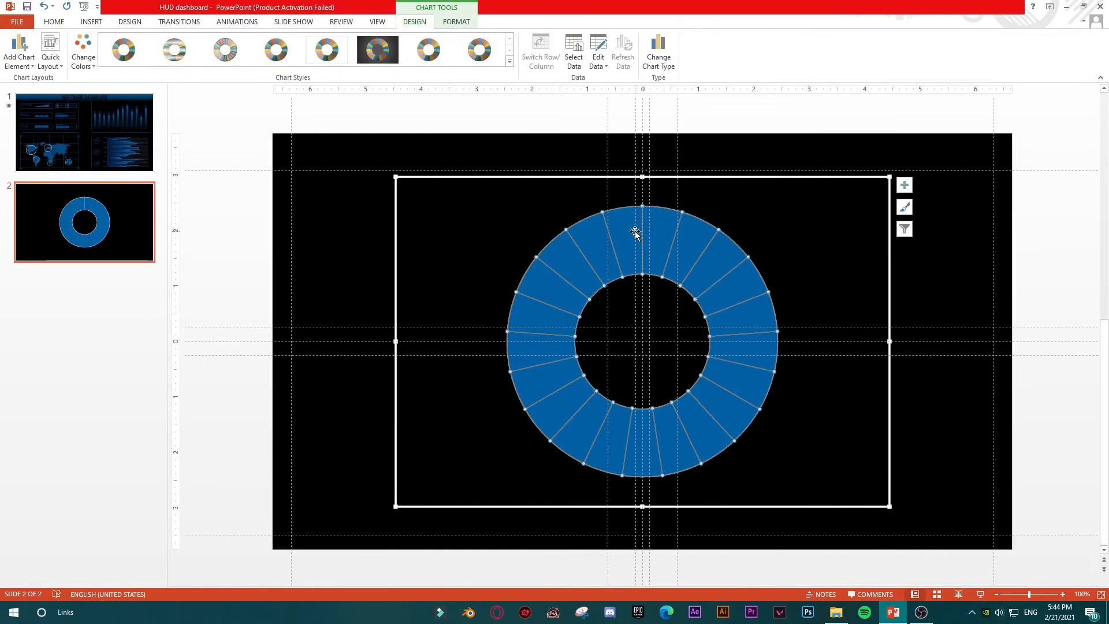
{"action": "right_click", "coordinate": [636, 233]}
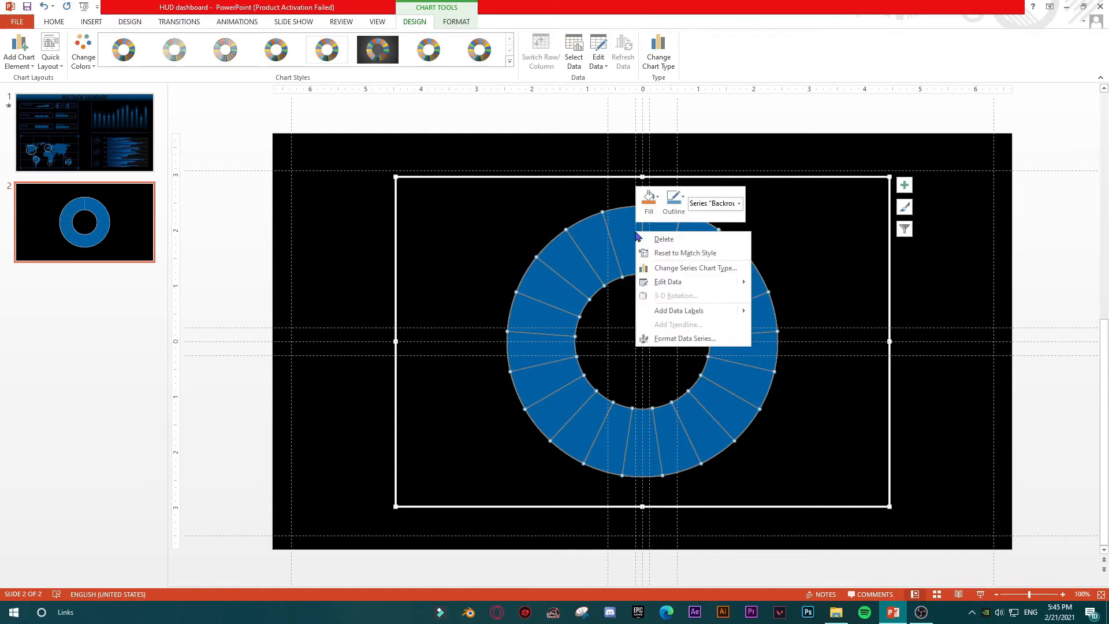
Set the Background series Doughnut Explosion to 9% and Doughnut Hole Size to 88%.
{"action": "left_click", "coordinate": [683, 338]}
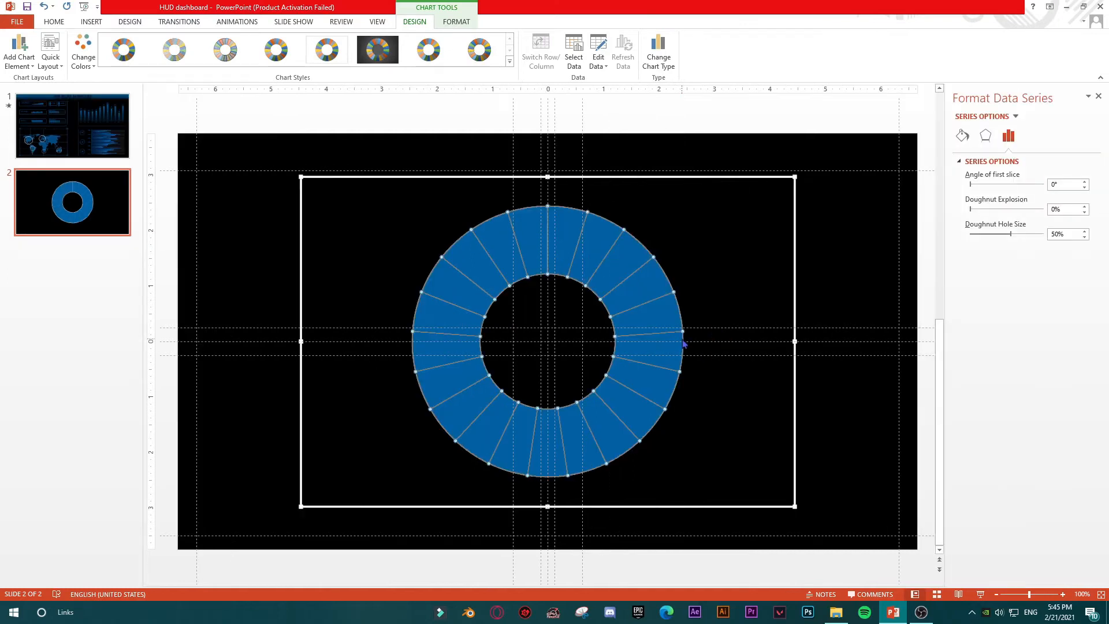
{"action": "left_click", "coordinate": [961, 135]}
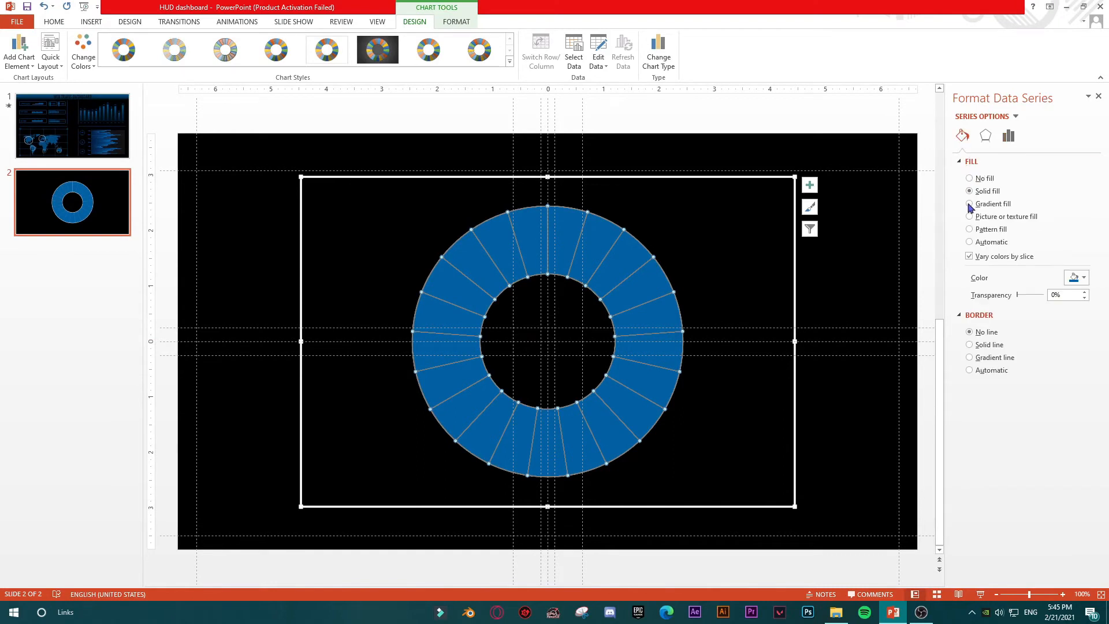
{"action": "left_click", "coordinate": [986, 135]}
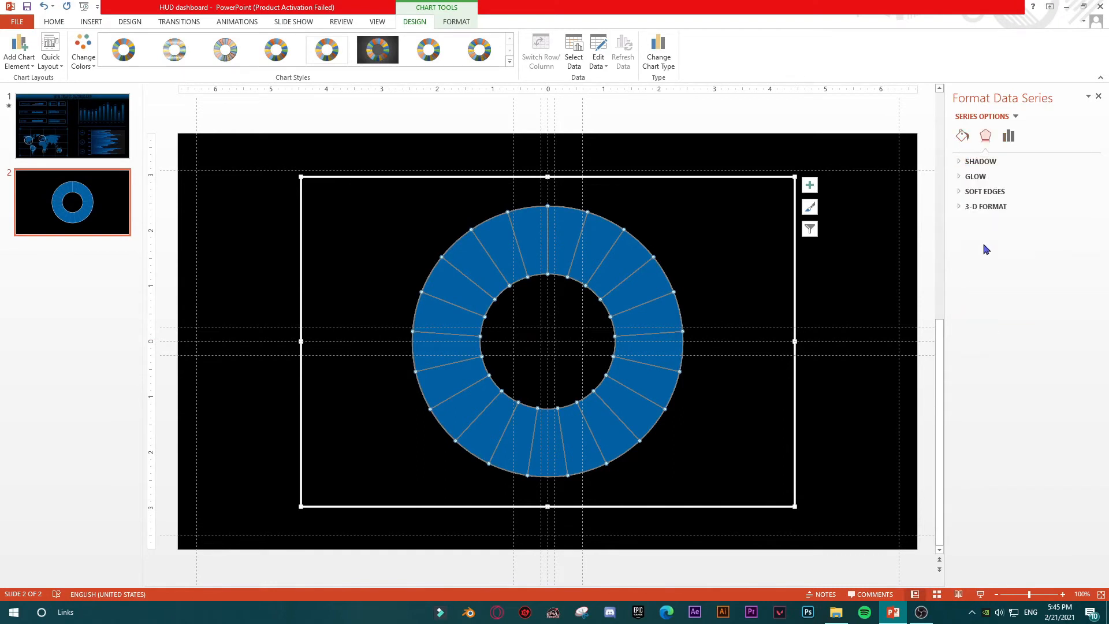
{"action": "left_click", "coordinate": [1008, 136]}
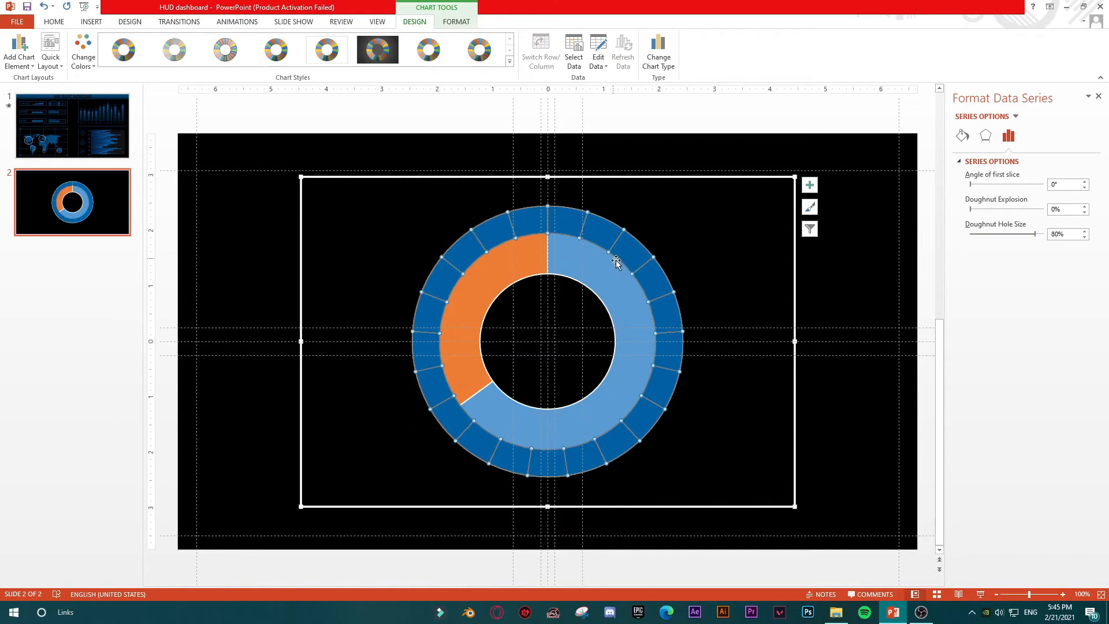
{"action": "mouse_move", "coordinate": [604, 237]}
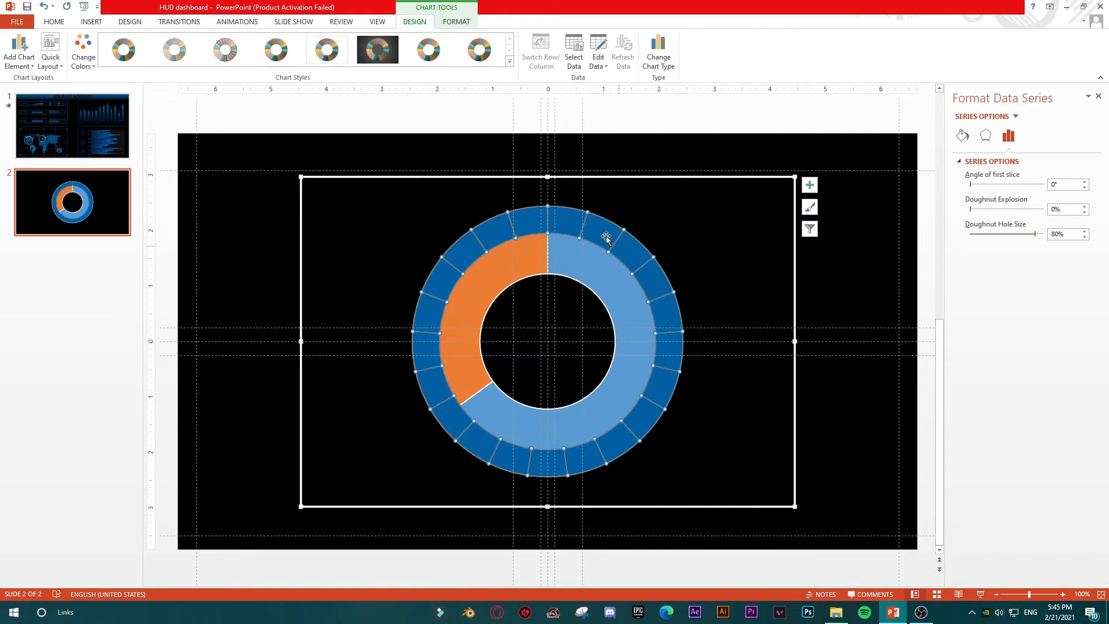
{"action": "mouse_move", "coordinate": [631, 389]}
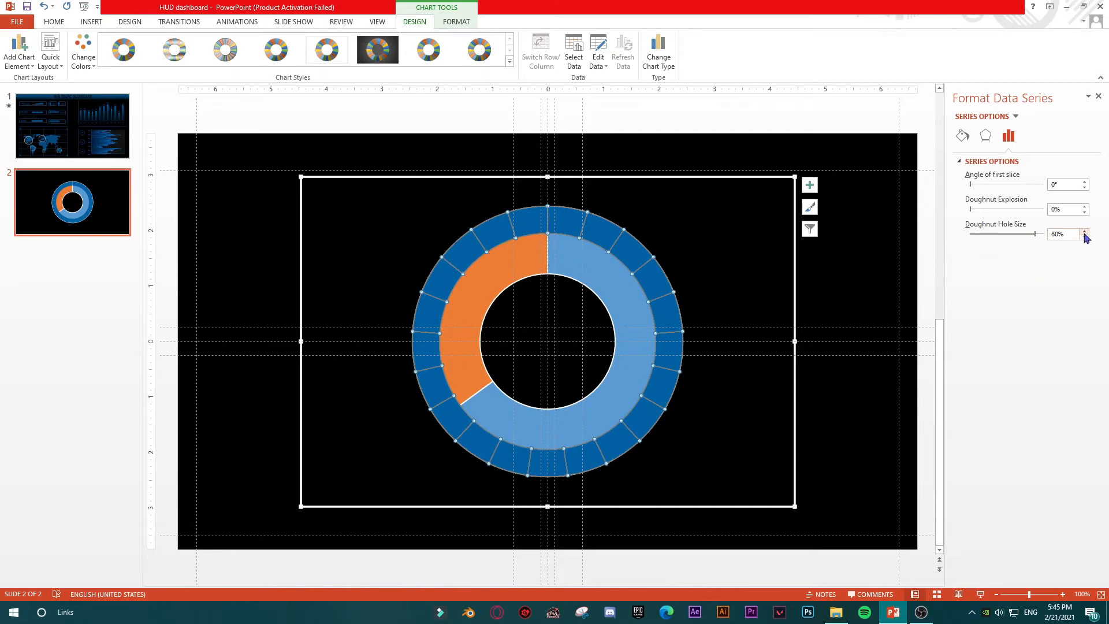
{"action": "left_click", "coordinate": [1087, 232]}
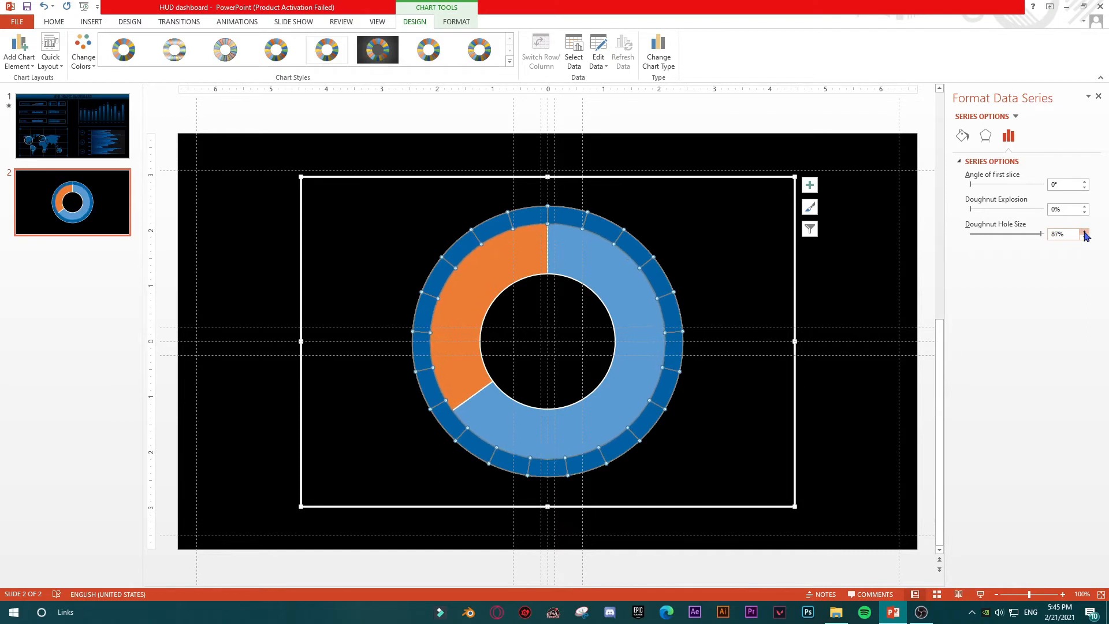
{"action": "left_click", "coordinate": [1084, 231]}
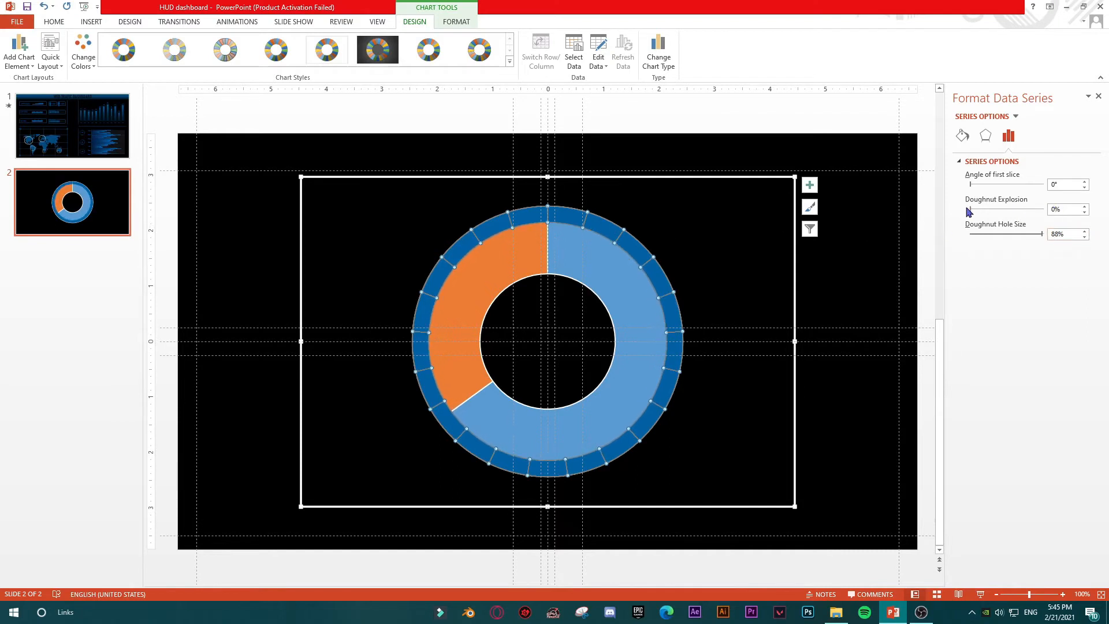
{"action": "left_click", "coordinate": [1084, 206]}
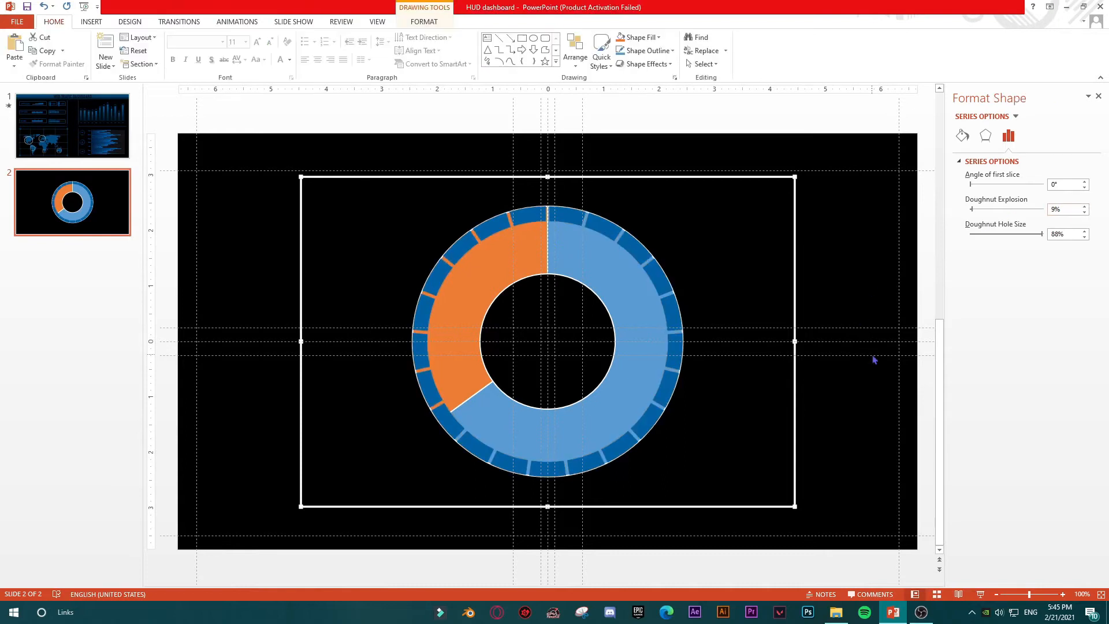
Compare against the finished slide 1 dashboard, then reselect the slide 2 doughnut chart.
{"action": "left_click", "coordinate": [548, 208]}
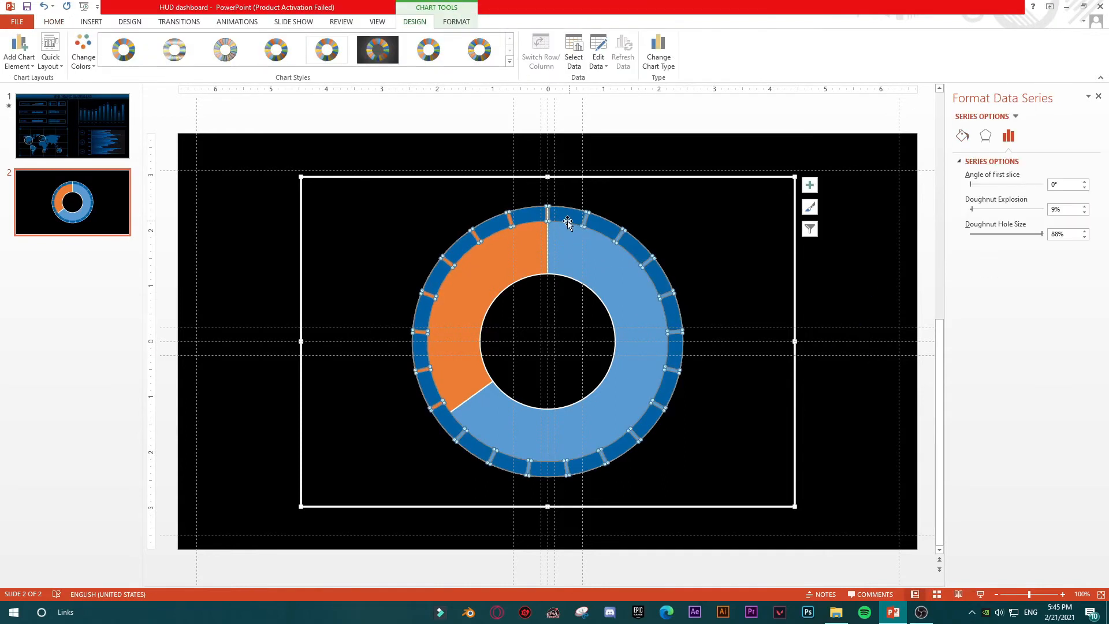
{"action": "mouse_move", "coordinate": [603, 274]}
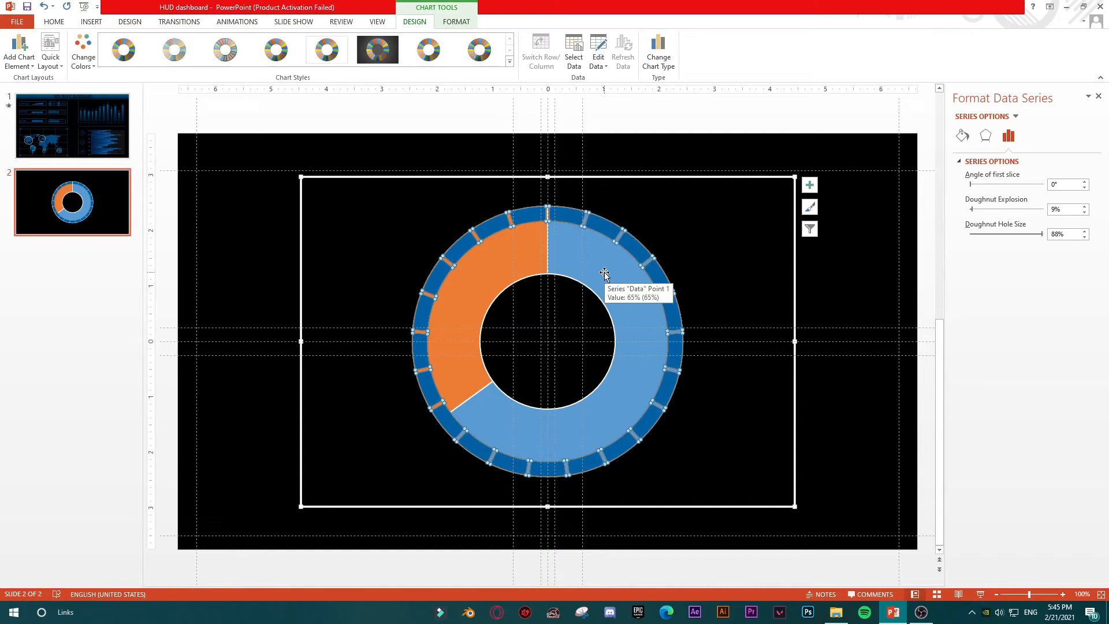
{"action": "left_click", "coordinate": [72, 126]}
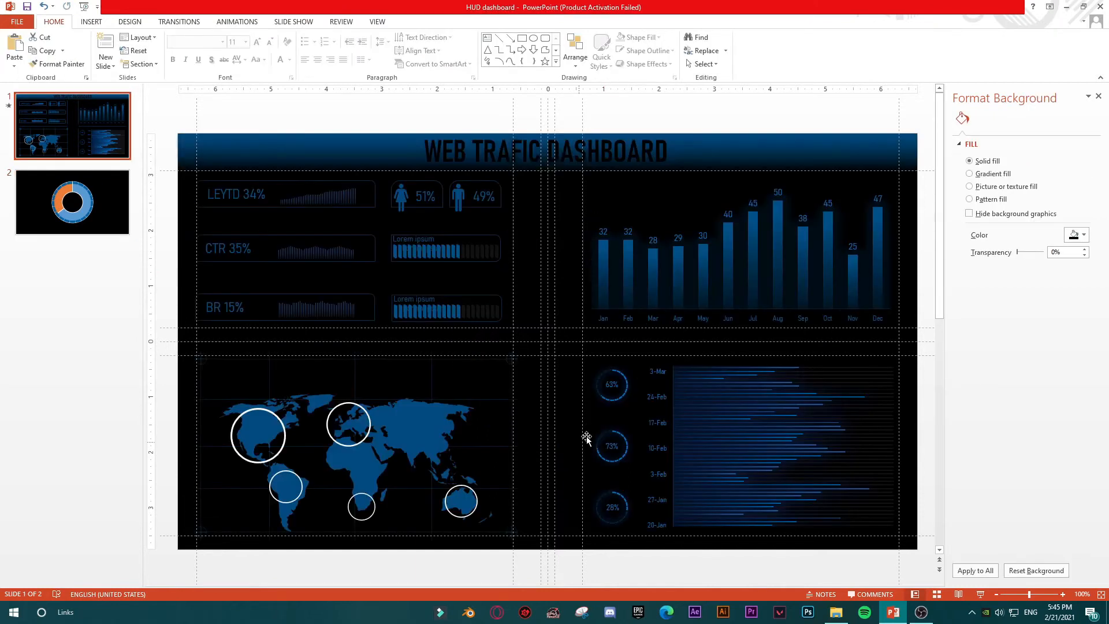
{"action": "left_click", "coordinate": [71, 201]}
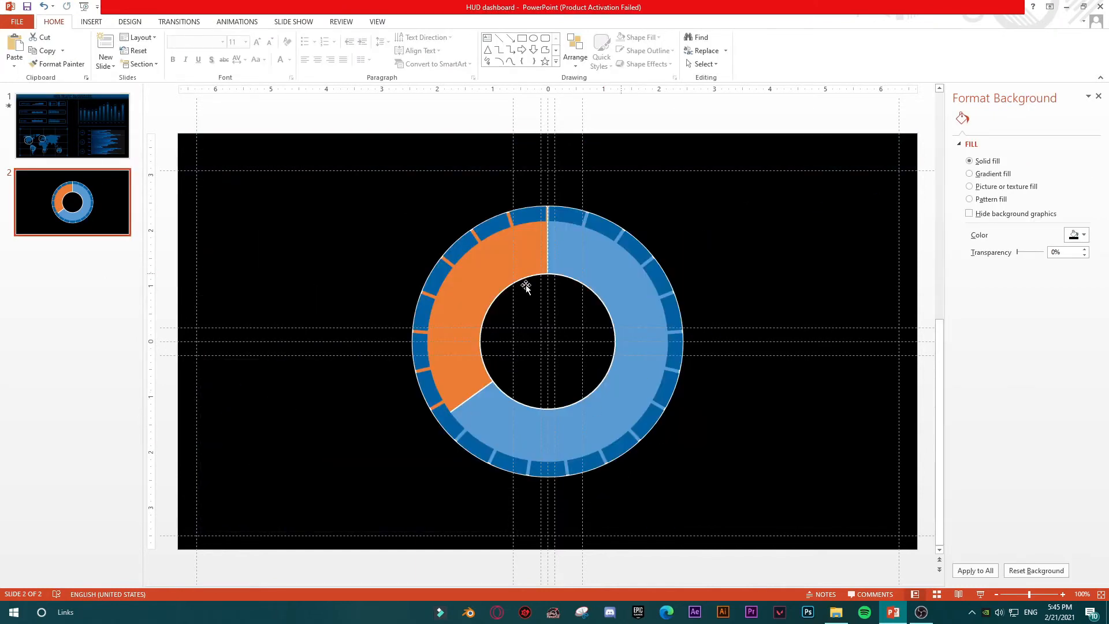
{"action": "left_click", "coordinate": [525, 286]}
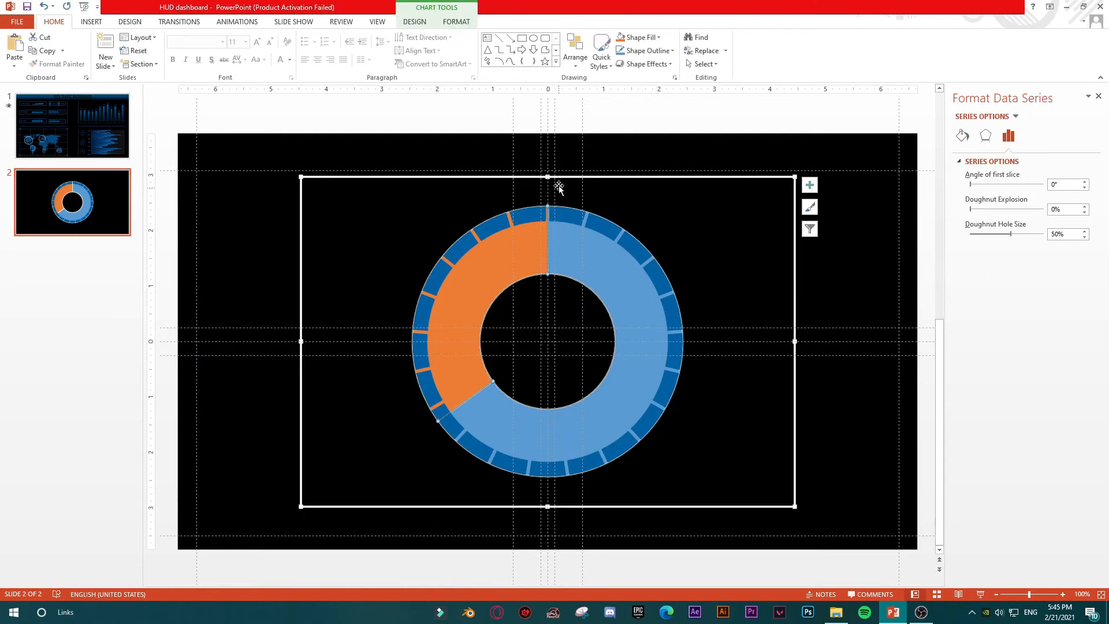
{"action": "left_click", "coordinate": [415, 22]}
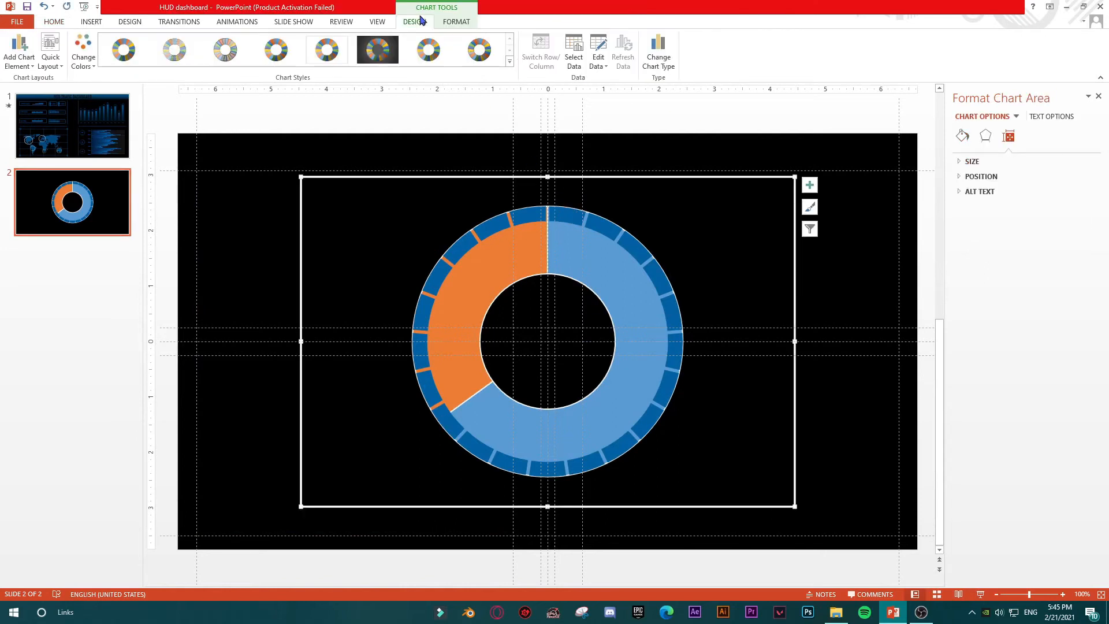
In the Combo chart type, move Data onto the secondary axis and take Background off it.
{"action": "left_click", "coordinate": [657, 51]}
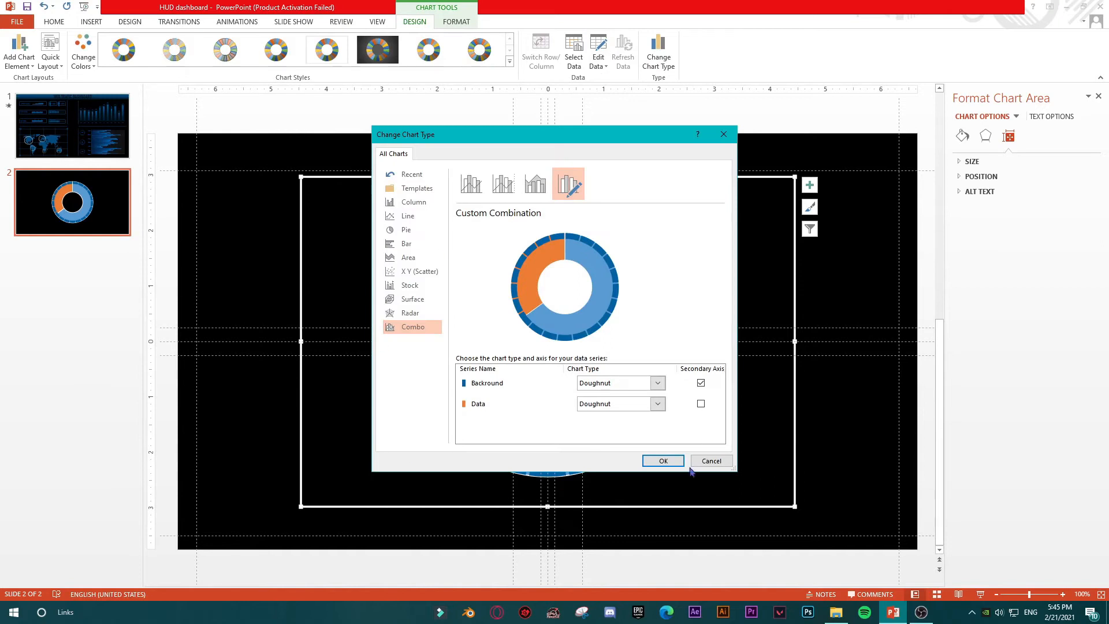
{"action": "mouse_move", "coordinate": [700, 384]}
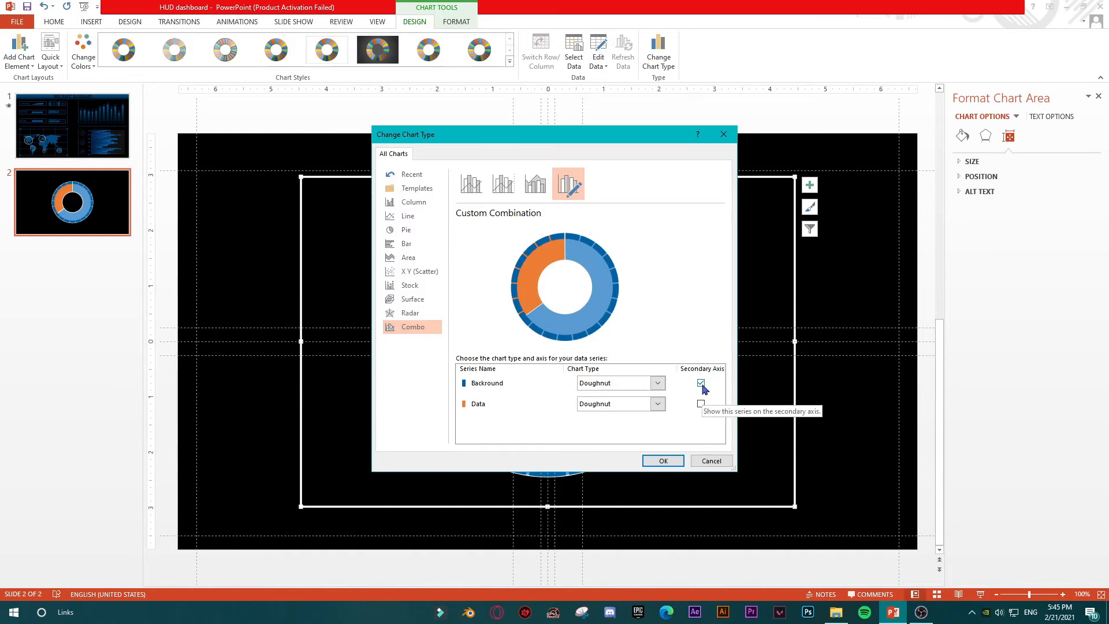
{"action": "left_click", "coordinate": [700, 383]}
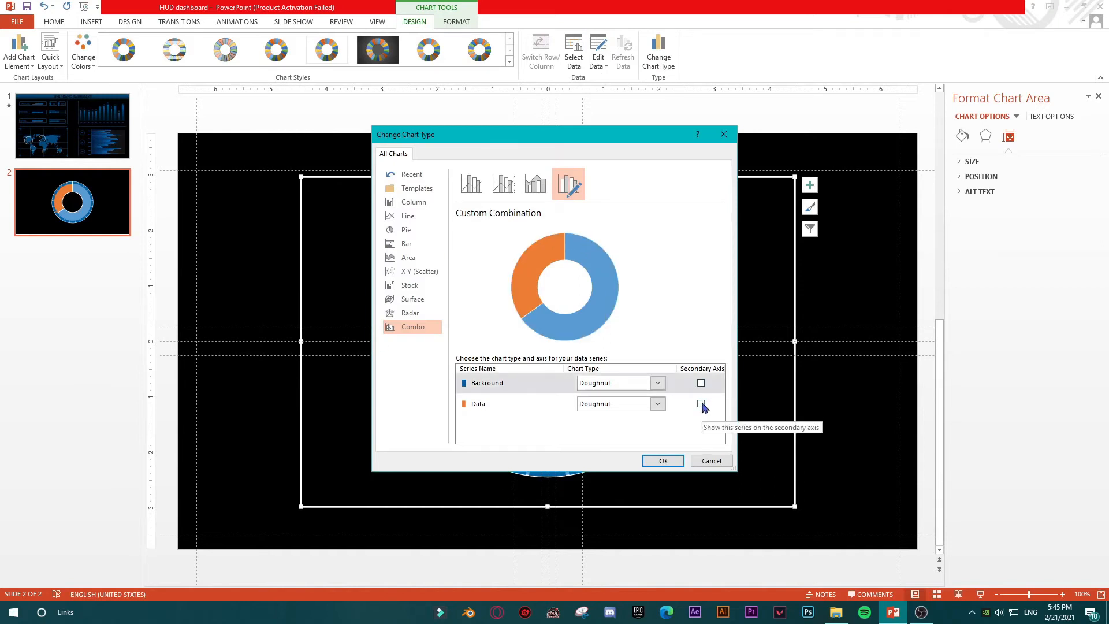
{"action": "left_click", "coordinate": [701, 403]}
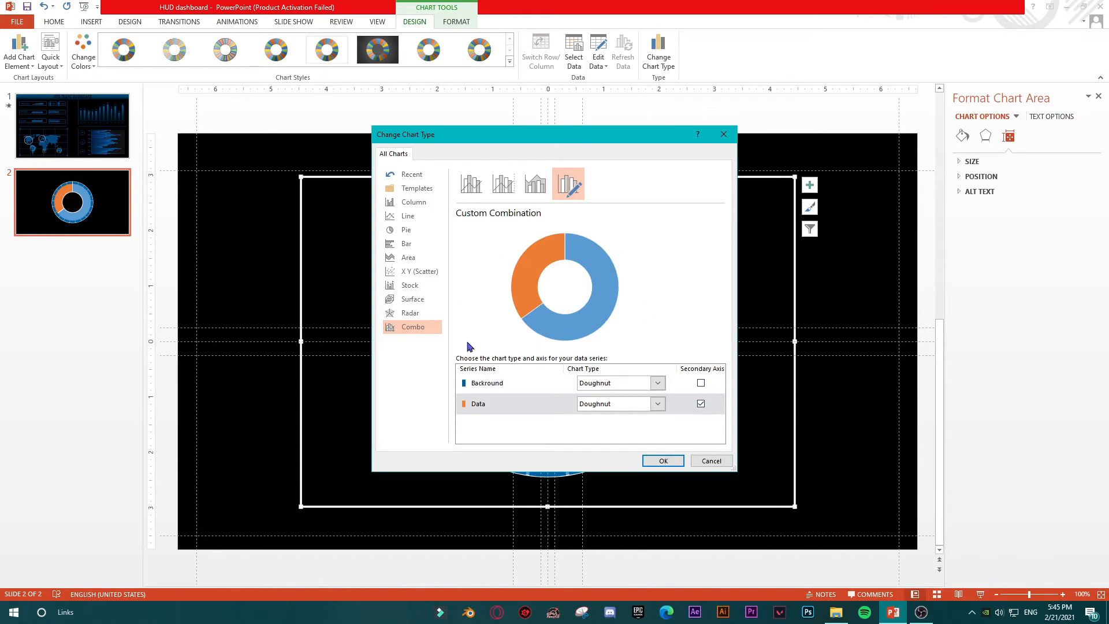
{"action": "left_click", "coordinate": [662, 460]}
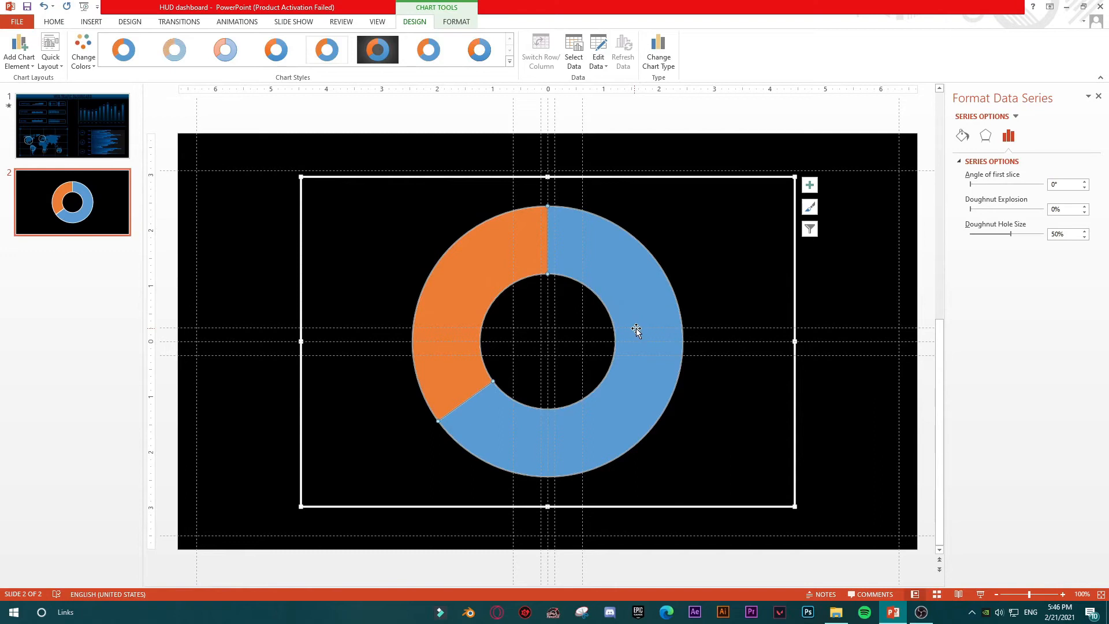
{"action": "mouse_move", "coordinate": [596, 245]}
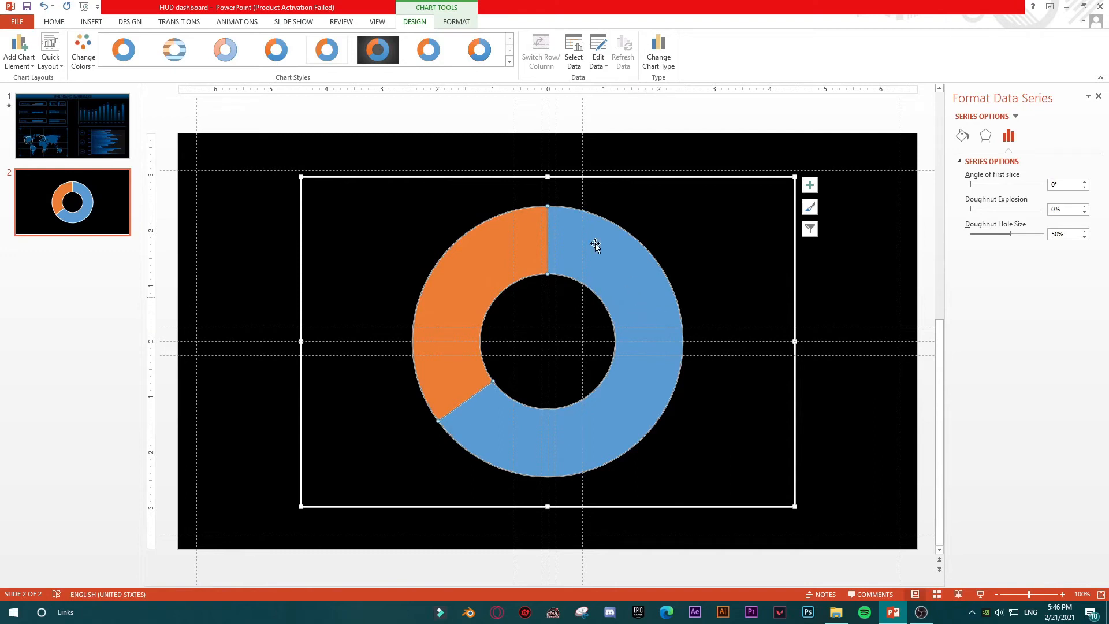
{"action": "mouse_move", "coordinate": [999, 243]}
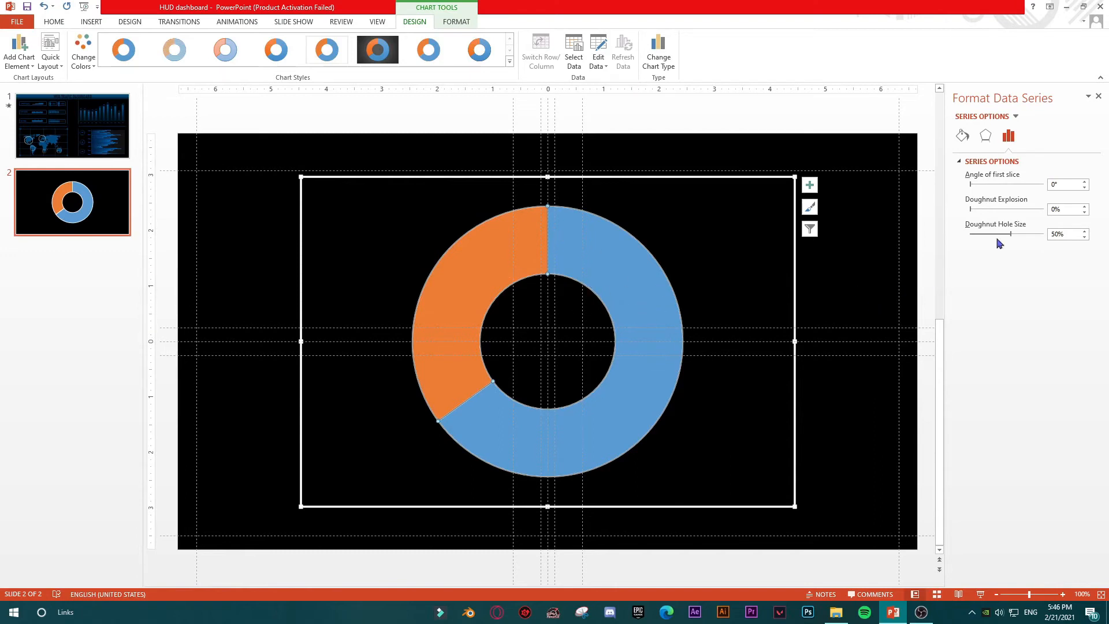
{"action": "mouse_move", "coordinate": [591, 267]}
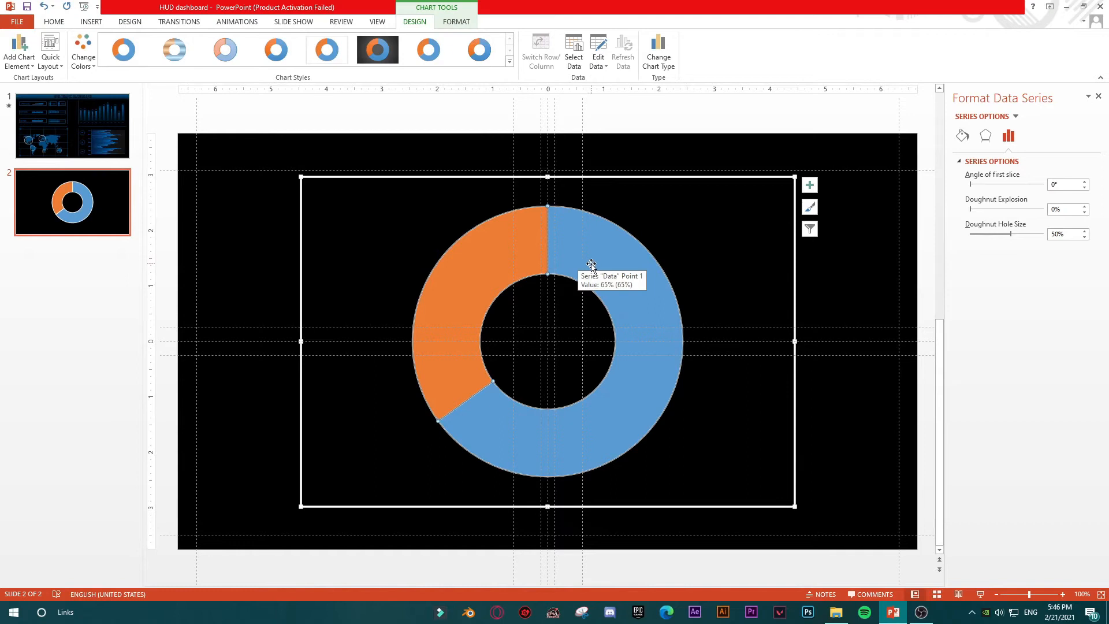
{"action": "mouse_move", "coordinate": [1011, 239]}
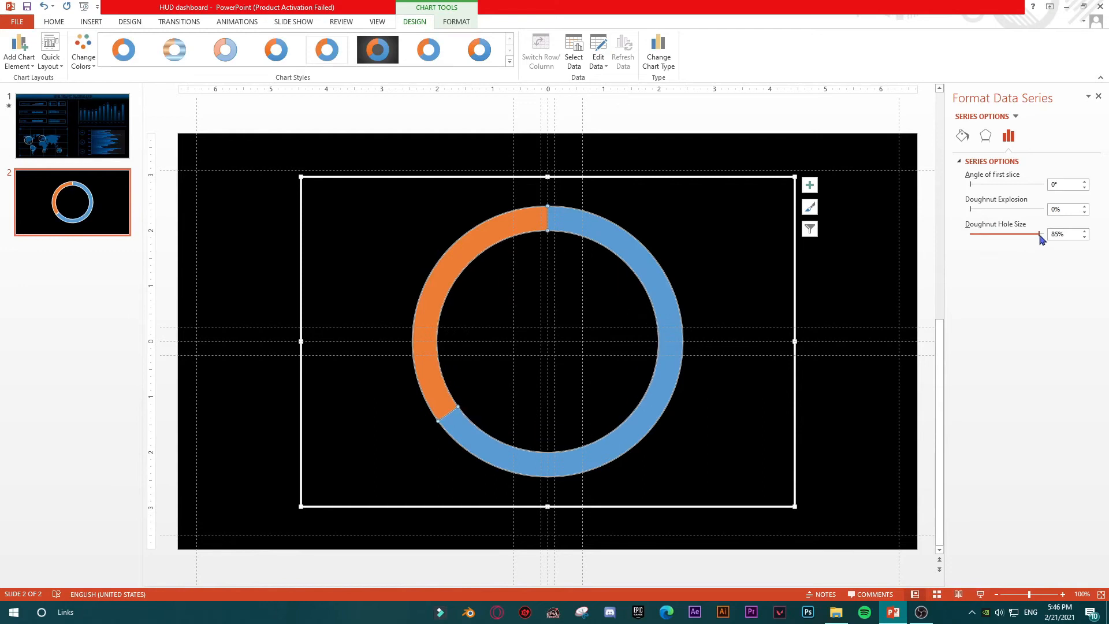
Set the Data series Doughnut Hole Size to 88% for a thin orange-blue ring.
{"action": "left_click", "coordinate": [1084, 231]}
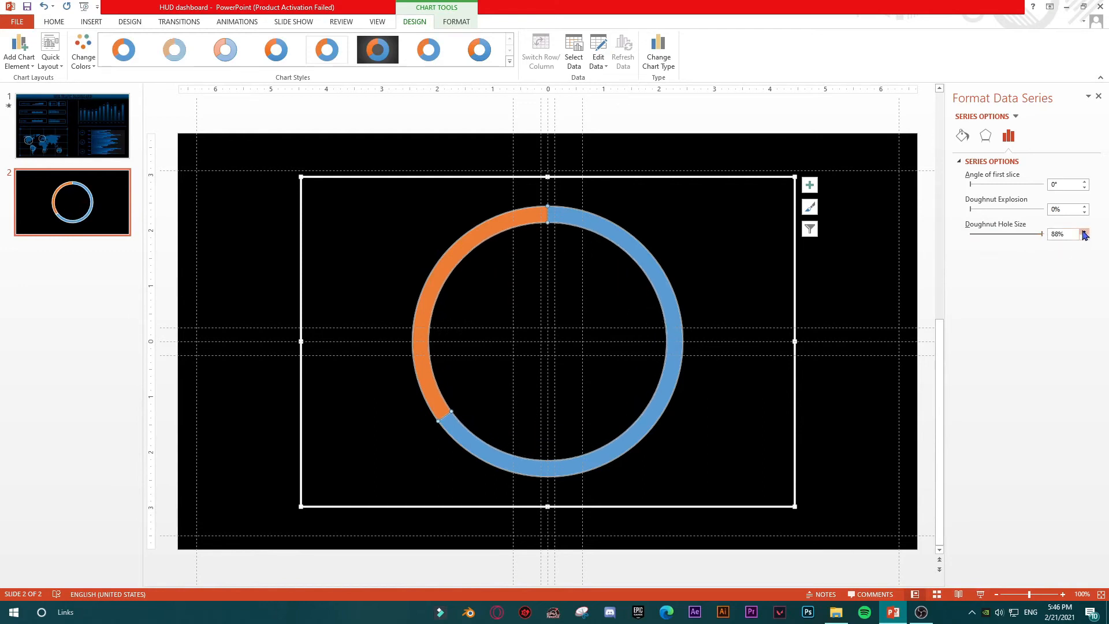
{"action": "left_click", "coordinate": [1084, 231]}
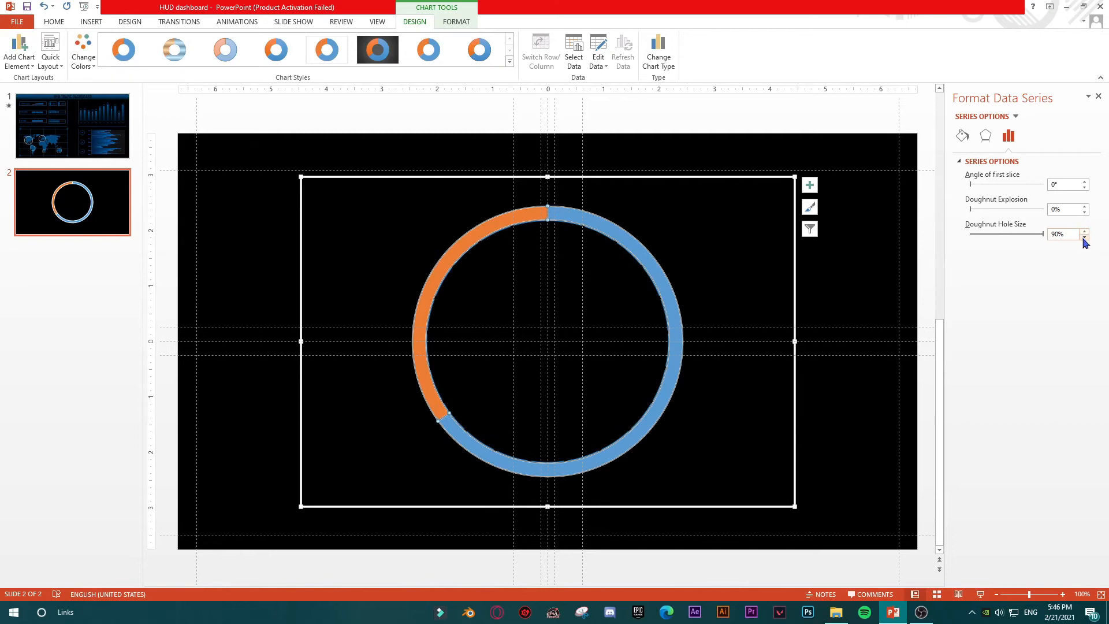
{"action": "left_click", "coordinate": [1085, 237]}
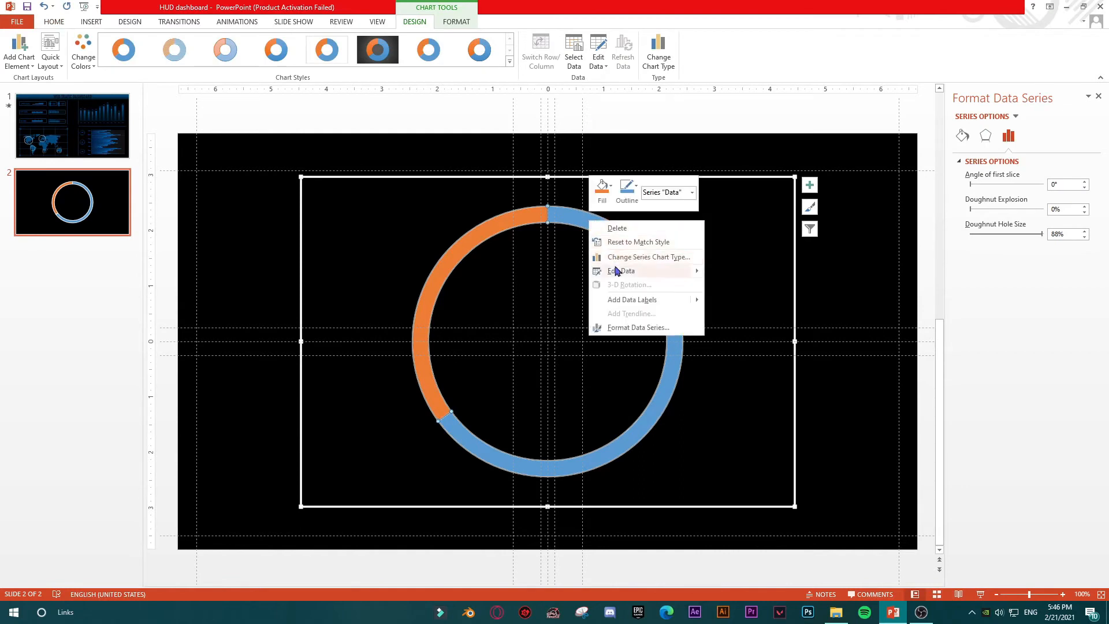
Give the blue 35% slice of the data ring No fill and No line.
{"action": "left_click", "coordinate": [621, 271]}
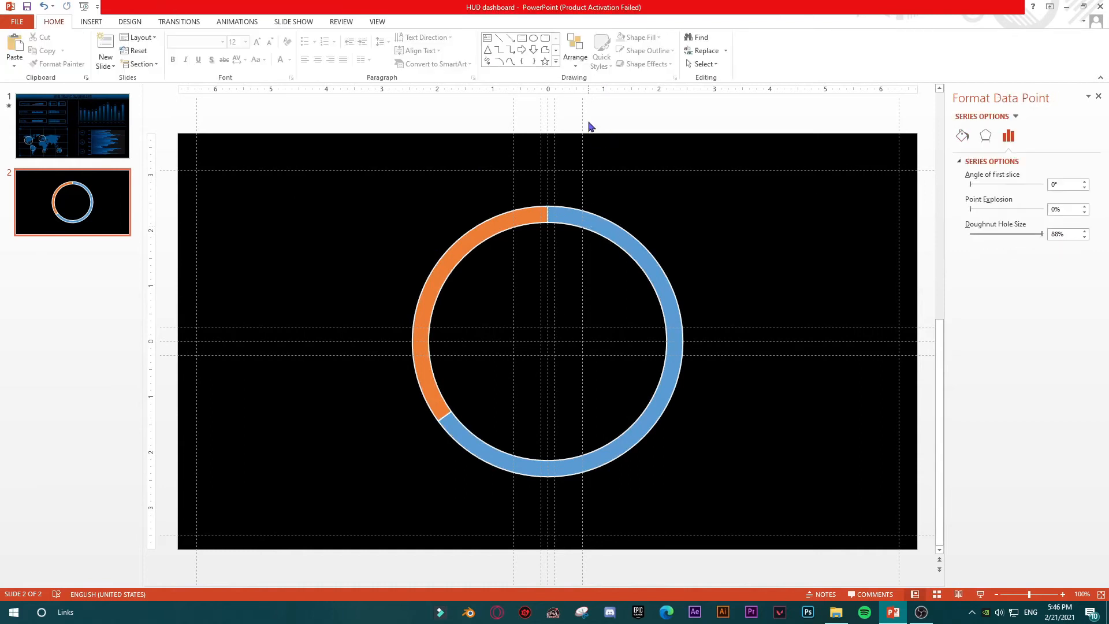
{"action": "left_click", "coordinate": [588, 223]}
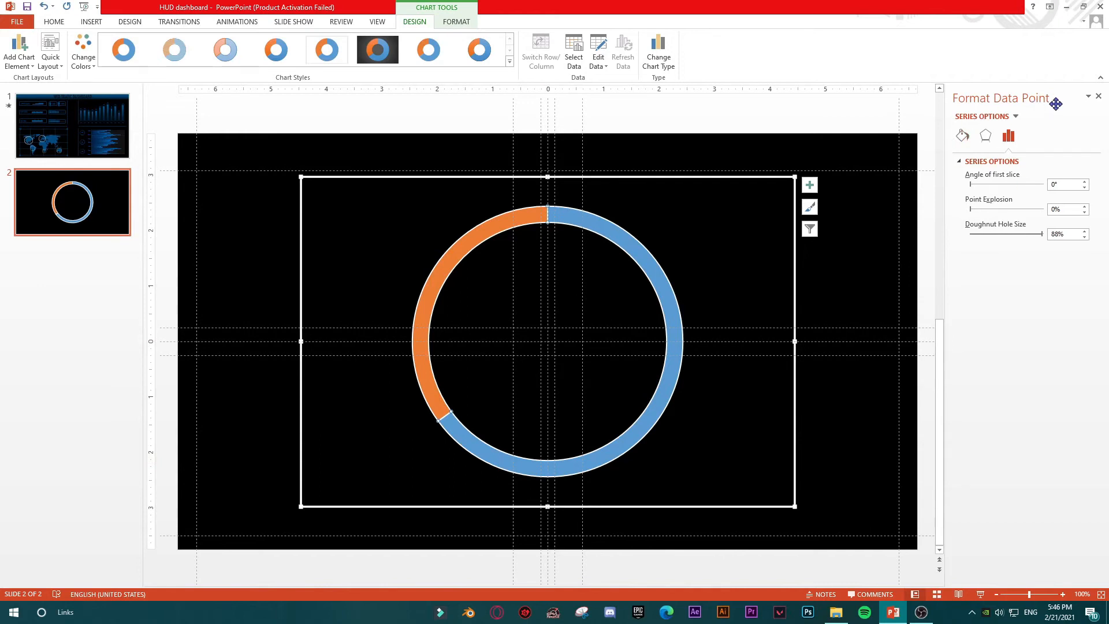
{"action": "left_click", "coordinate": [962, 135]}
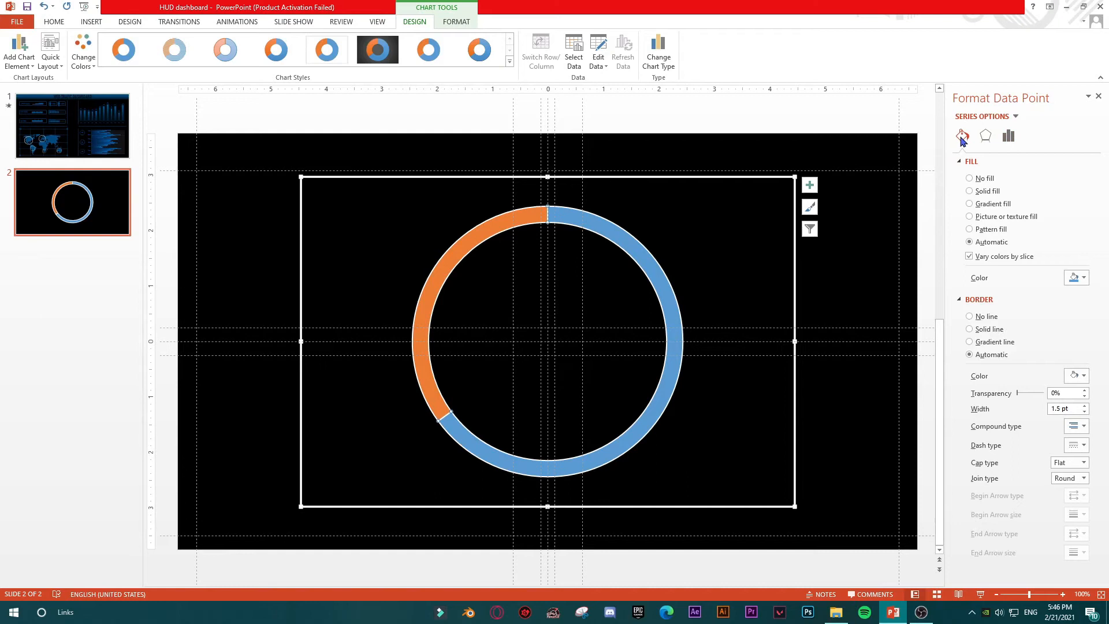
{"action": "mouse_move", "coordinate": [983, 194]}
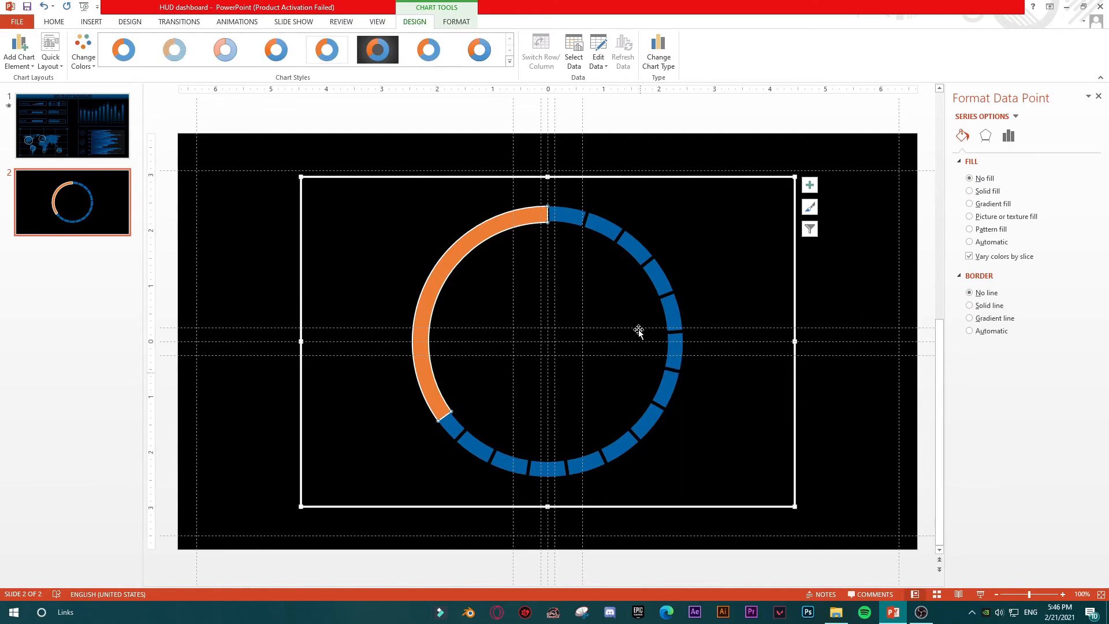
{"action": "mouse_move", "coordinate": [517, 221]}
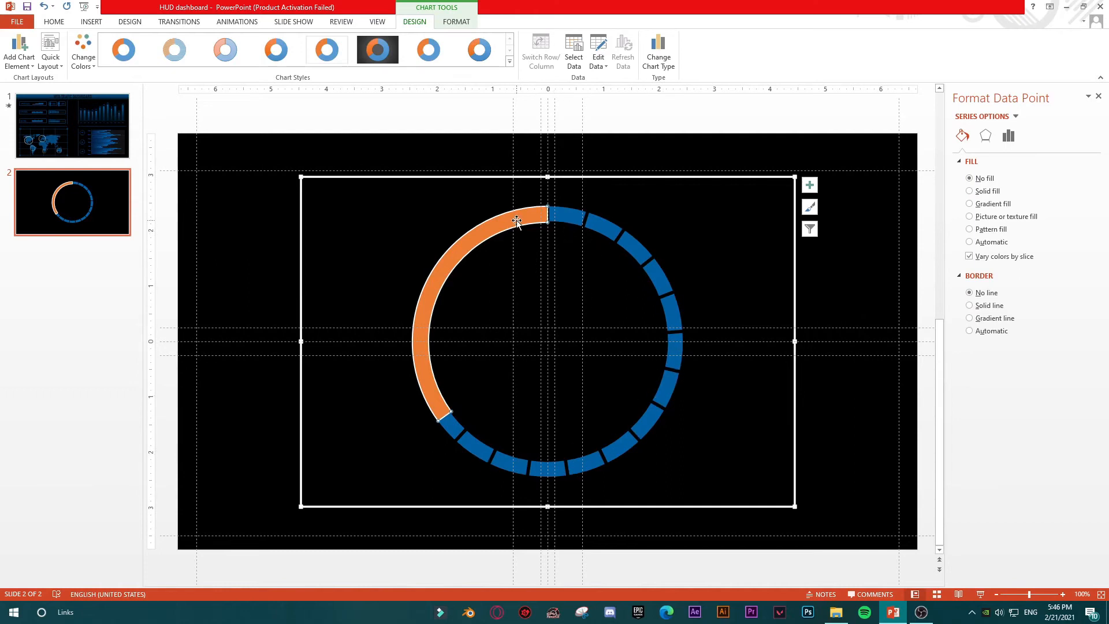
{"action": "left_click", "coordinate": [970, 242]}
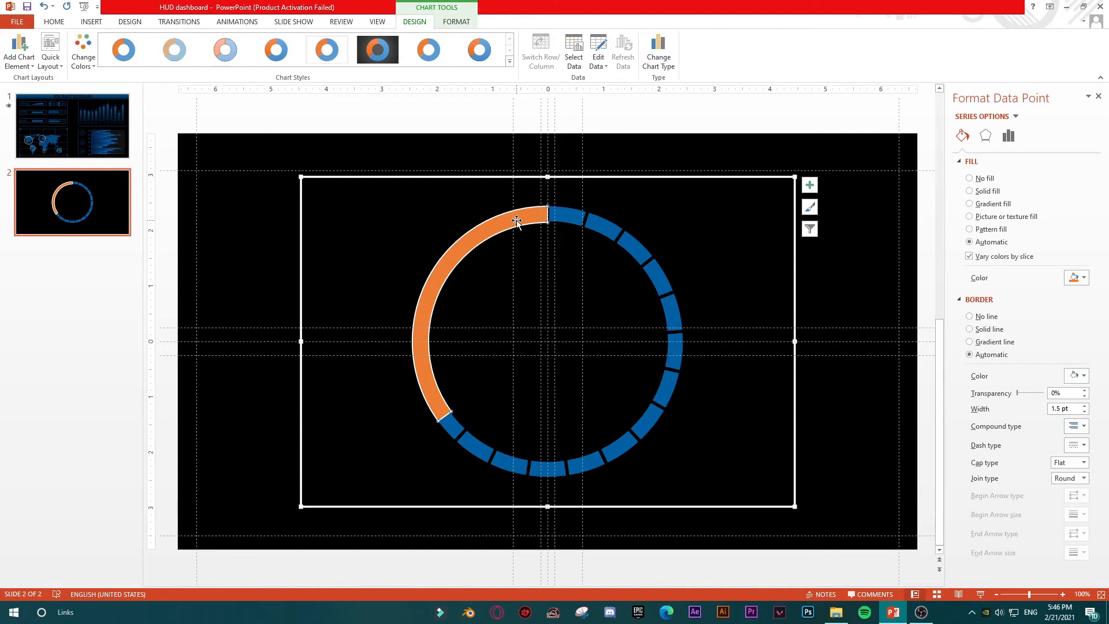
{"action": "mouse_move", "coordinate": [529, 222]}
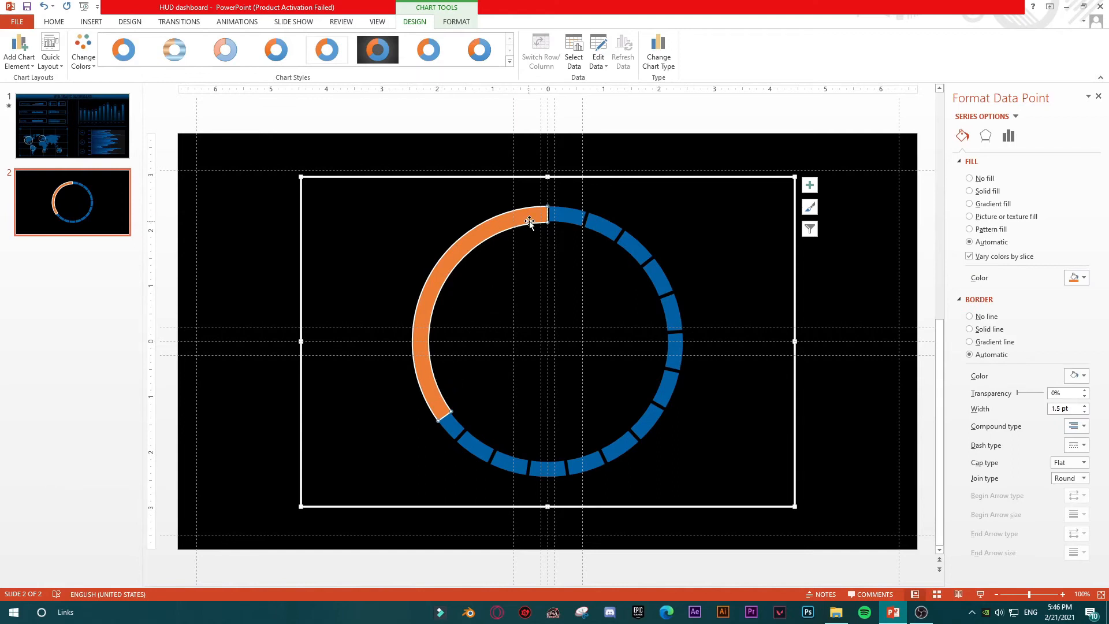
{"action": "mouse_move", "coordinate": [484, 253]}
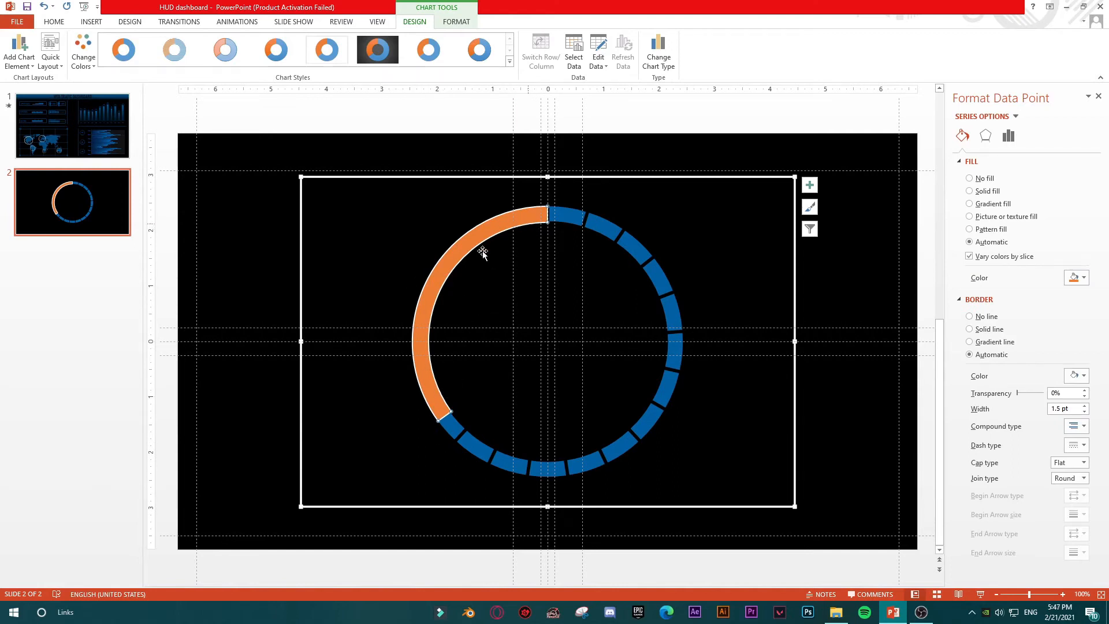
{"action": "mouse_move", "coordinate": [982, 312]}
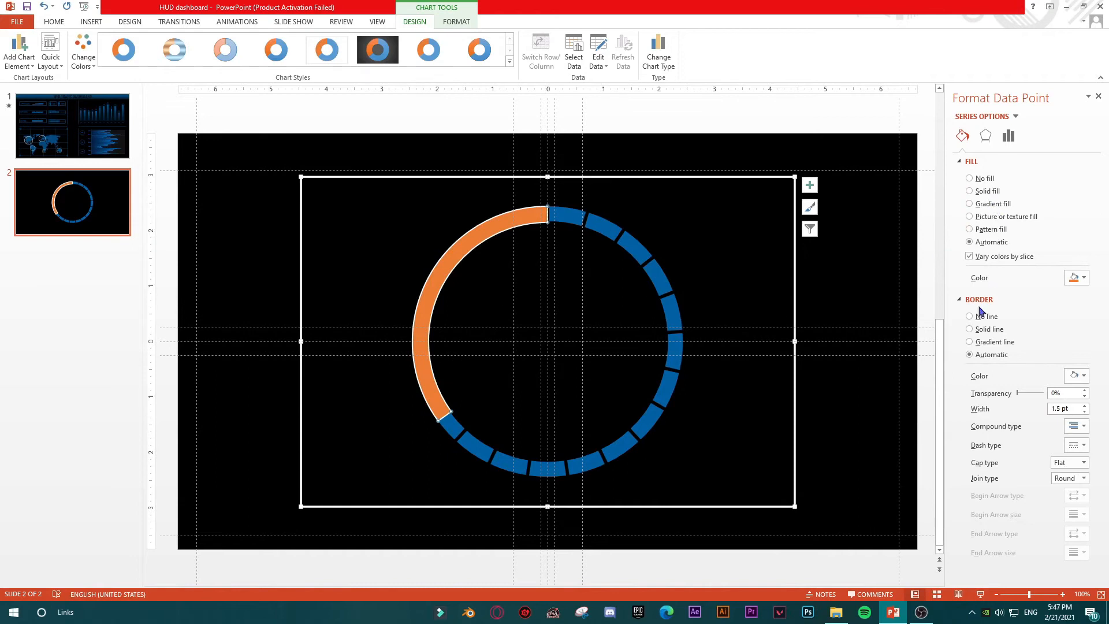
Give the orange 65% slice no border and a dark blue solid fill at 25% transparency.
{"action": "left_click", "coordinate": [970, 316]}
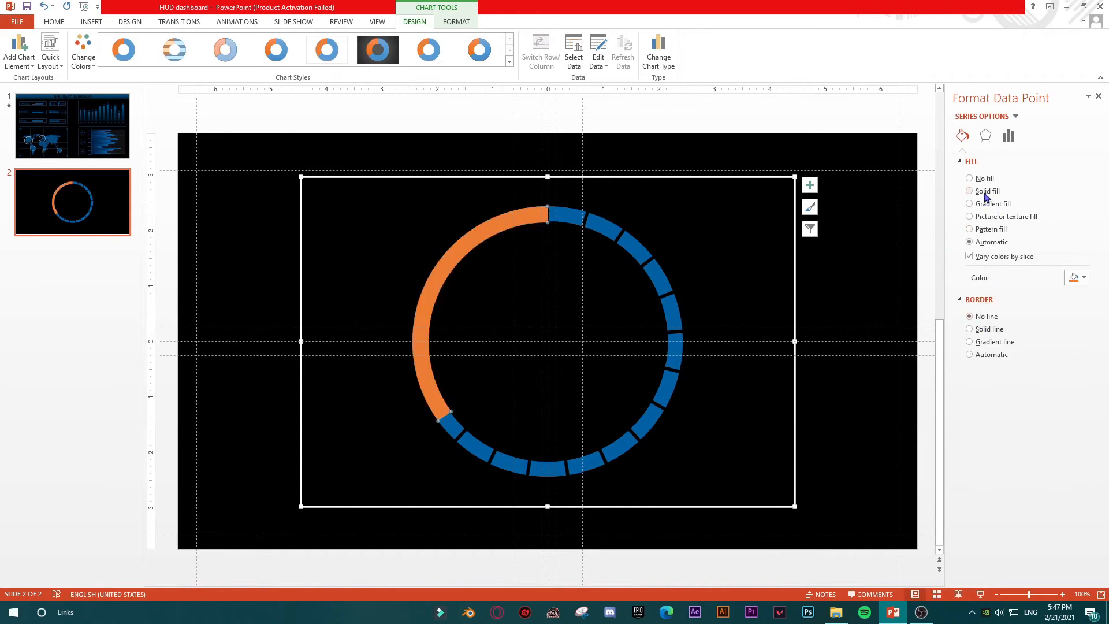
{"action": "left_click", "coordinate": [970, 191]}
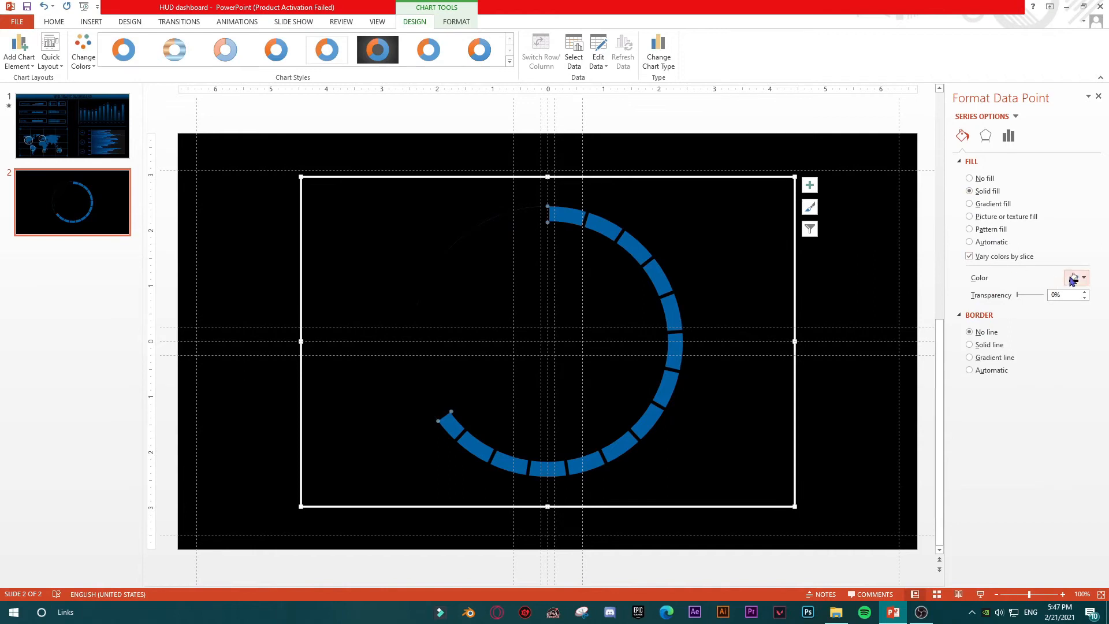
{"action": "left_click", "coordinate": [1076, 277]}
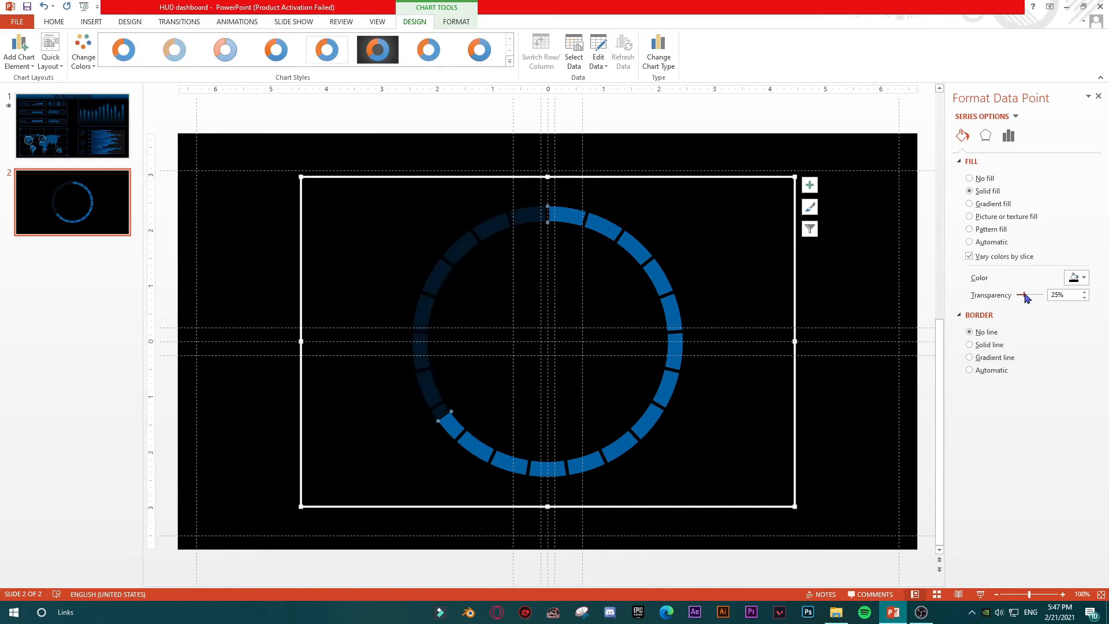
{"action": "mouse_move", "coordinate": [532, 243]}
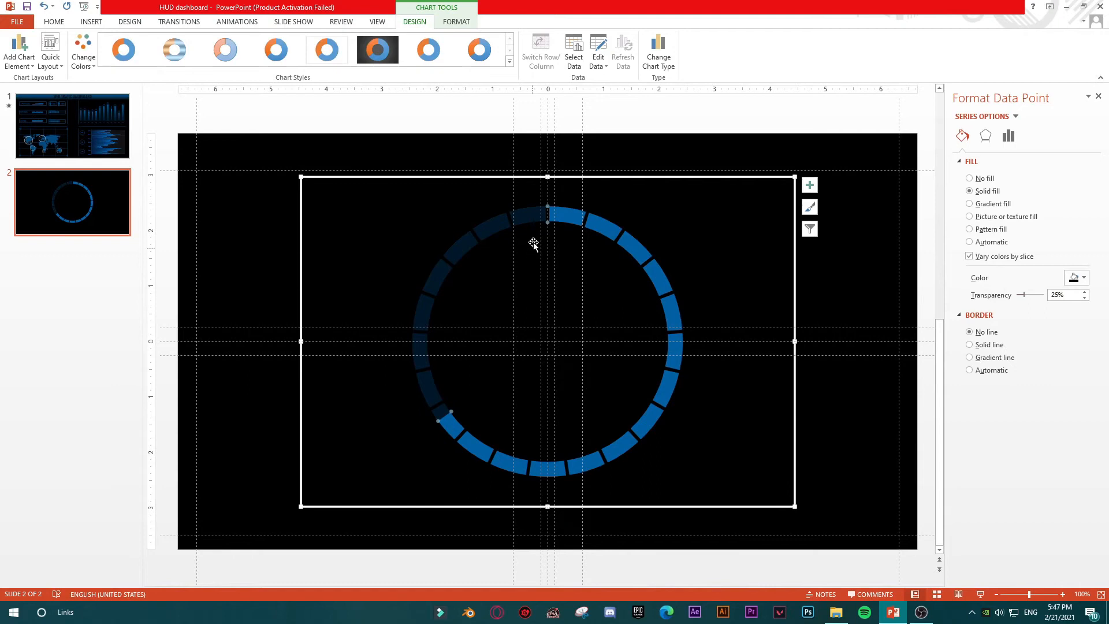
{"action": "mouse_move", "coordinate": [459, 231]}
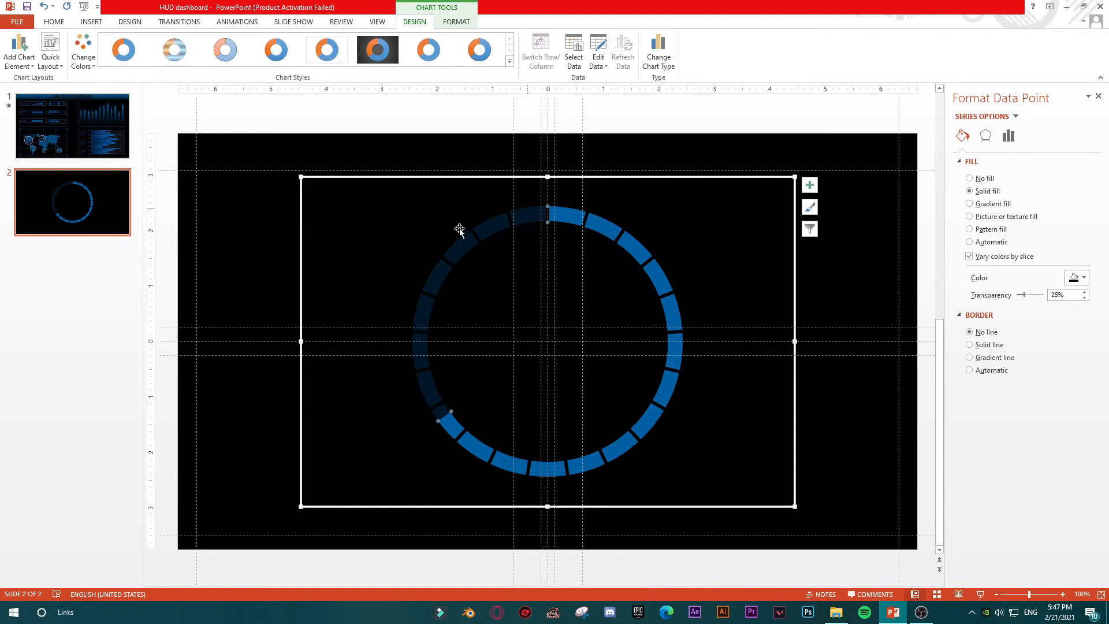
{"action": "mouse_move", "coordinate": [492, 160]}
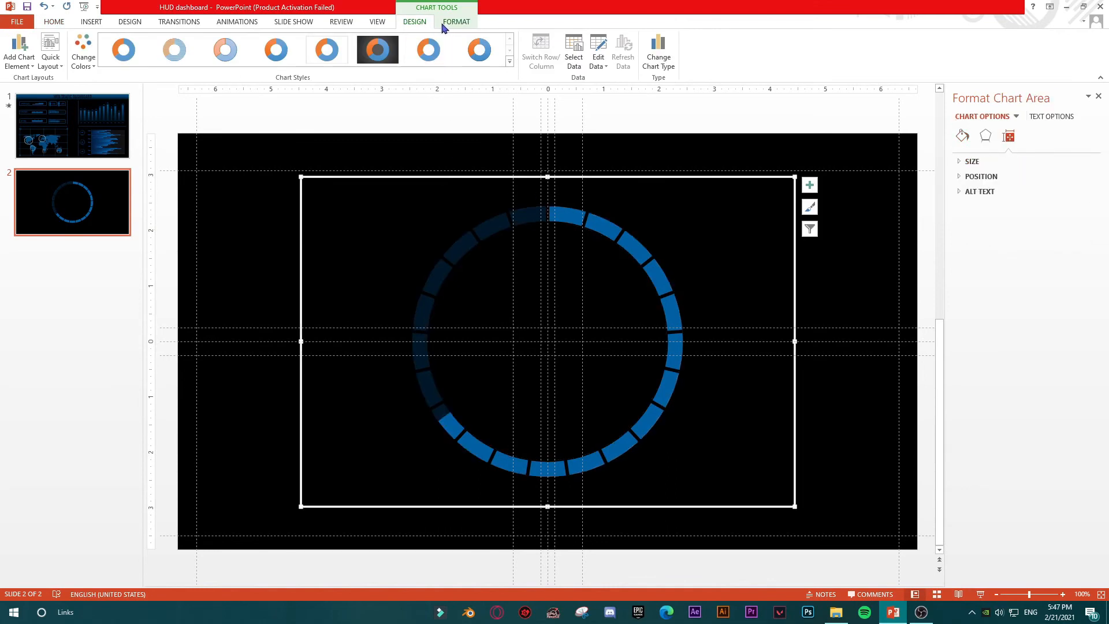
Resize the doughnut chart to 1" by 1" and inspect a slice's fill settings.
{"action": "left_click", "coordinate": [456, 21]}
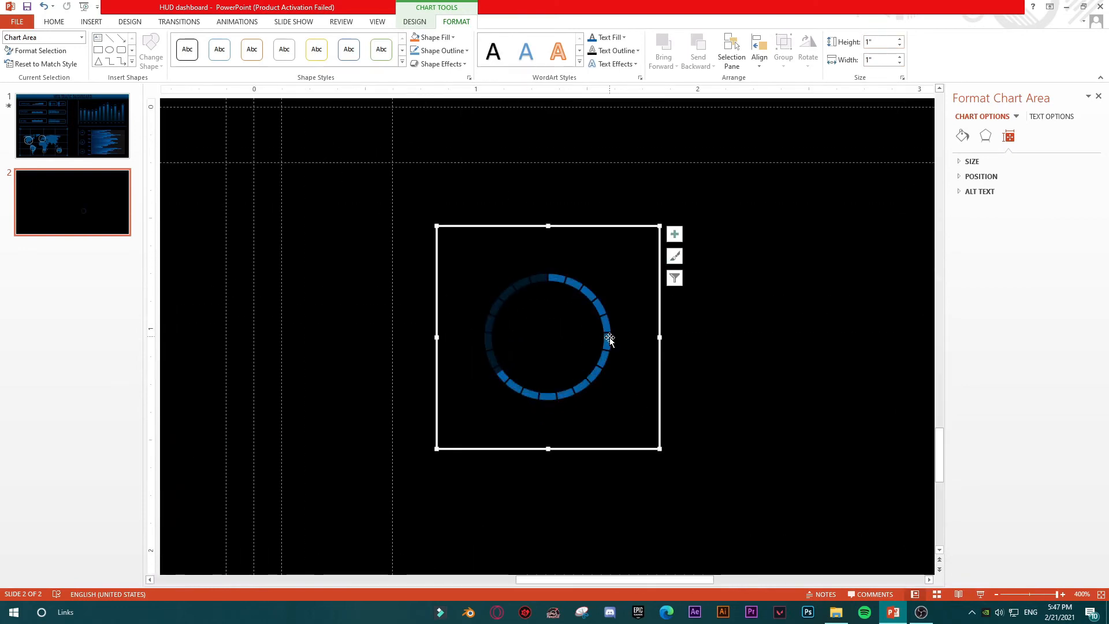
{"action": "left_click", "coordinate": [607, 338]}
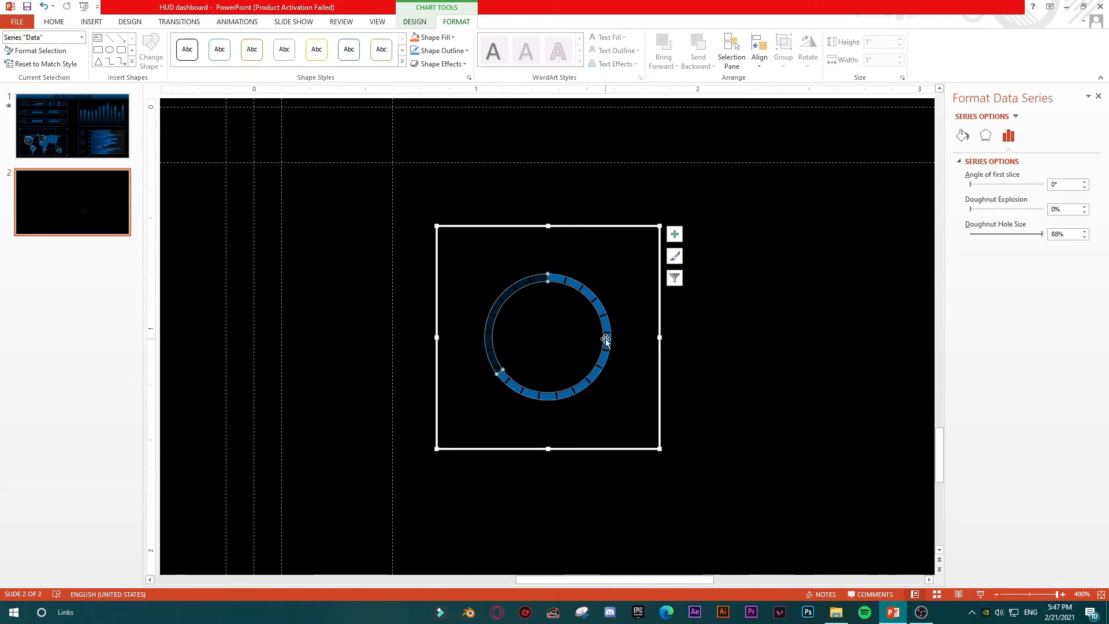
{"action": "left_click", "coordinate": [605, 337]}
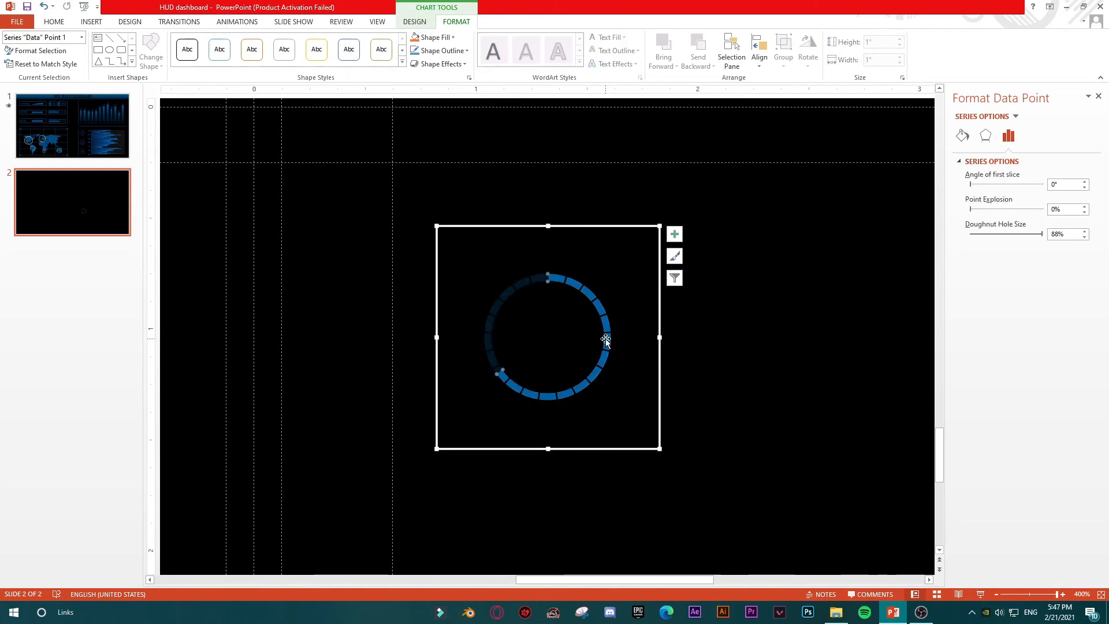
{"action": "left_click", "coordinate": [961, 135]}
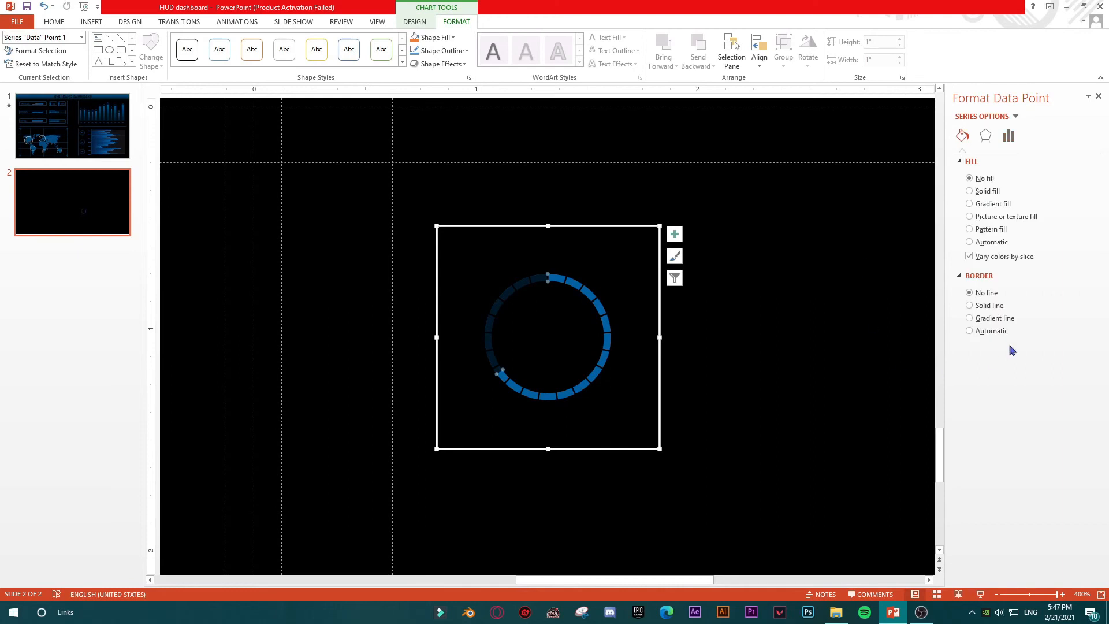
{"action": "left_click", "coordinate": [559, 228]}
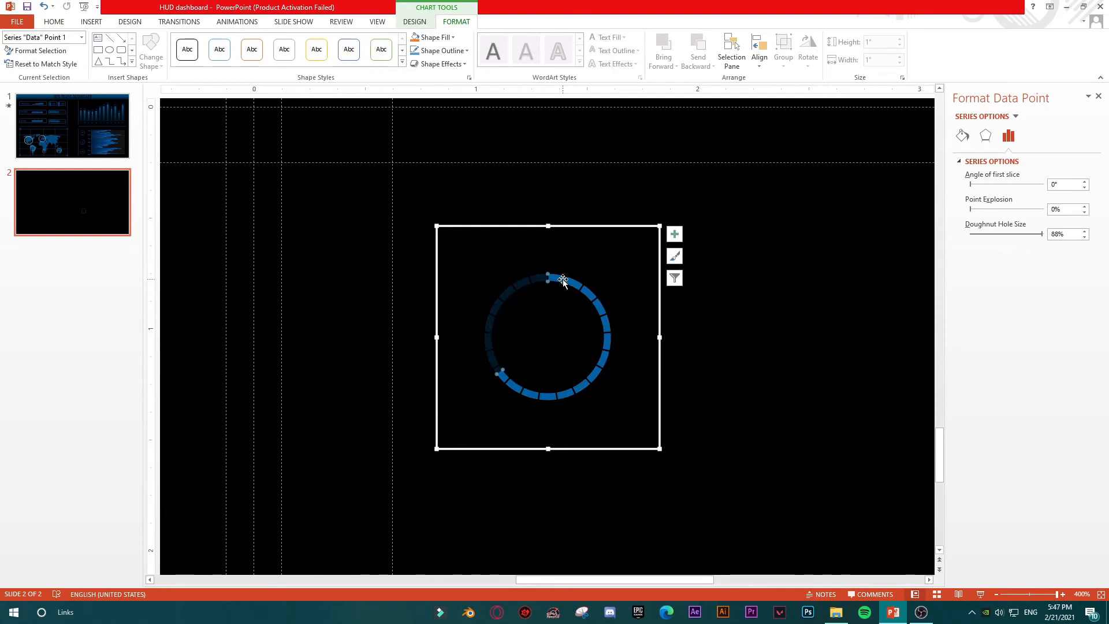
Add a centred data label showing 65% to the ring slice.
{"action": "right_click", "coordinate": [558, 280]}
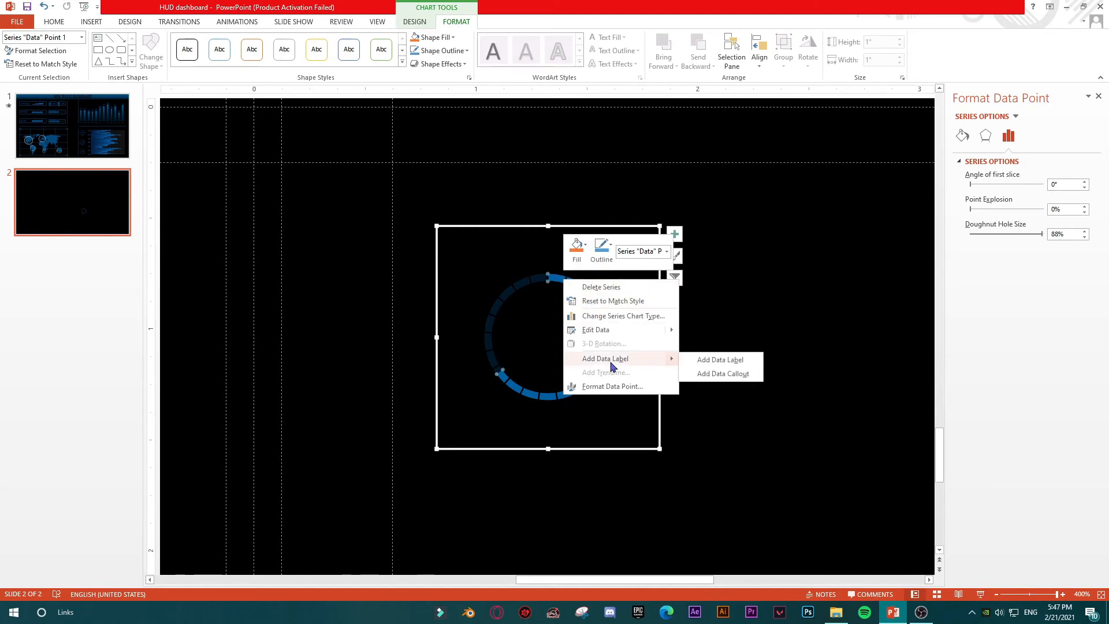
{"action": "mouse_move", "coordinate": [718, 359]}
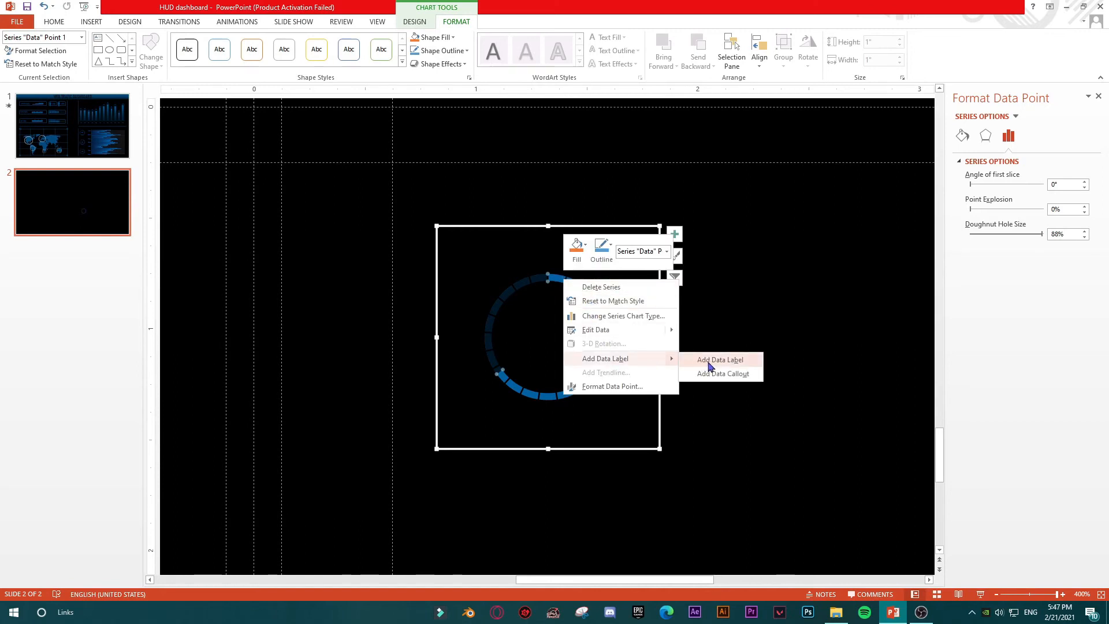
{"action": "left_click", "coordinate": [718, 360]}
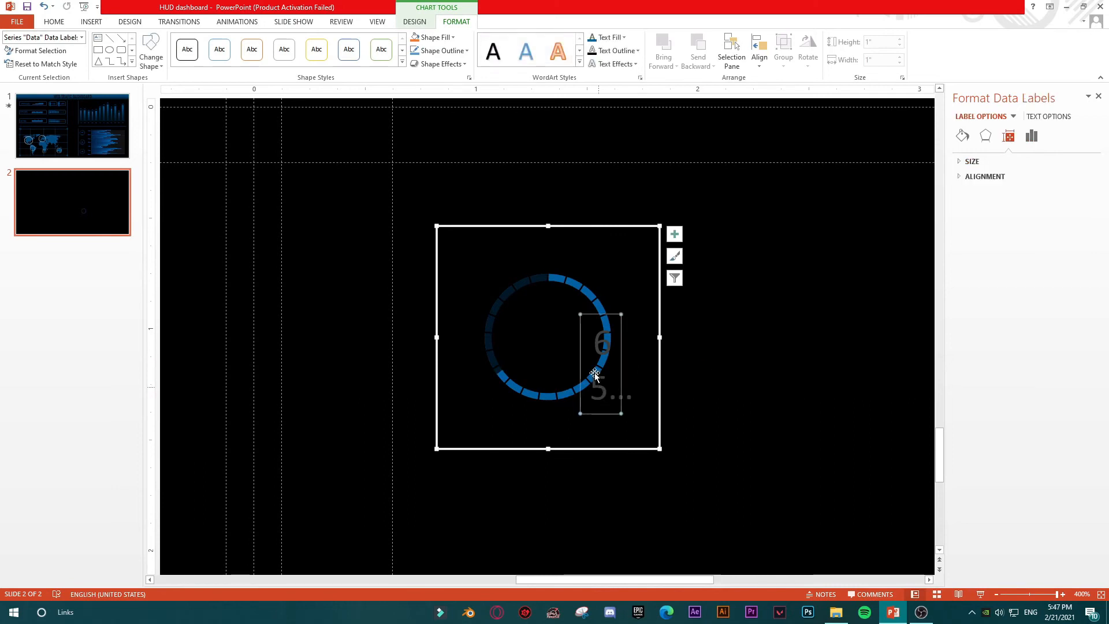
{"action": "left_click", "coordinate": [599, 364]}
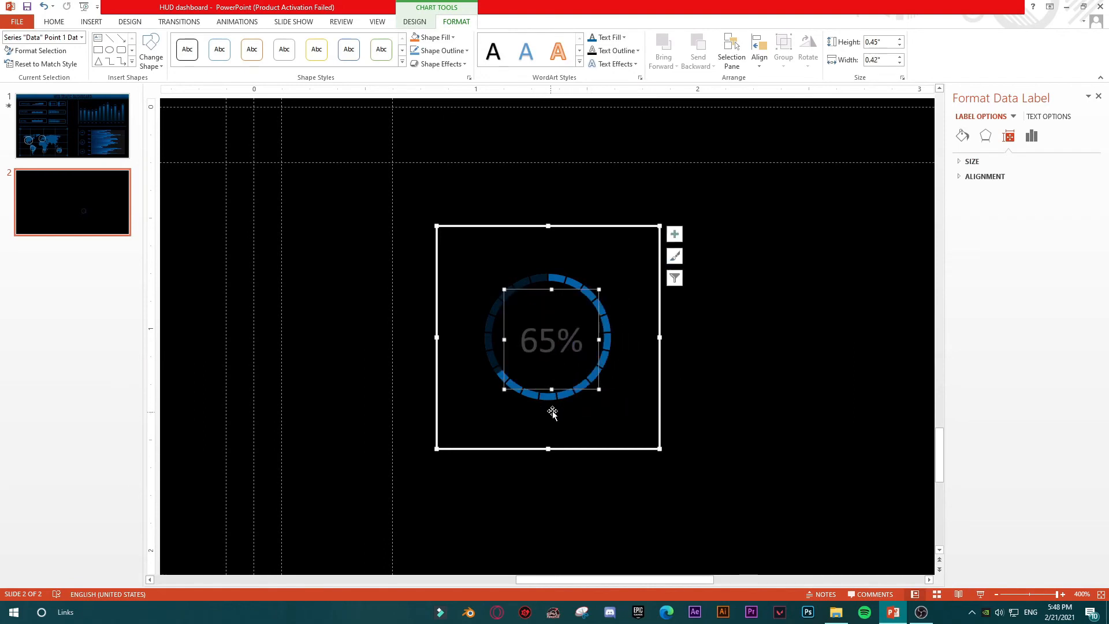
Format the 65% label in blue Bahnschrift SemiBold and preview it deselected.
{"action": "left_click", "coordinate": [53, 22]}
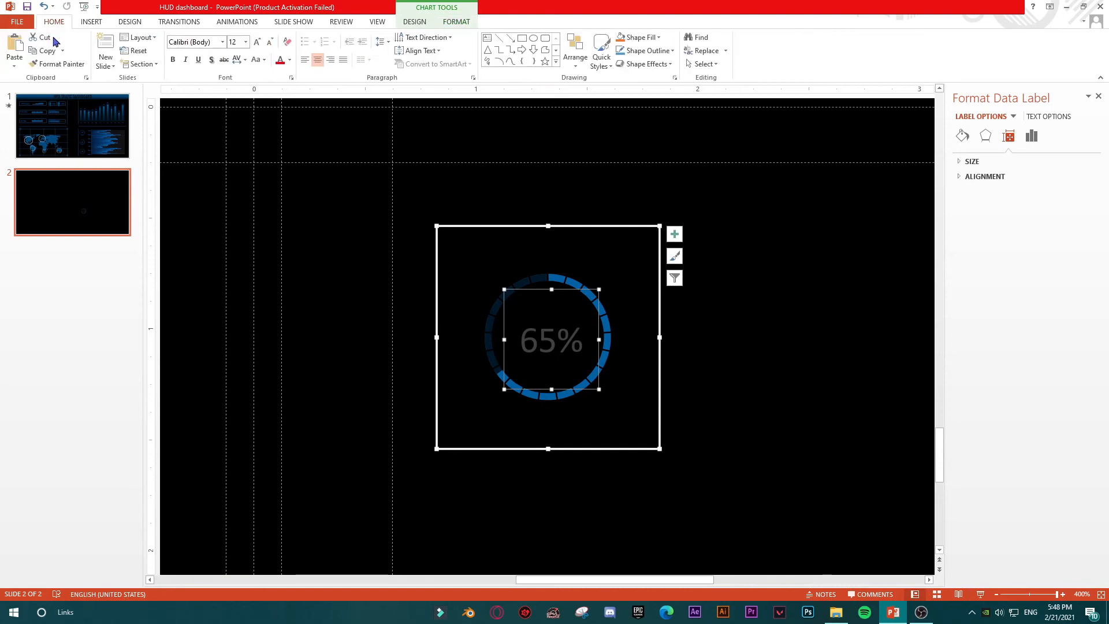
{"action": "left_click", "coordinate": [290, 60]}
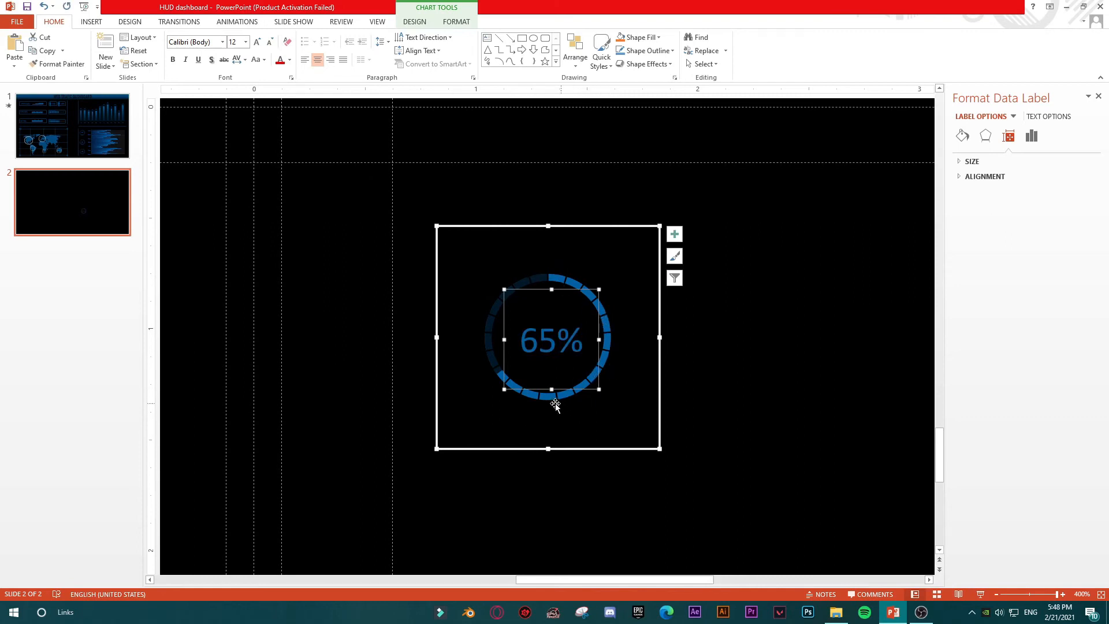
{"action": "mouse_move", "coordinate": [223, 42]}
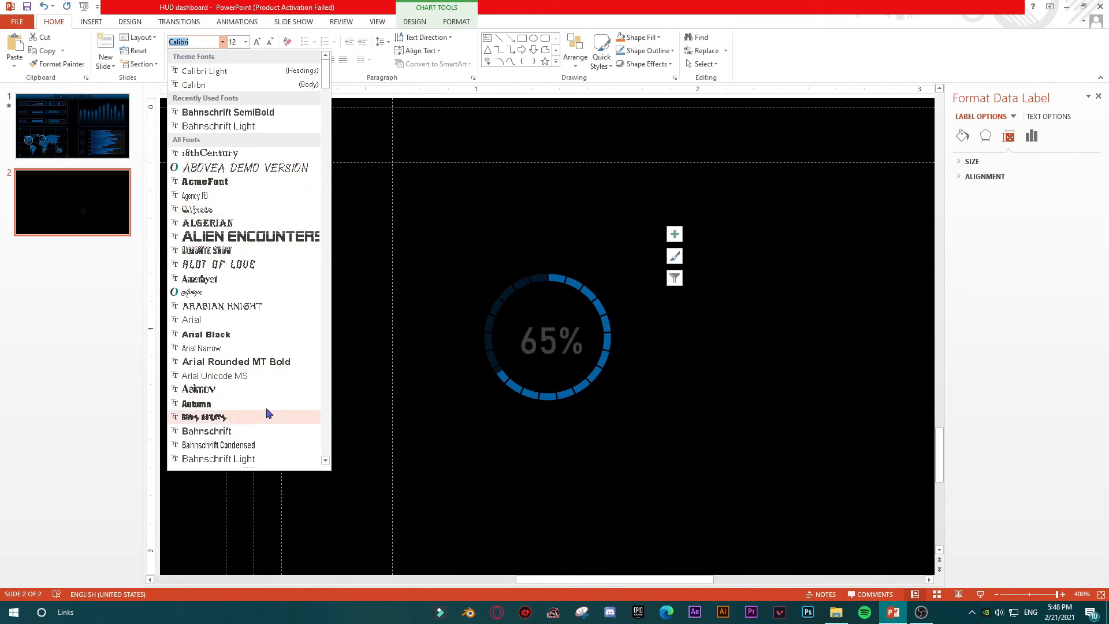
{"action": "scroll", "scroll_direction": "down", "scroll_amount": 3}
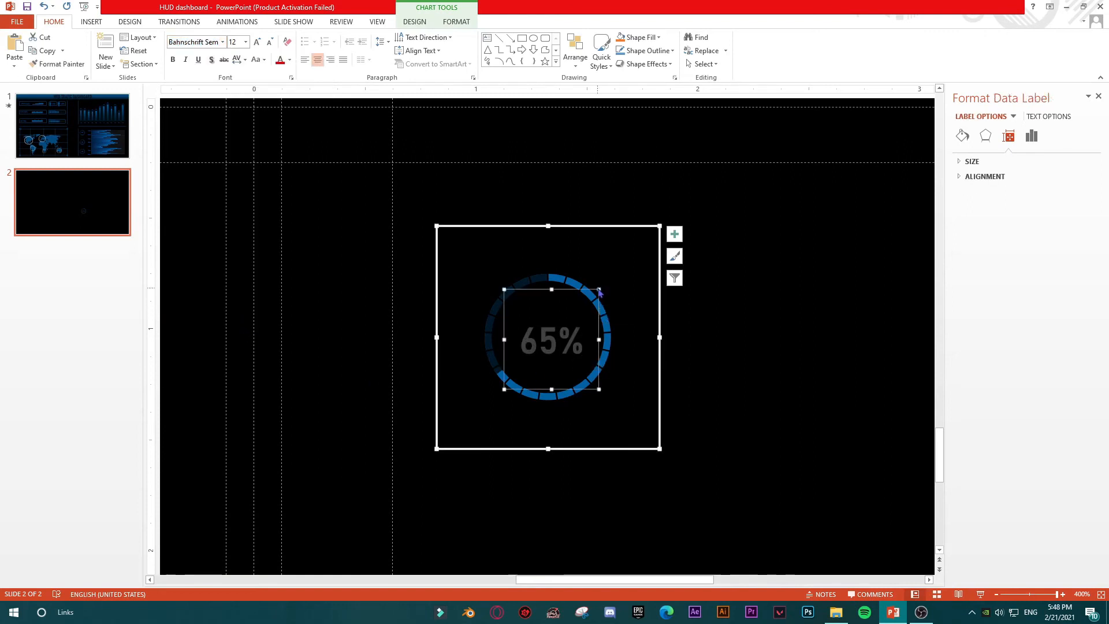
{"action": "left_click", "coordinate": [289, 59]}
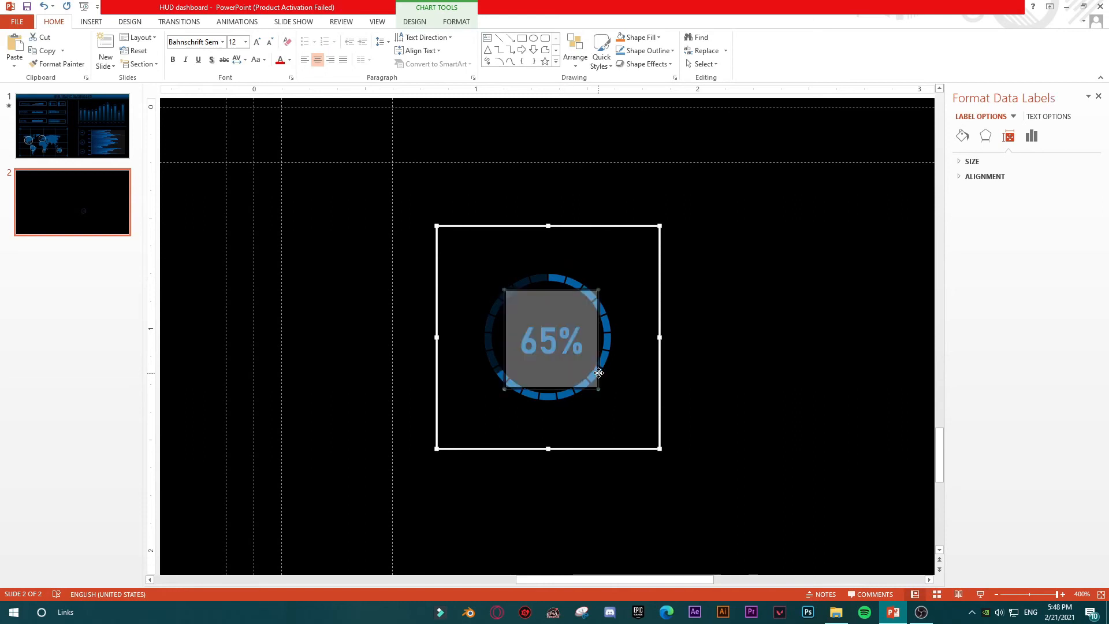
{"action": "left_click", "coordinate": [758, 373]}
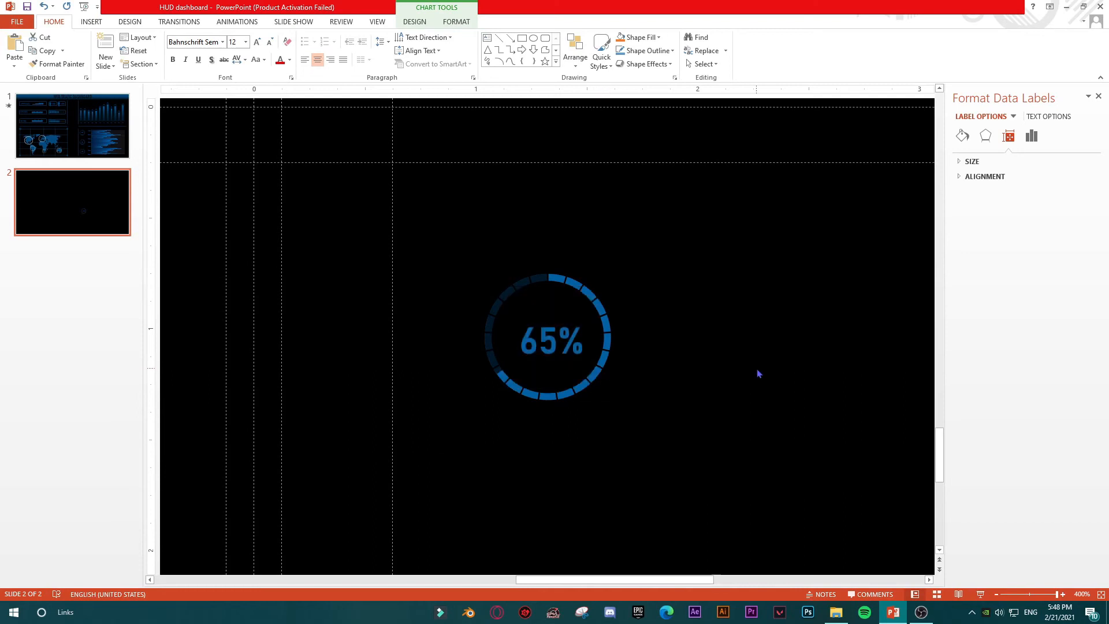
{"action": "left_click", "coordinate": [548, 336]}
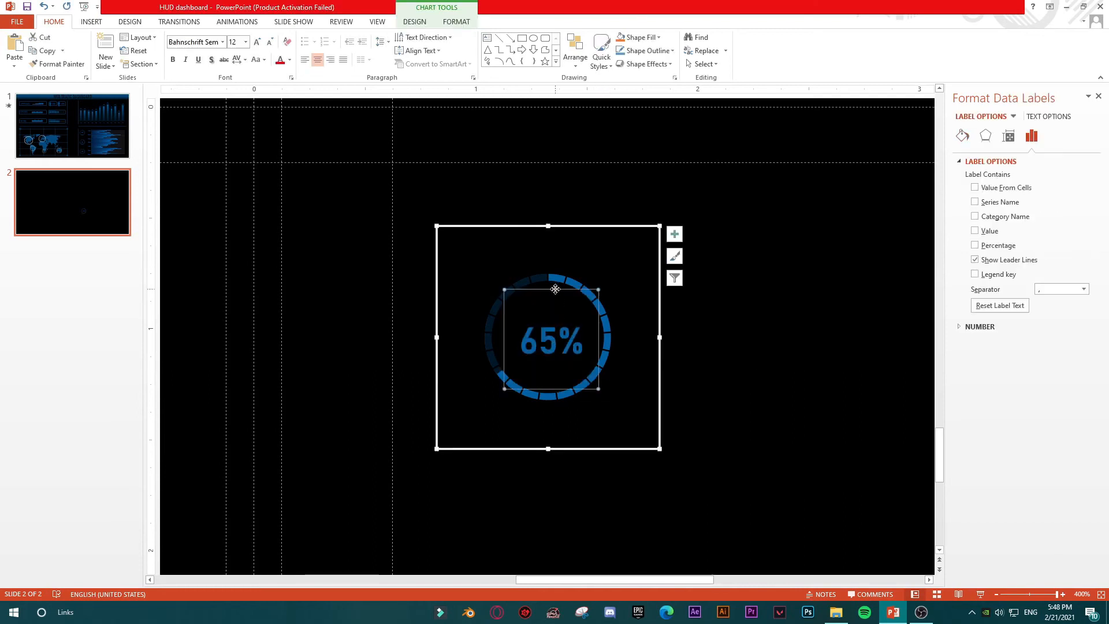
{"action": "left_click", "coordinate": [551, 341]}
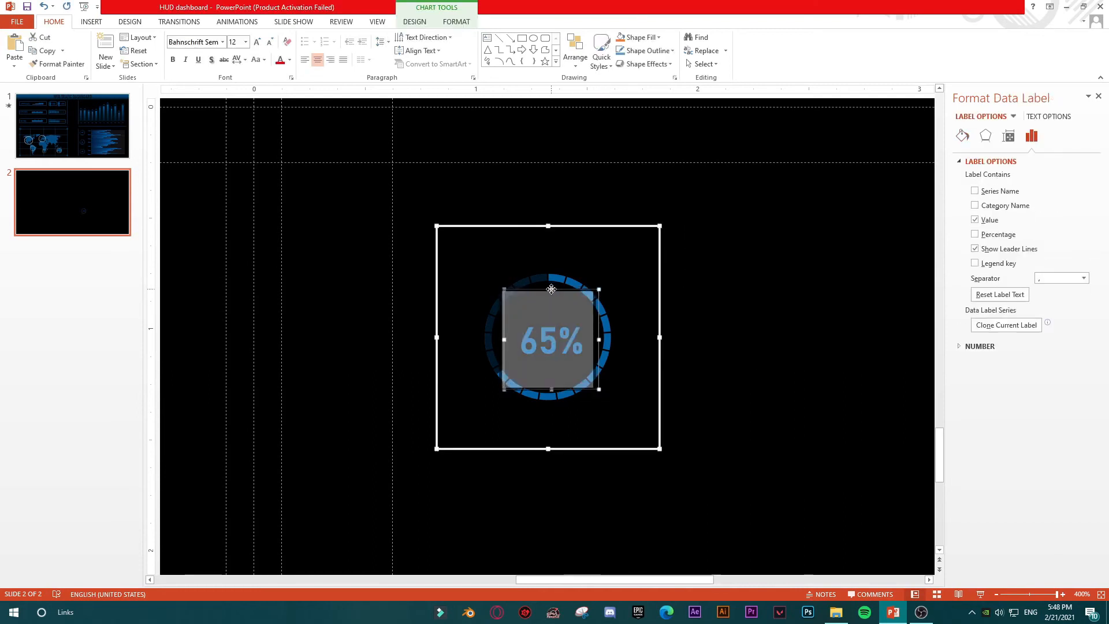
{"action": "left_click", "coordinate": [813, 366]}
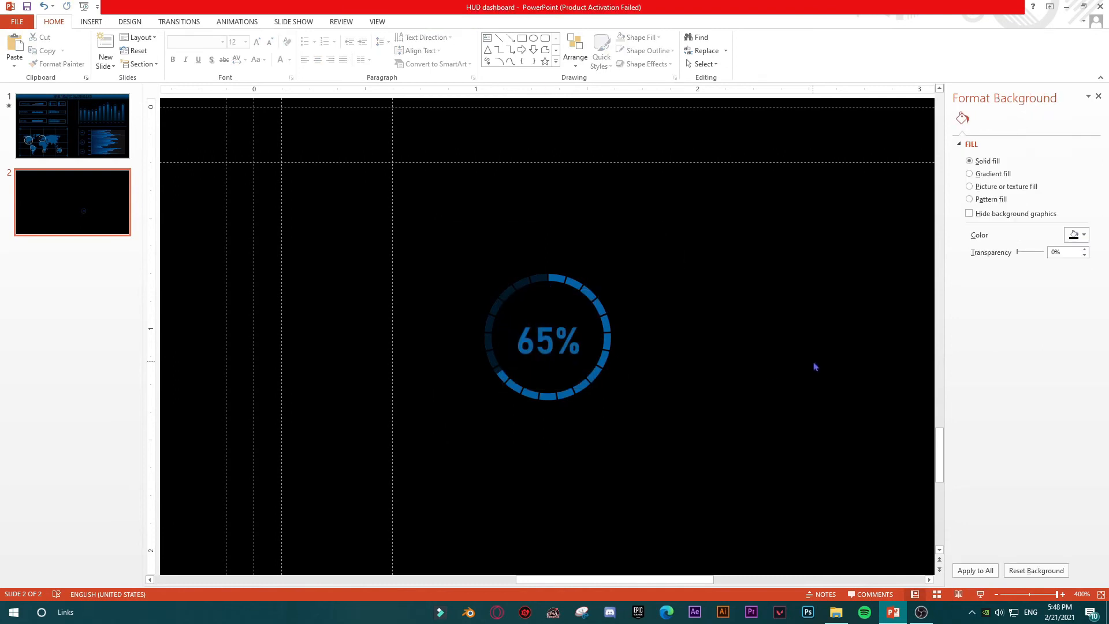
Select the 65% ring chart to duplicate it above and below.
{"action": "left_click", "coordinate": [548, 337]}
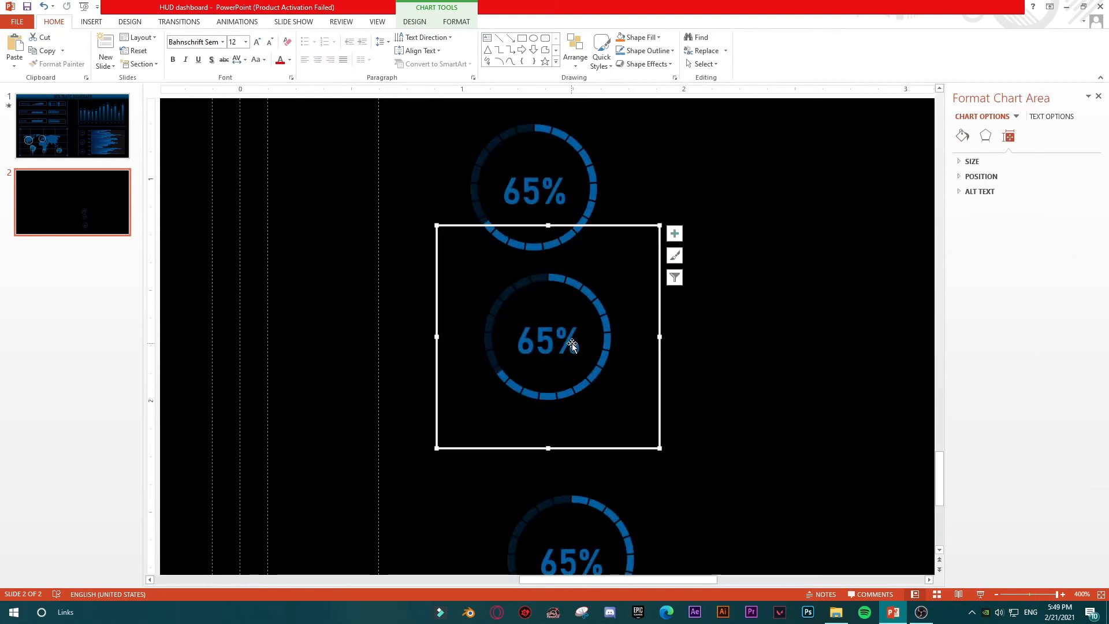
Edit the chart data to Fill 89% in B2, confirm C2's 11% remainder, and close Excel.
{"action": "right_click", "coordinate": [558, 347]}
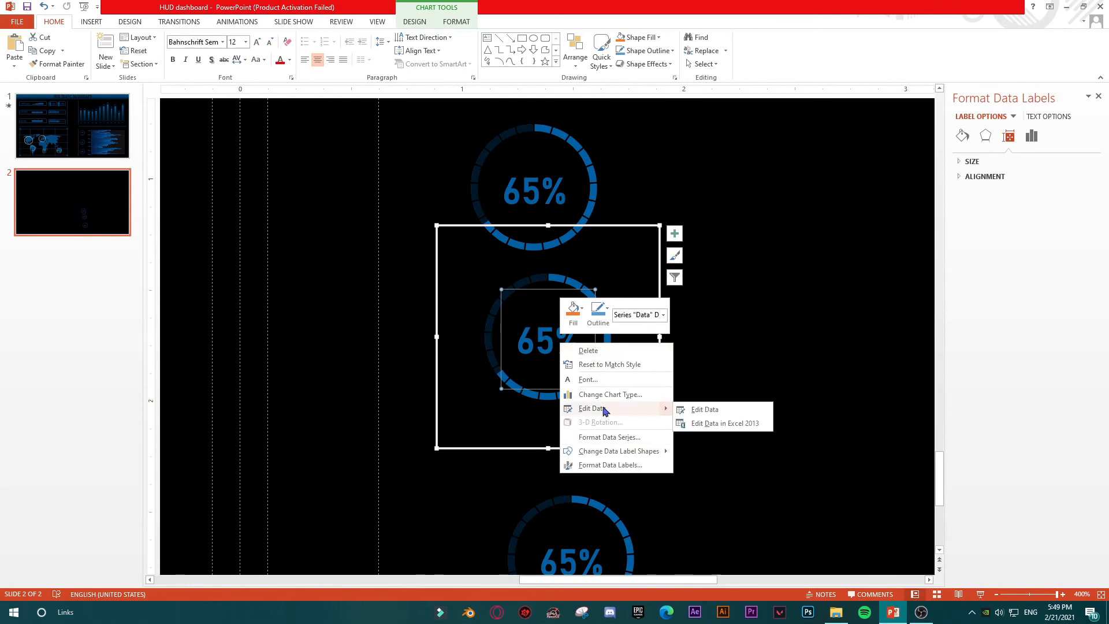
{"action": "left_click", "coordinate": [703, 409]}
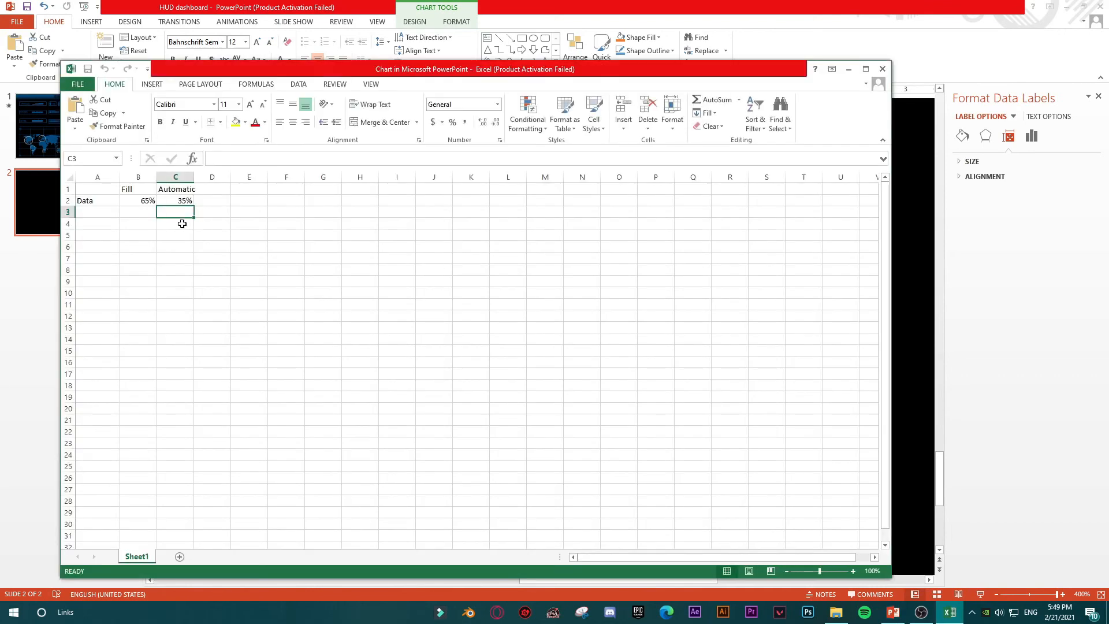
{"action": "mouse_move", "coordinate": [138, 201]}
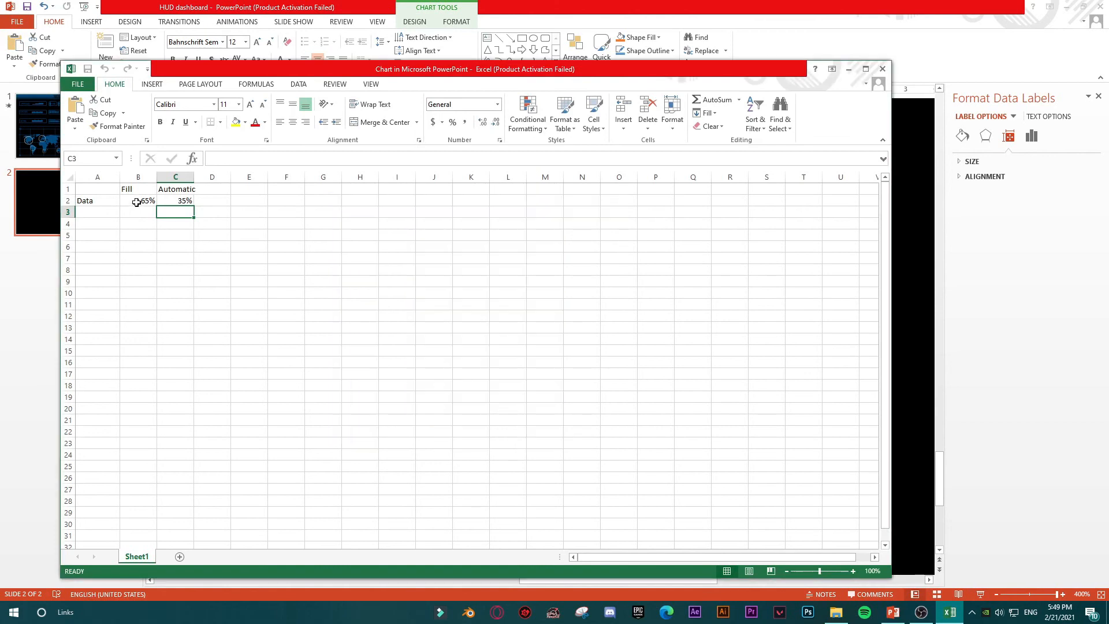
{"action": "left_click", "coordinate": [139, 201]}
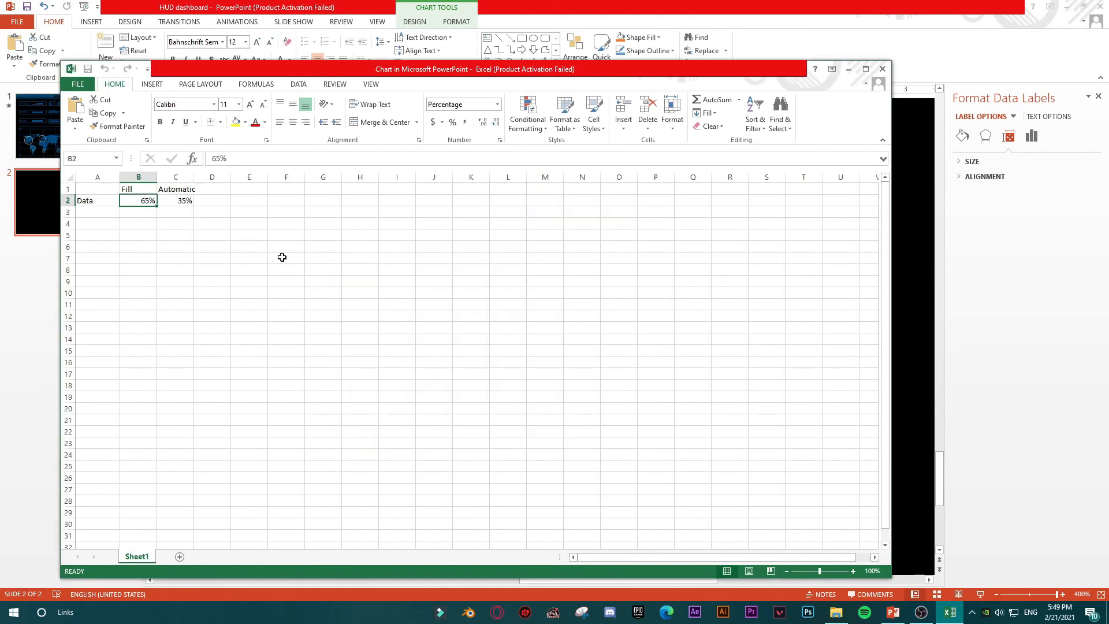
{"action": "type", "text": "89%"}
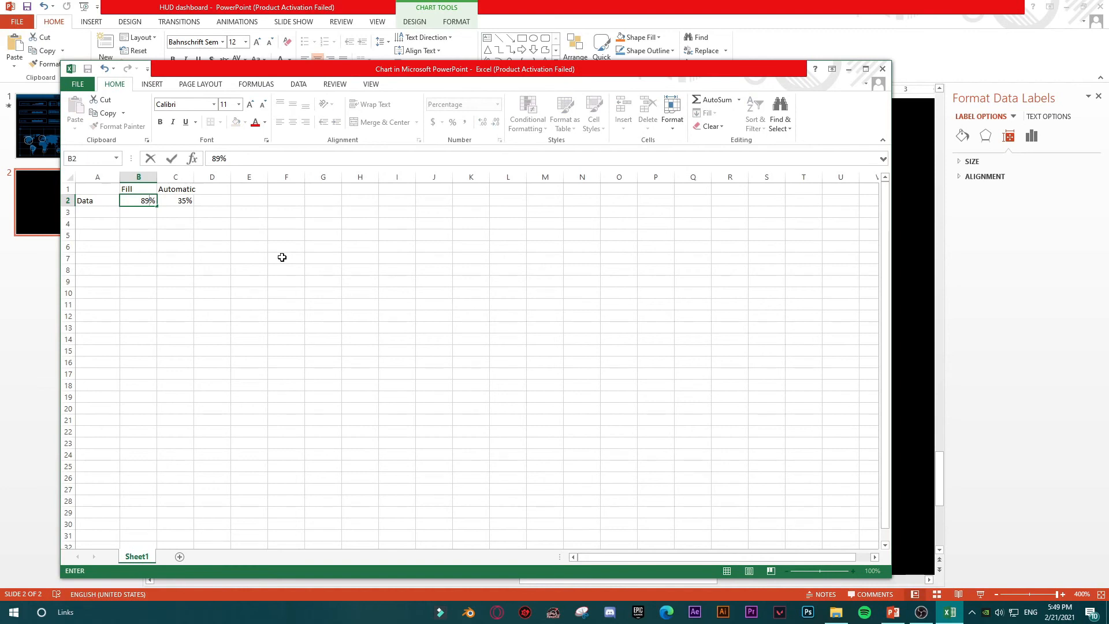
{"action": "key", "text": "Return"}
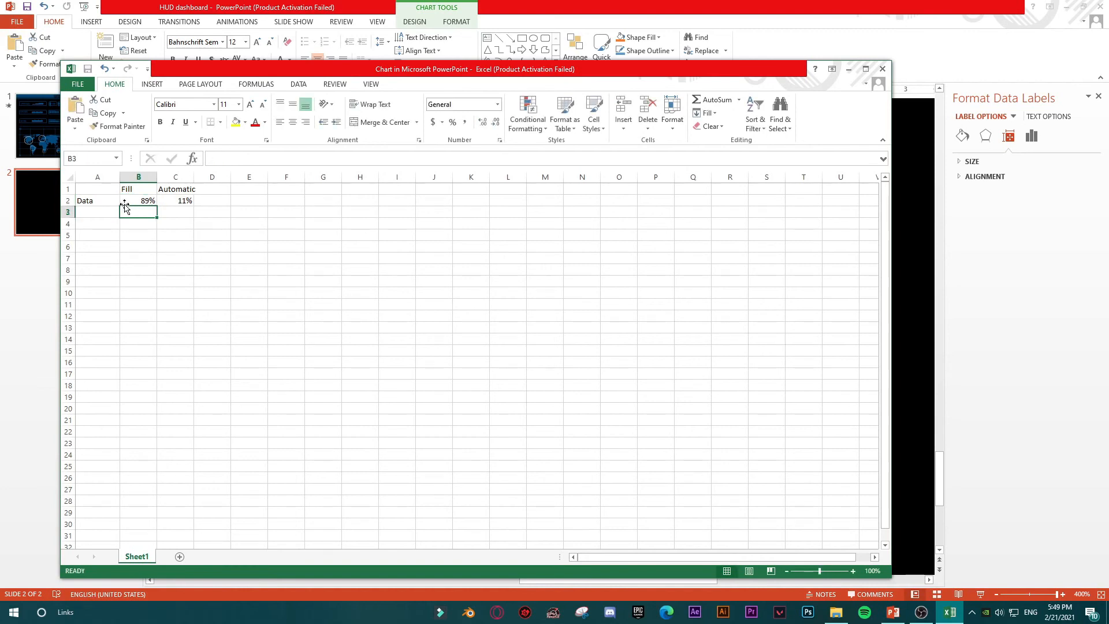
{"action": "left_click", "coordinate": [176, 200]}
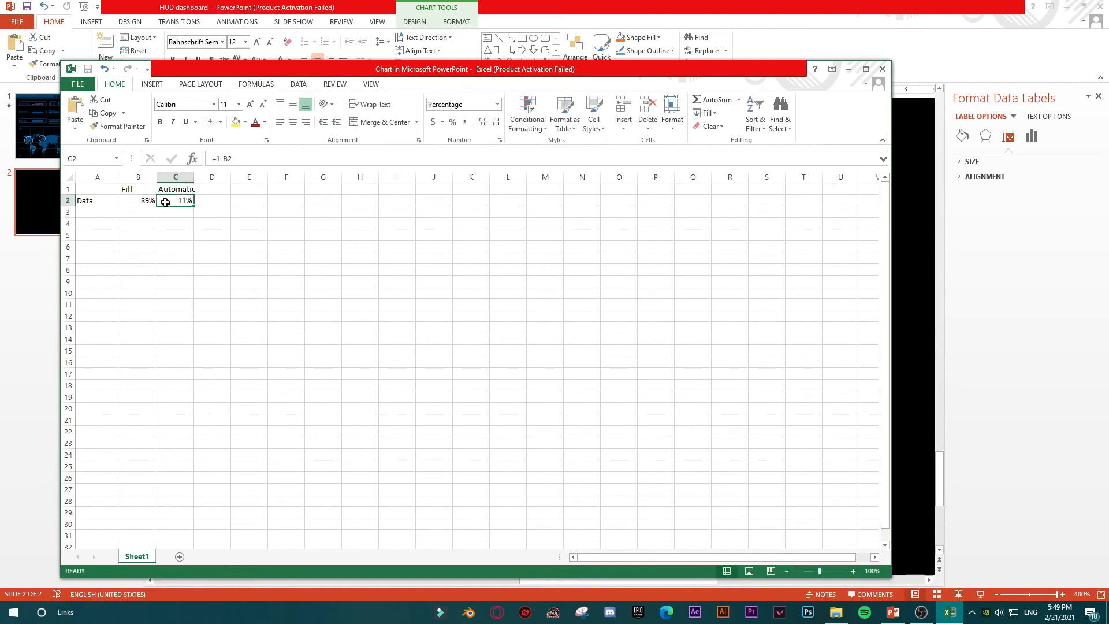
{"action": "left_click", "coordinate": [138, 200]}
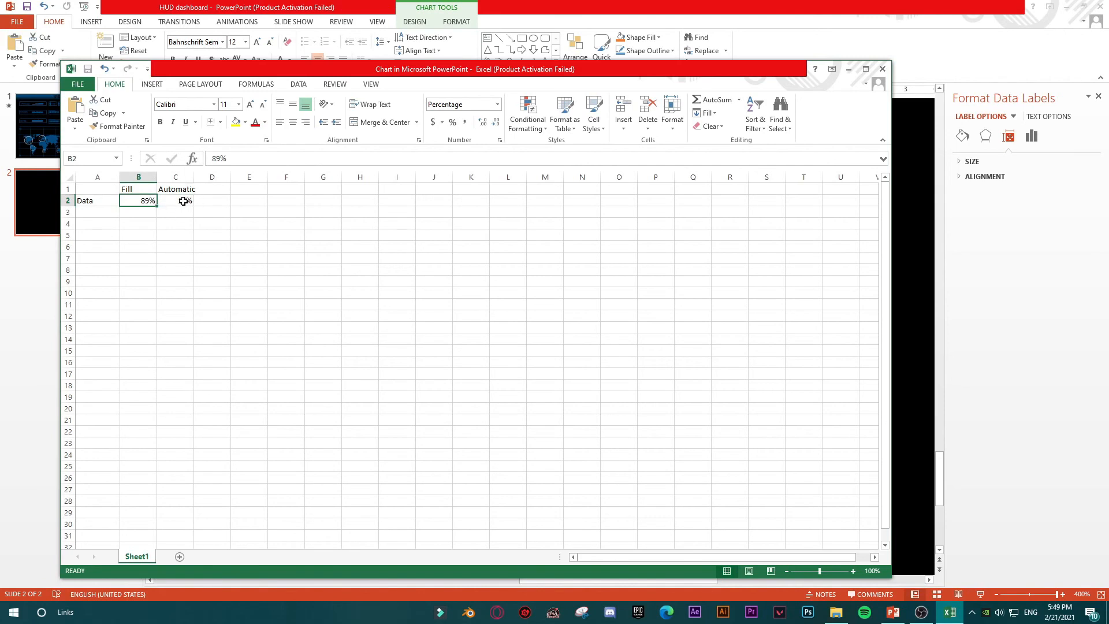
{"action": "left_click", "coordinate": [174, 201]}
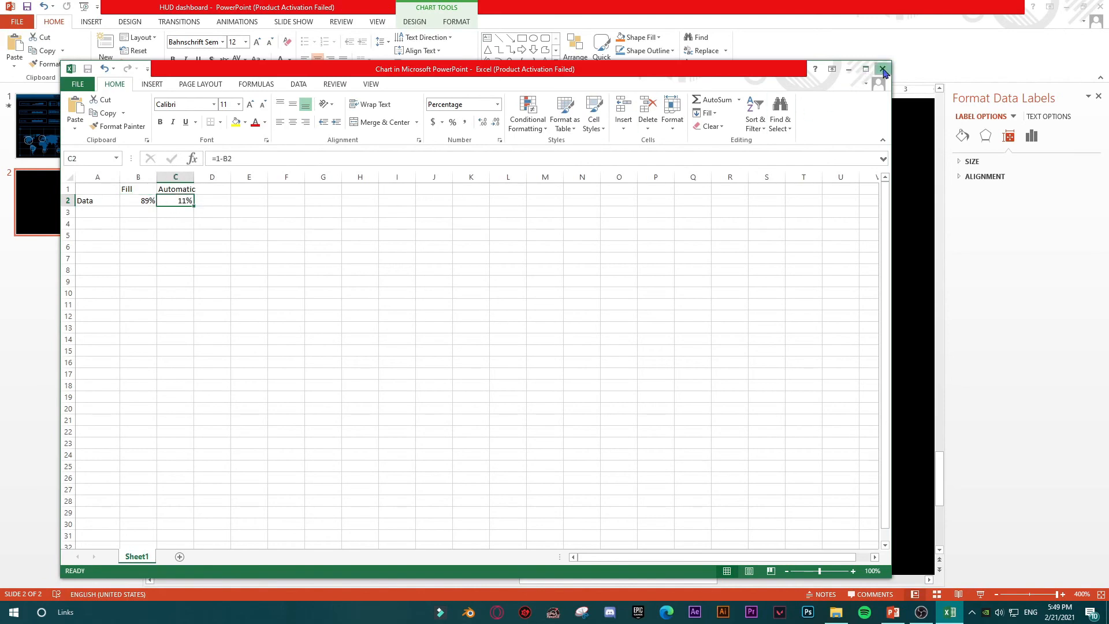
{"action": "left_click", "coordinate": [881, 69]}
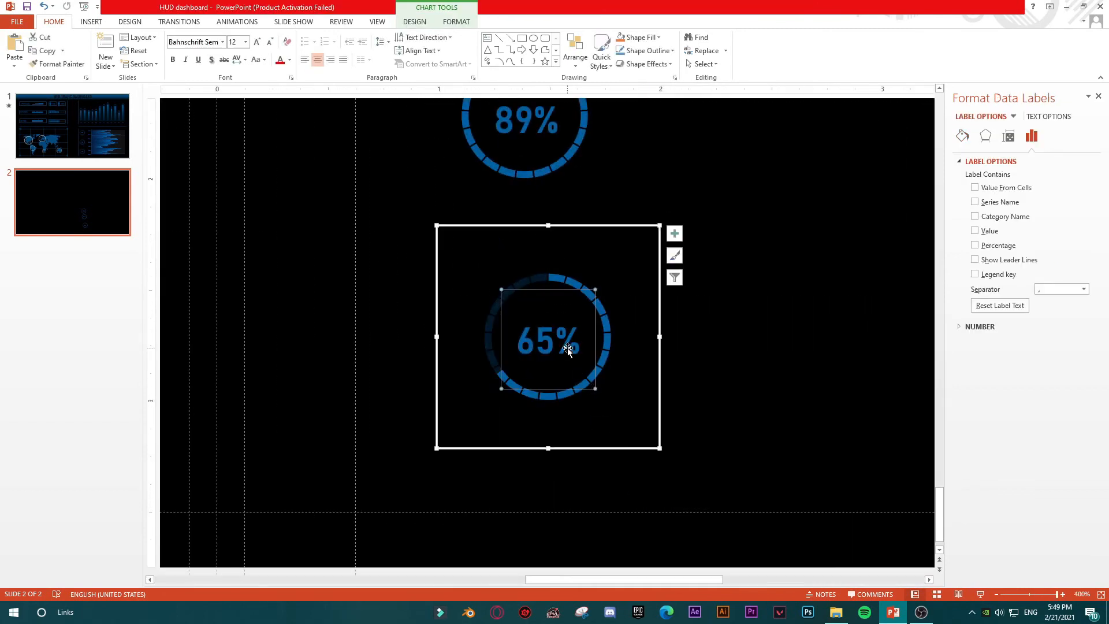
{"action": "right_click", "coordinate": [566, 351]}
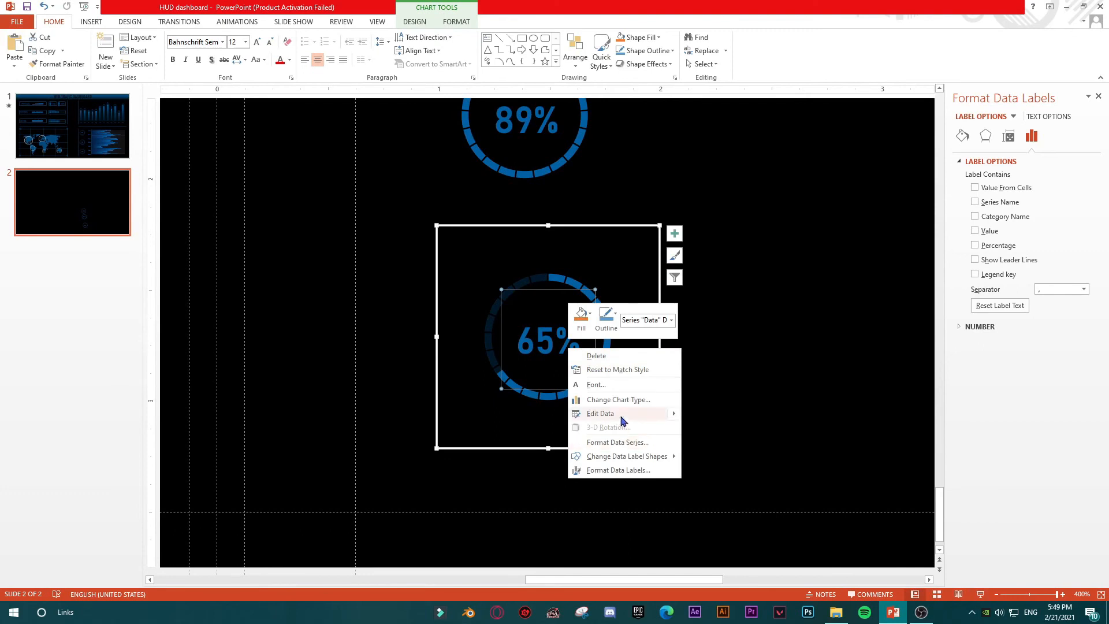
{"action": "left_click", "coordinate": [601, 413]}
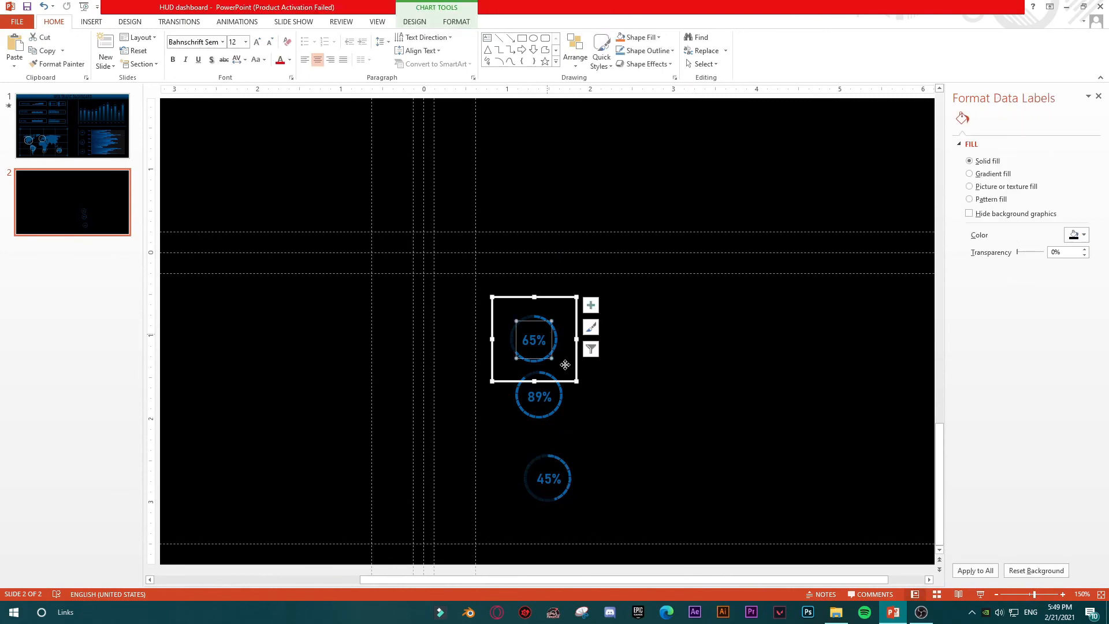
Align the three ring charts centred, distribute them vertically, and view slide 1.
{"action": "left_click", "coordinate": [539, 395]}
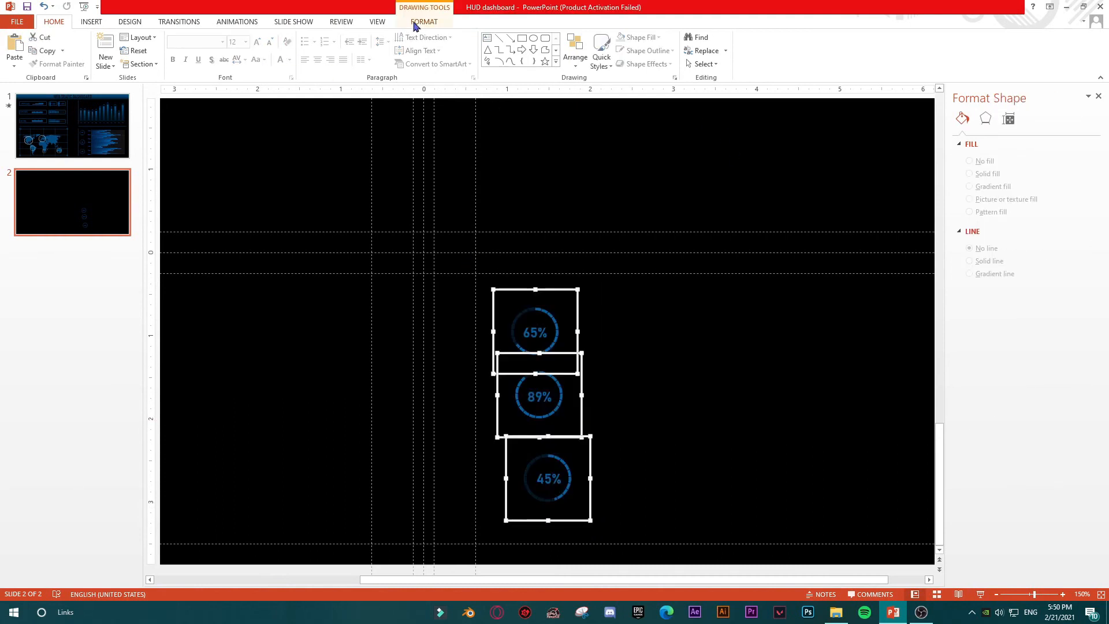
{"action": "left_click", "coordinate": [742, 50]}
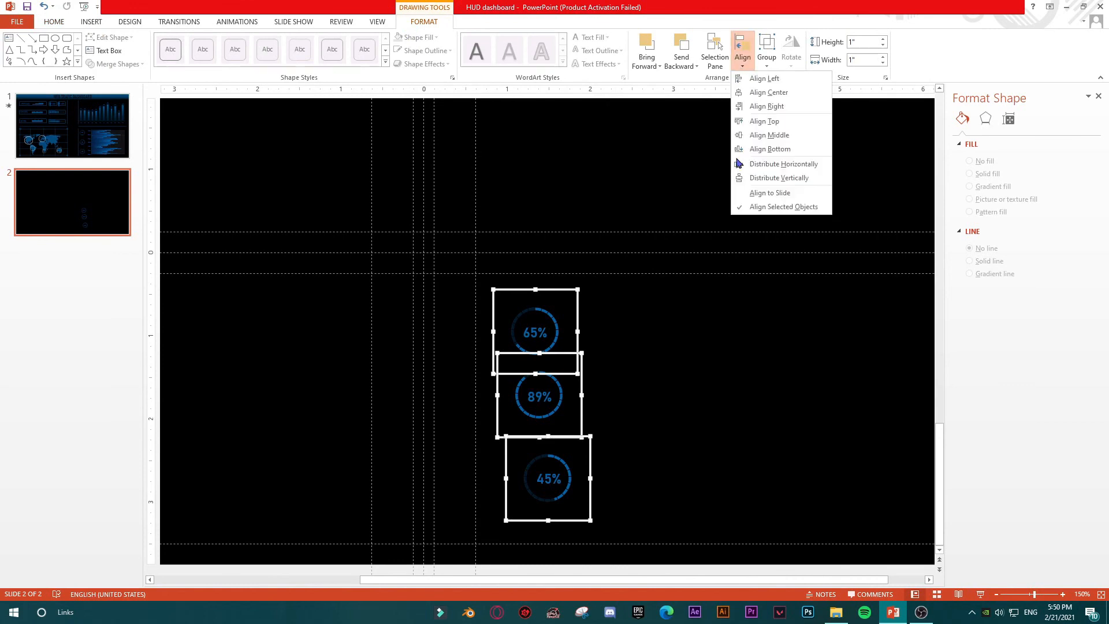
{"action": "mouse_move", "coordinate": [770, 192]}
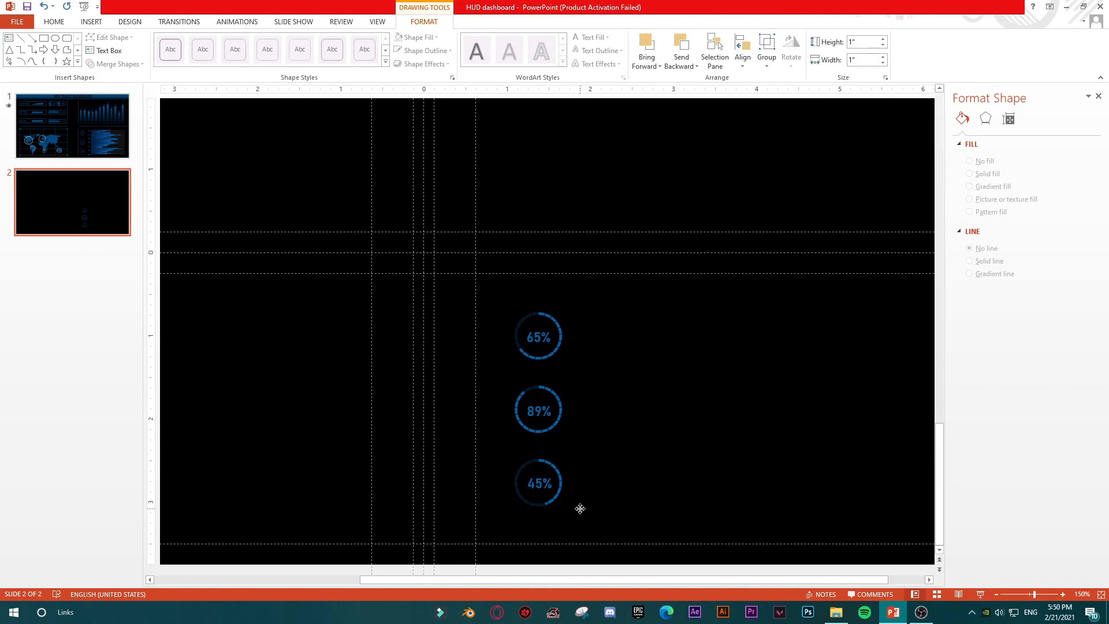
{"action": "left_click", "coordinate": [70, 125]}
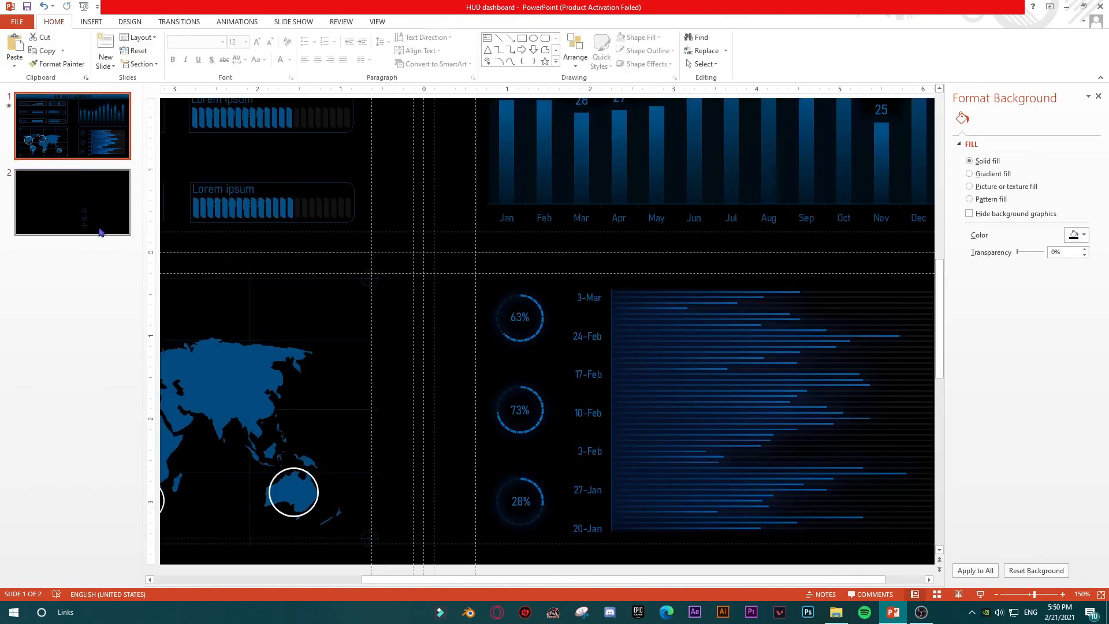
{"action": "mouse_move", "coordinate": [79, 168]}
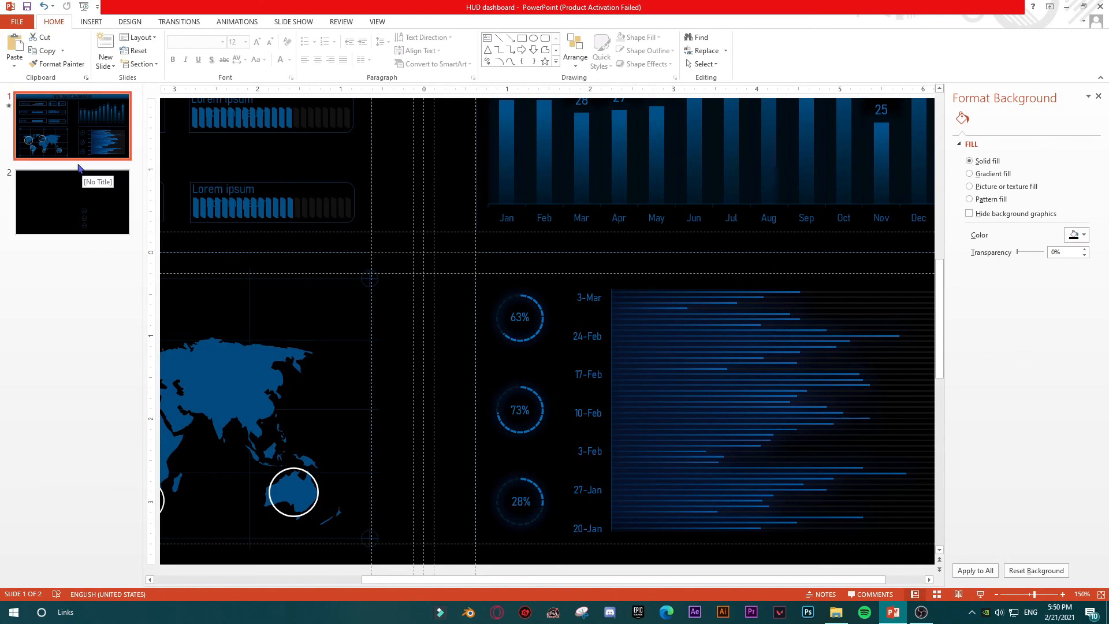
On slide 2, restack the 65%, 89% and 45% ring charts into a column with touching frames.
{"action": "left_click", "coordinate": [72, 202]}
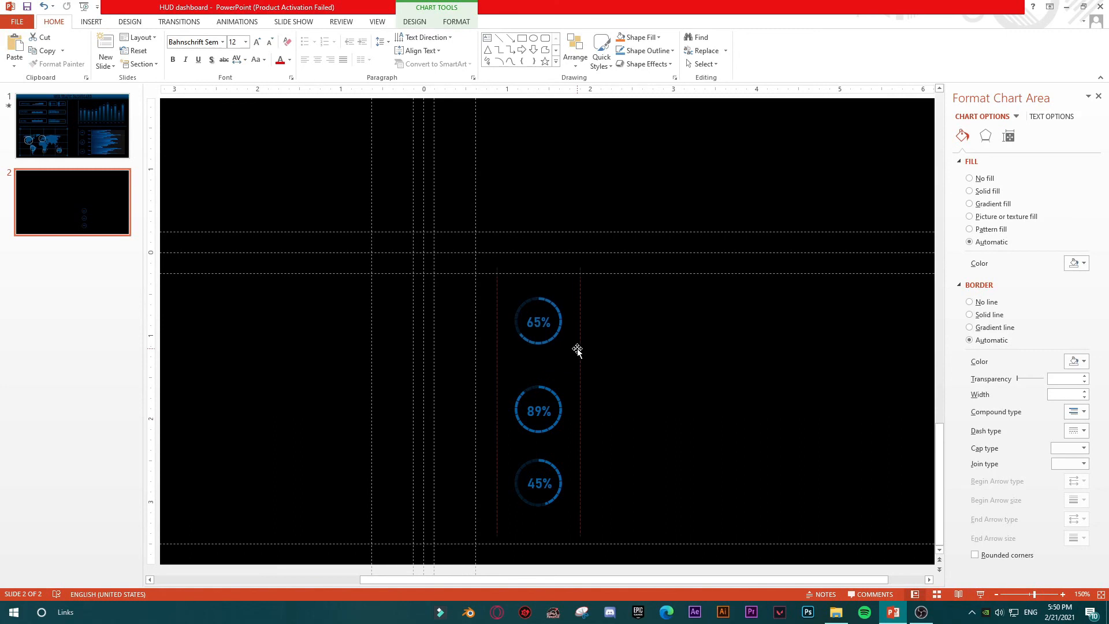
{"action": "left_click", "coordinate": [539, 321]}
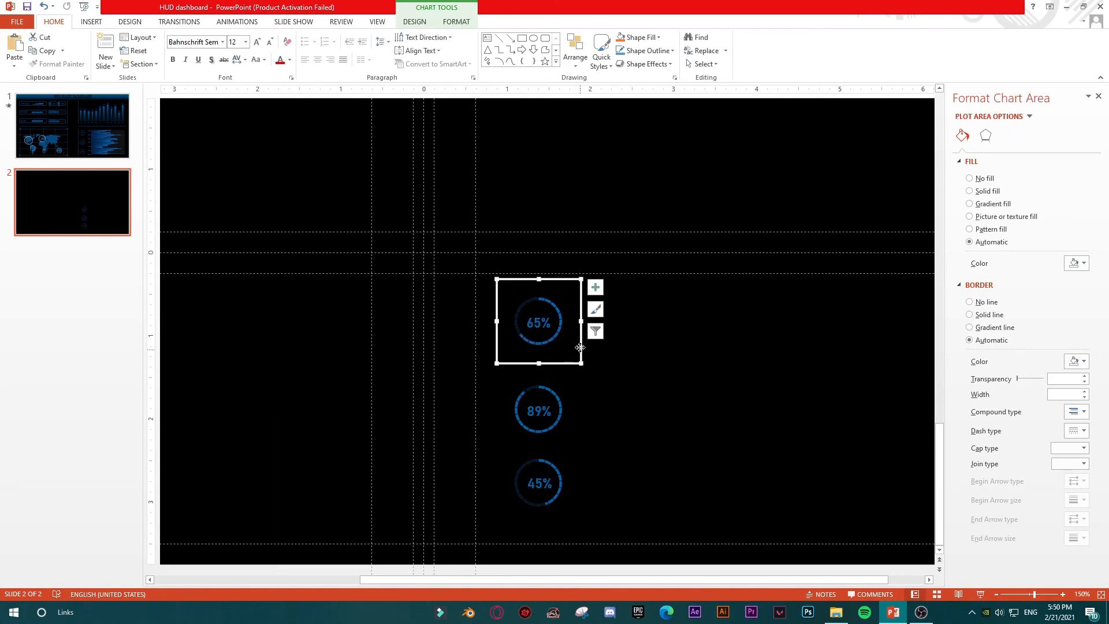
{"action": "left_click", "coordinate": [537, 483]}
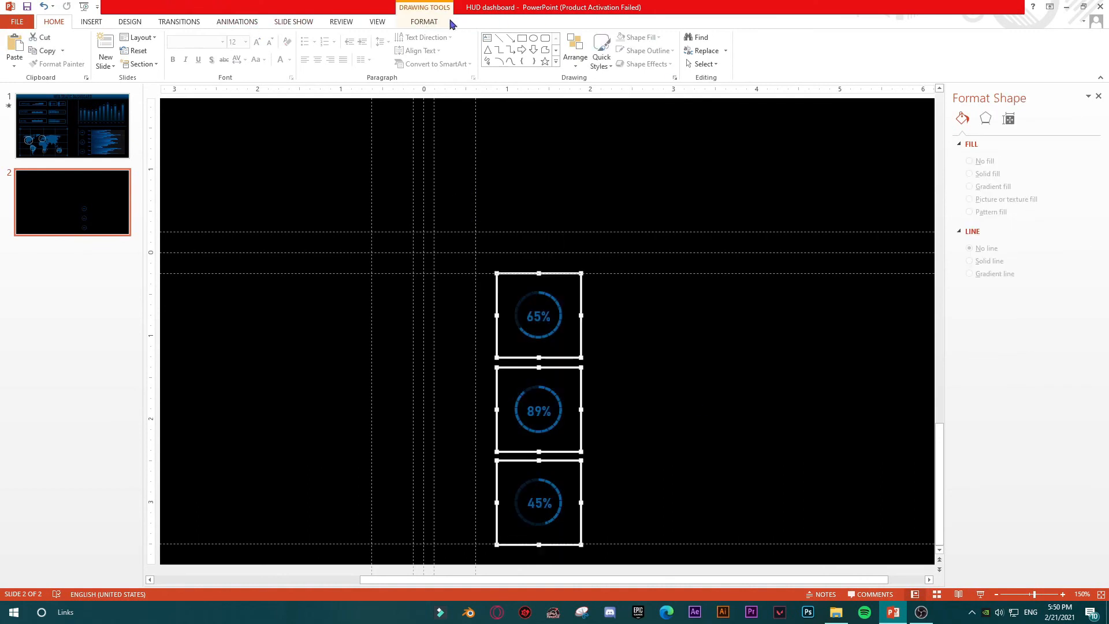
Open Format > Align for the three selected ring charts to center them vertically.
{"action": "left_click", "coordinate": [742, 51]}
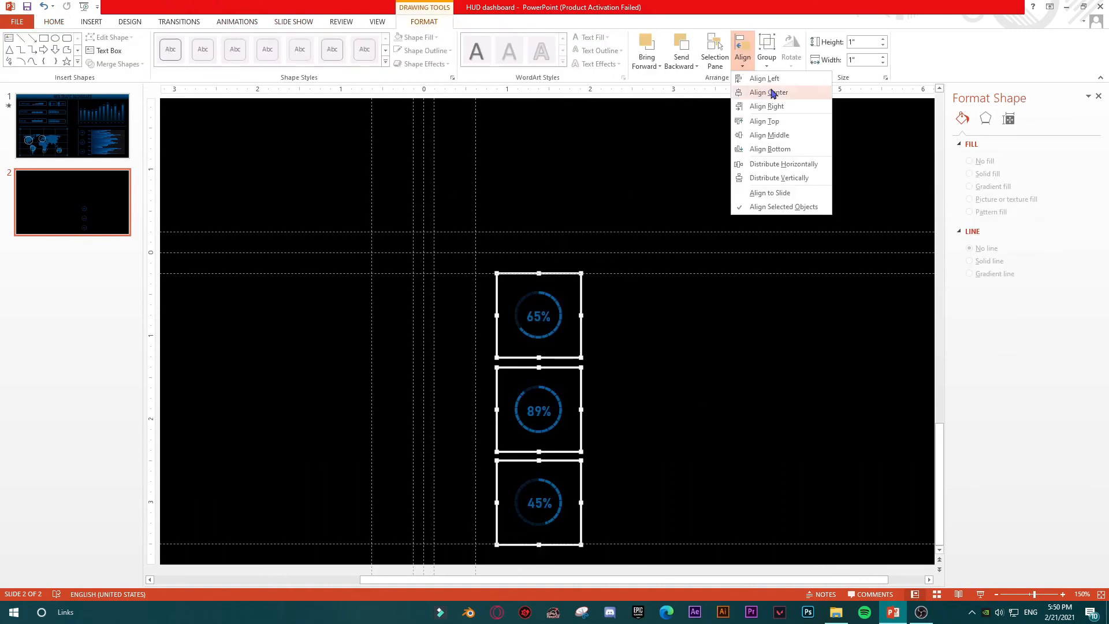
{"action": "mouse_move", "coordinate": [741, 67]}
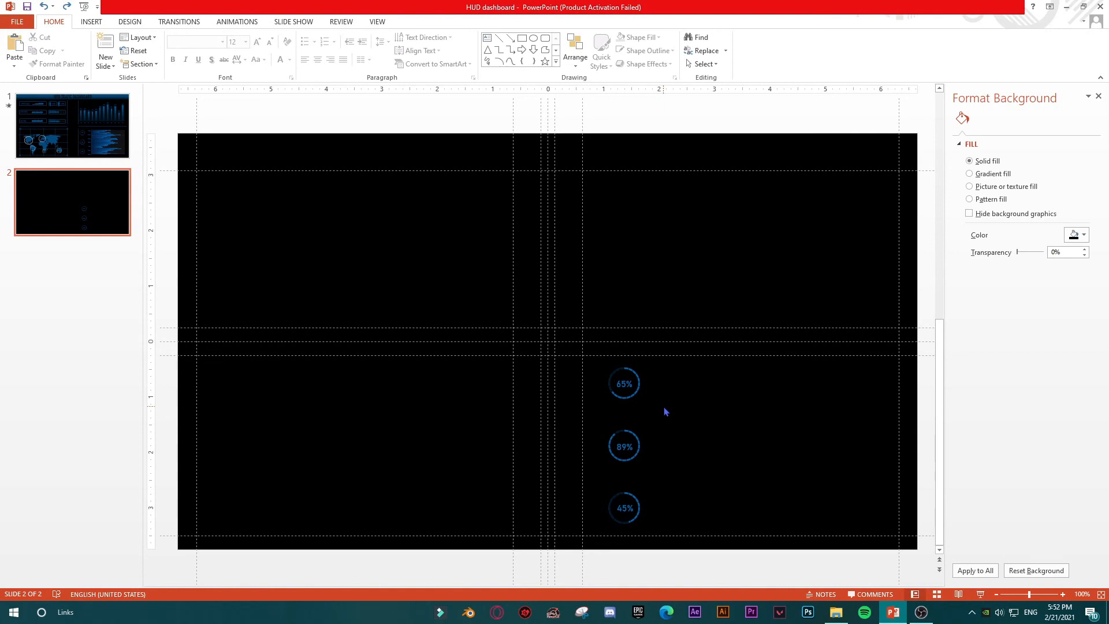
{"action": "mouse_move", "coordinate": [645, 355]}
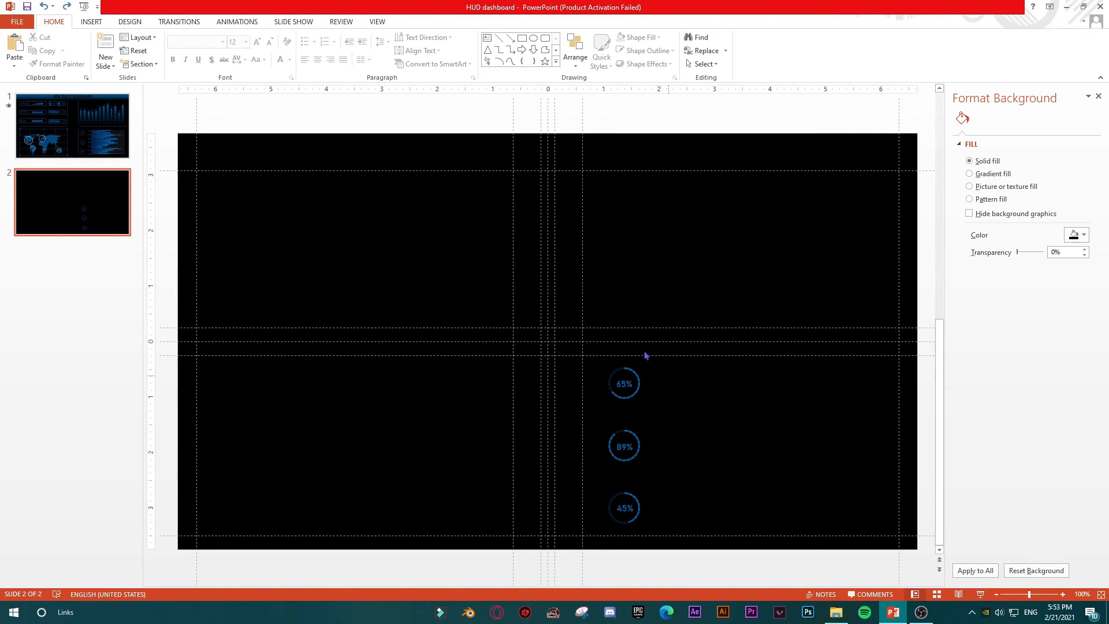
{"action": "mouse_move", "coordinate": [633, 338]}
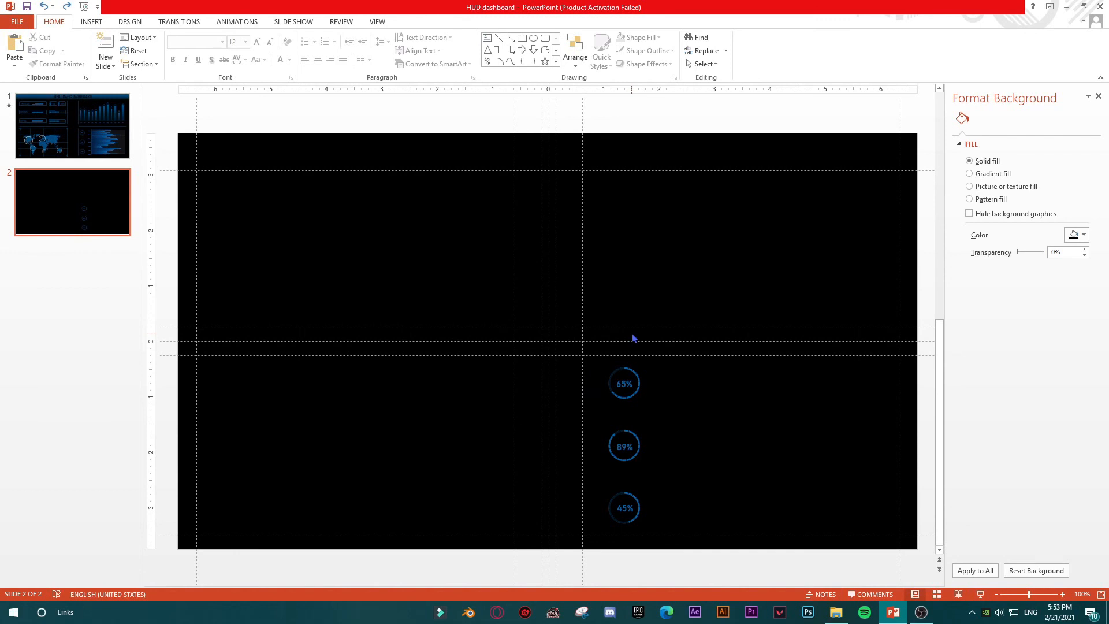
{"action": "mouse_move", "coordinate": [599, 417]}
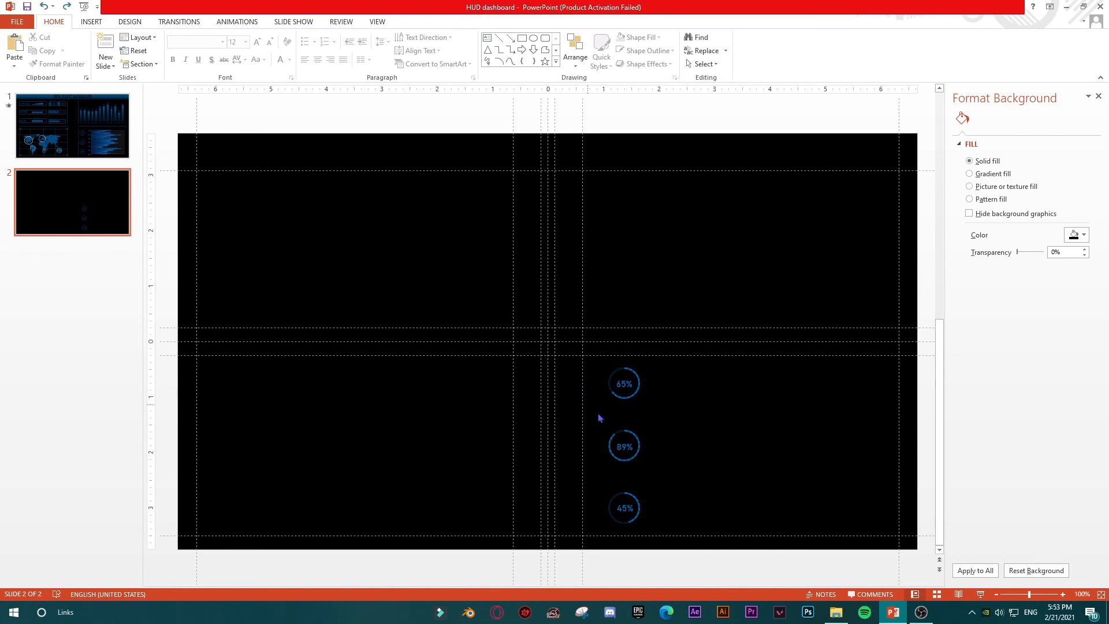
Enlarge the 65% ring chart and raise its percentage label to 28 pt.
{"action": "left_click", "coordinate": [624, 383]}
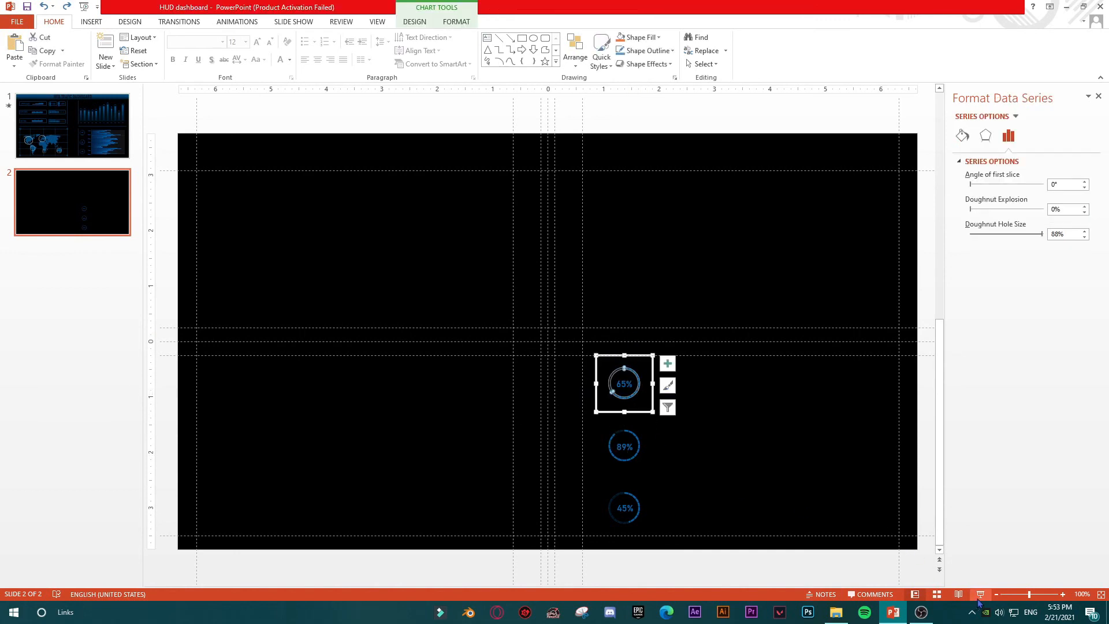
{"action": "left_click", "coordinate": [623, 382]}
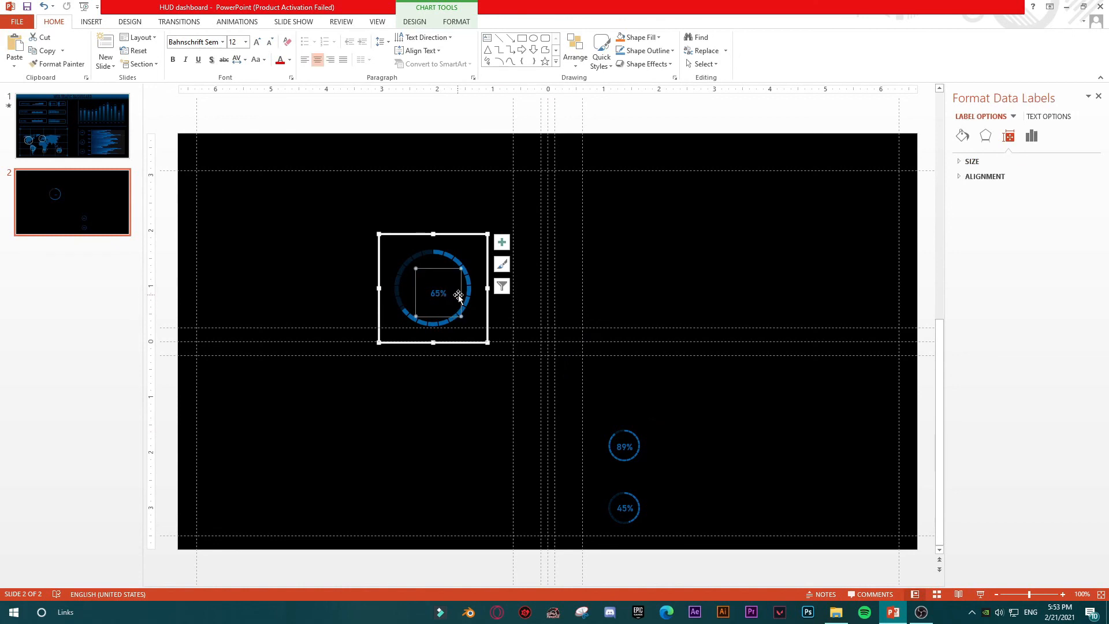
{"action": "left_click", "coordinate": [438, 290]}
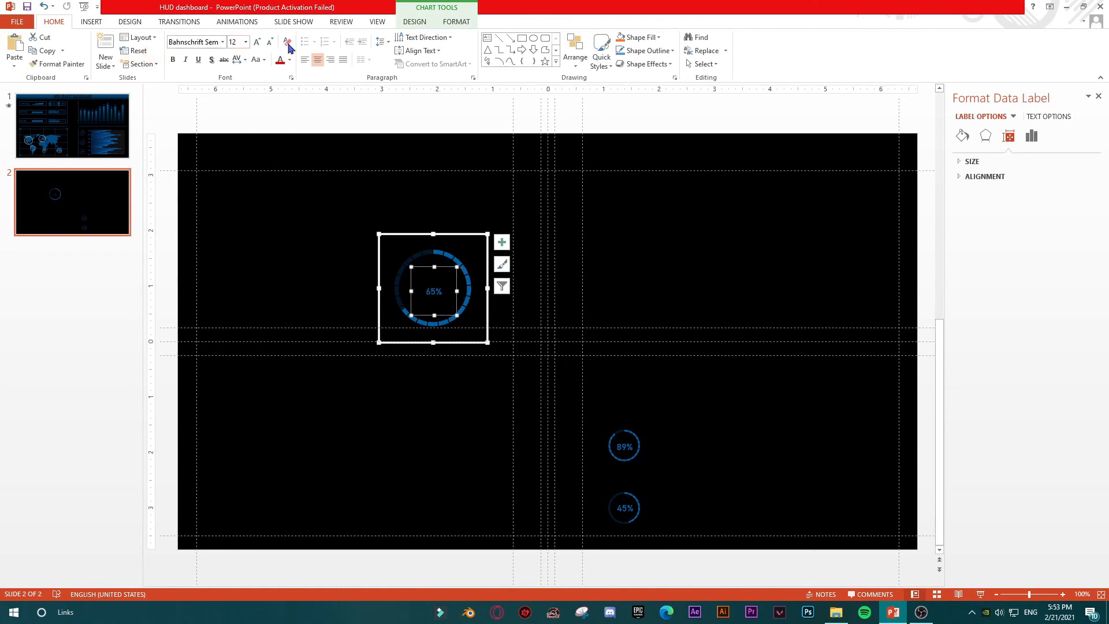
{"action": "left_click", "coordinate": [256, 42]}
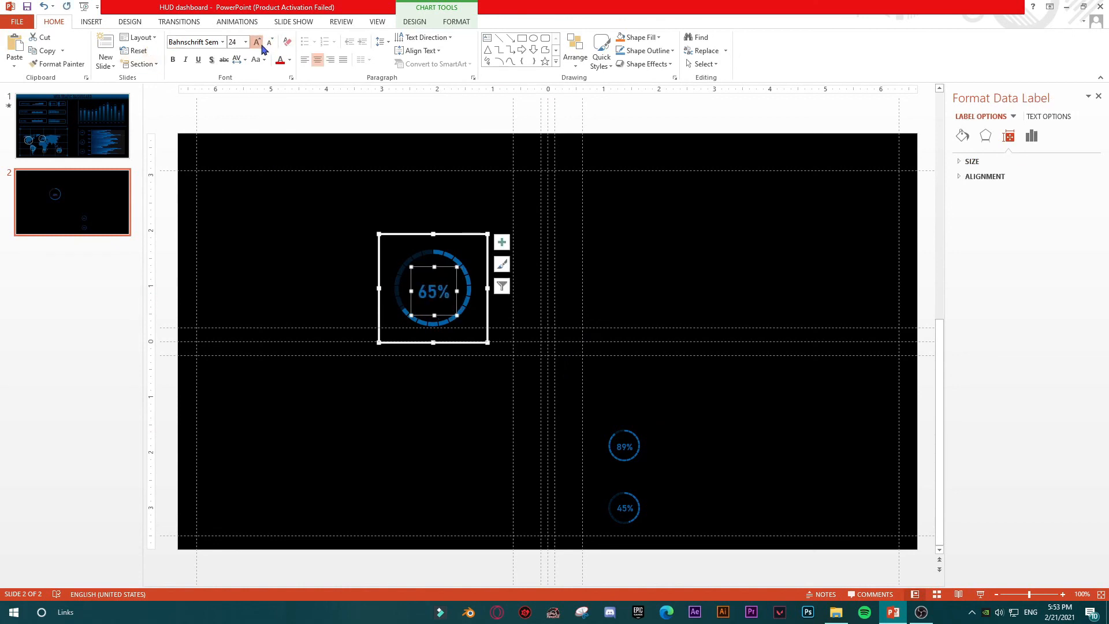
{"action": "left_click", "coordinate": [256, 42]}
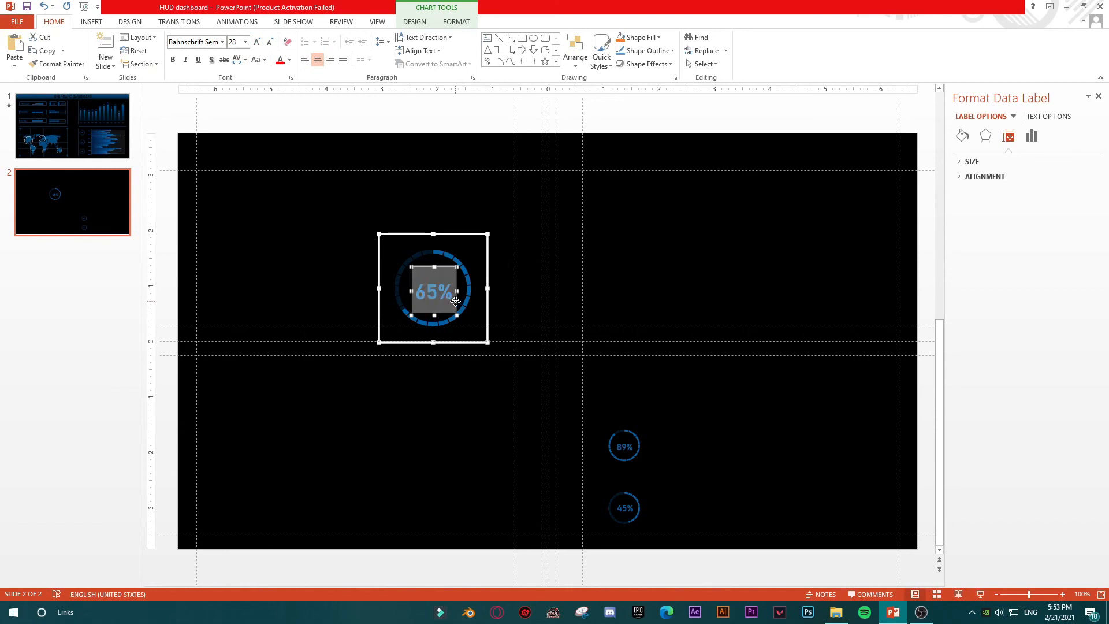
Compare with the finished dashboard on slide 1, then reselect the 65% chart on slide 2.
{"action": "left_click", "coordinate": [71, 126]}
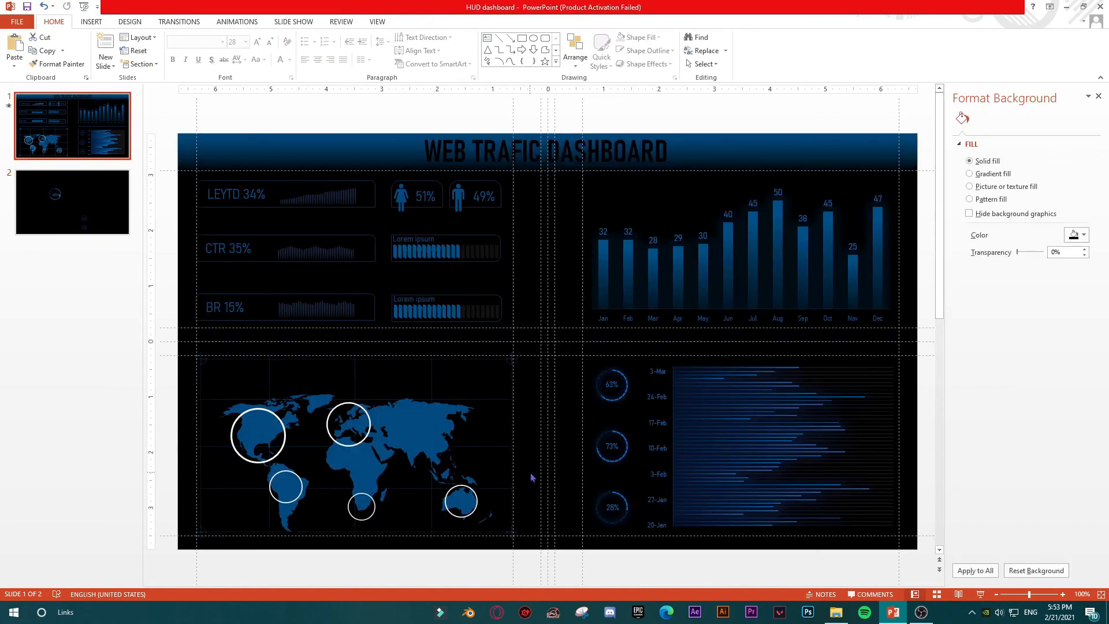
{"action": "left_click", "coordinate": [72, 202]}
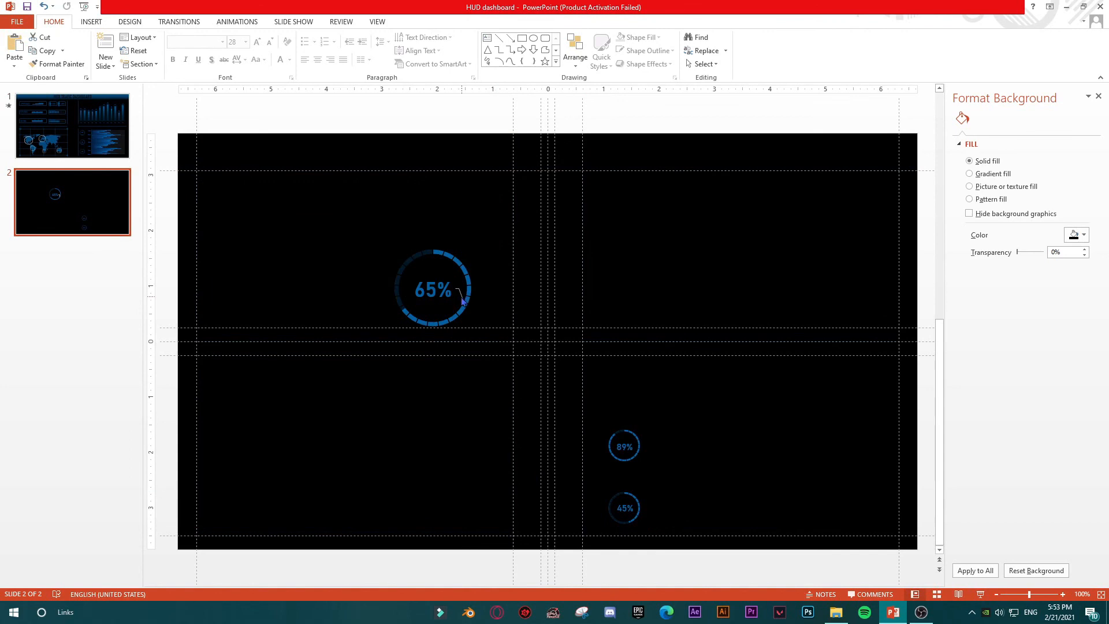
{"action": "left_click", "coordinate": [431, 289]}
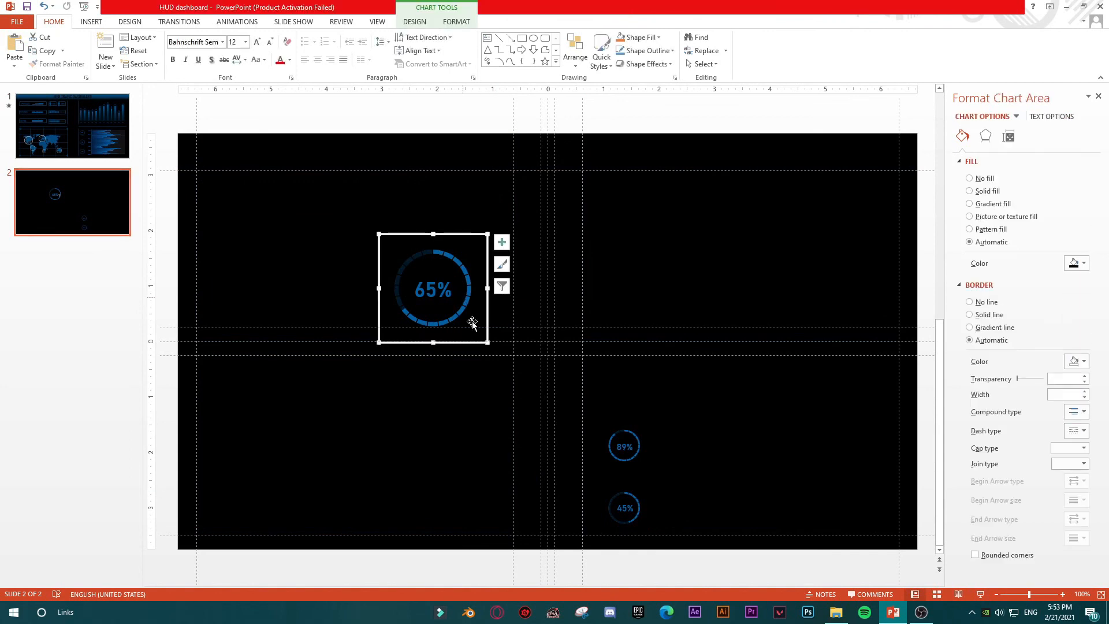
{"action": "mouse_move", "coordinate": [735, 391]}
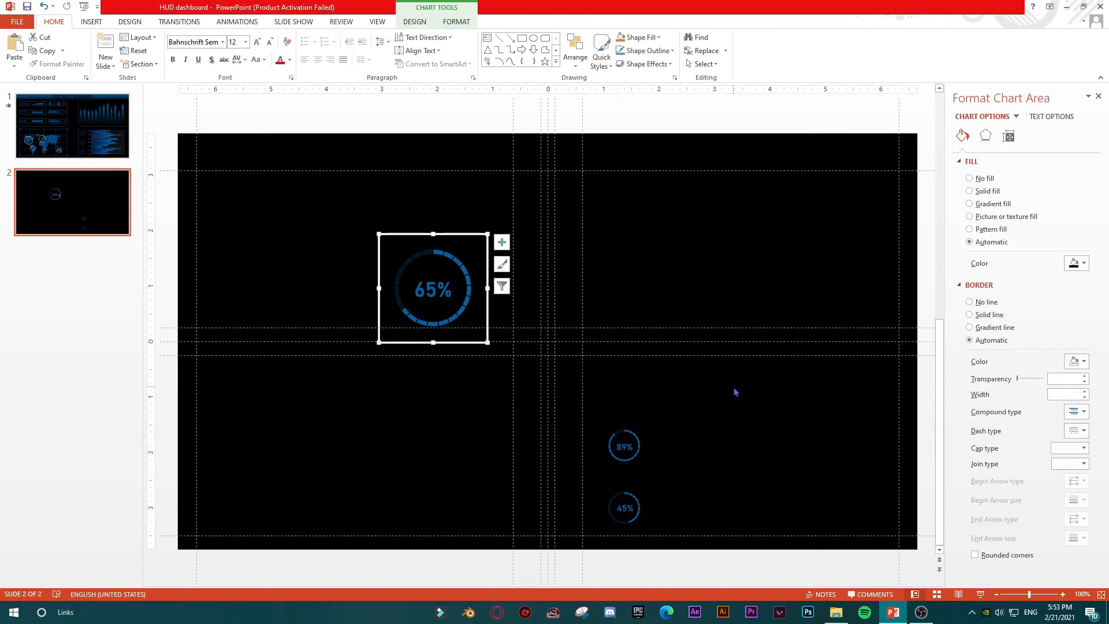